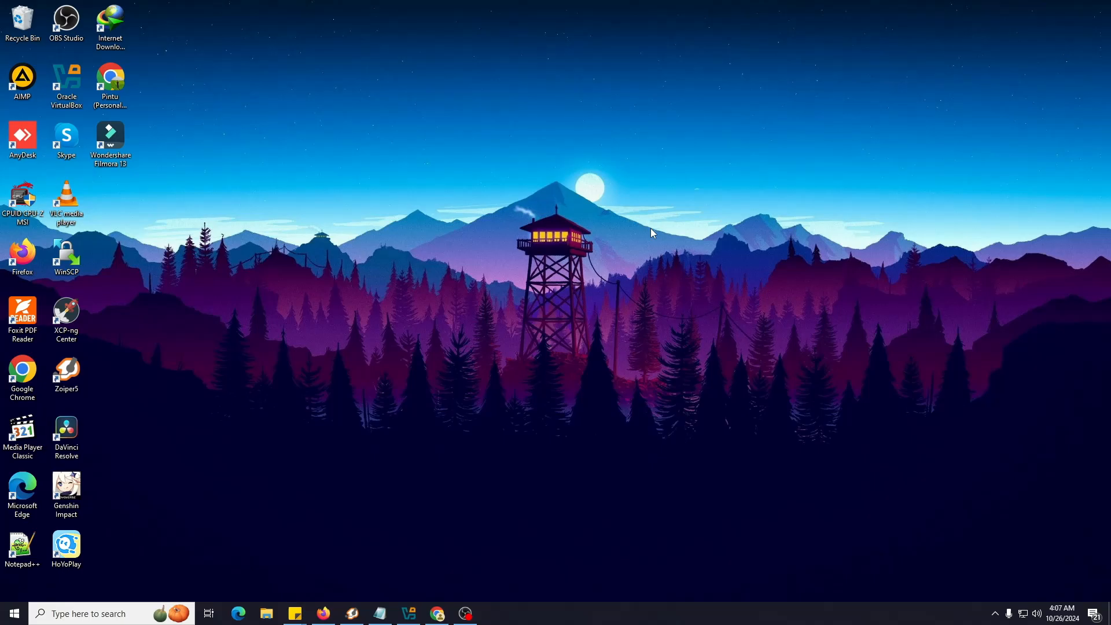
# - Launch Chrome from the taskbar and search Google for 'alma linux'
pyautogui.click(437, 613)
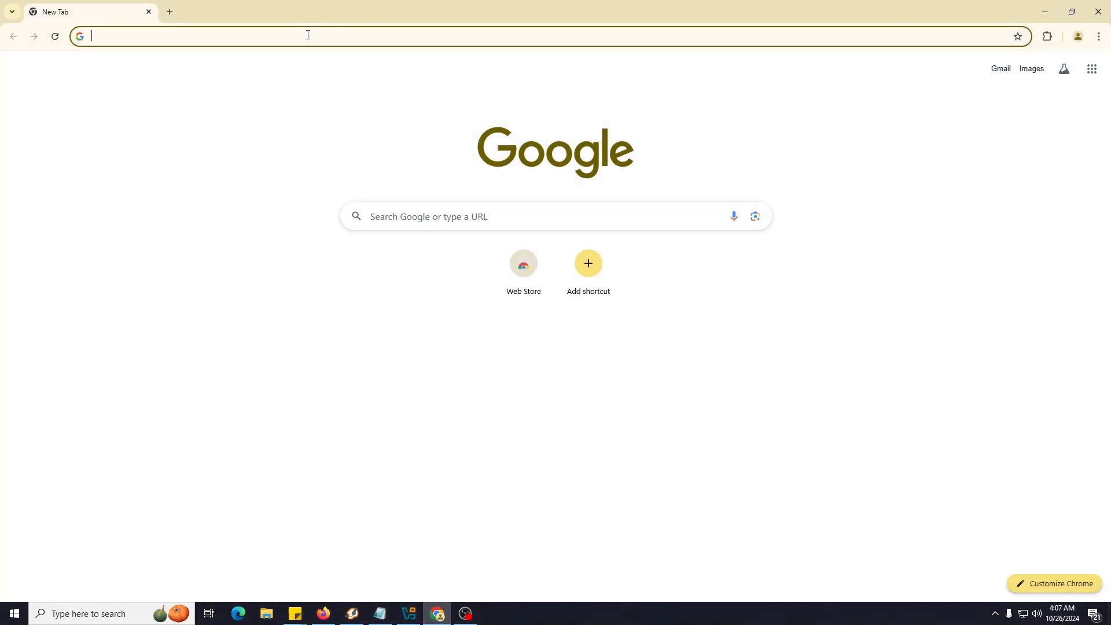
pyautogui.write('alma linux')
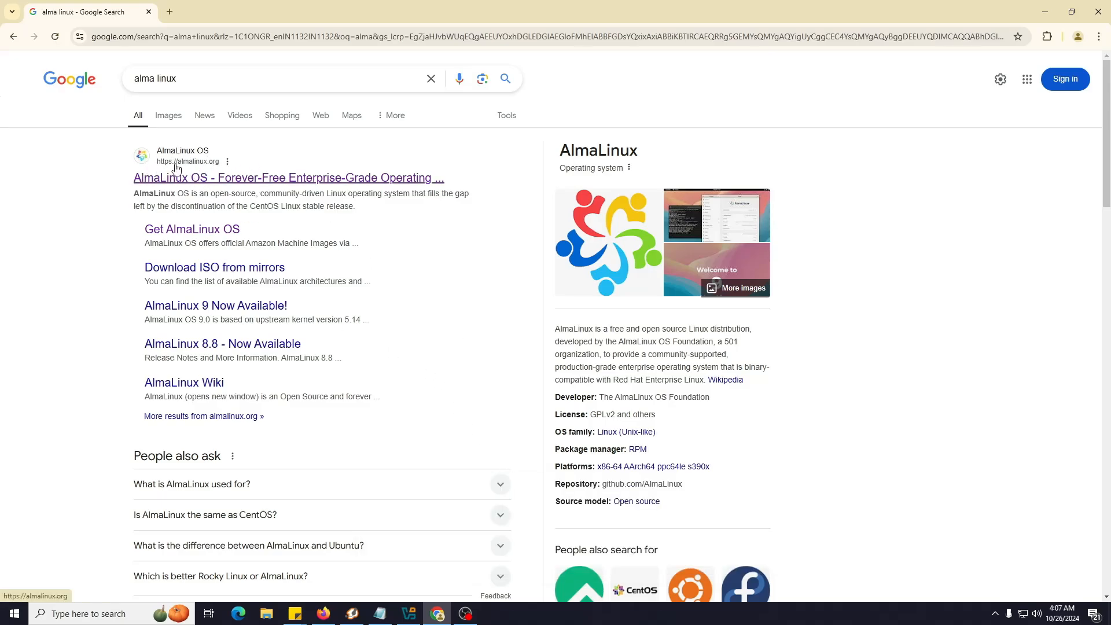
pyautogui.moveTo(210, 173)
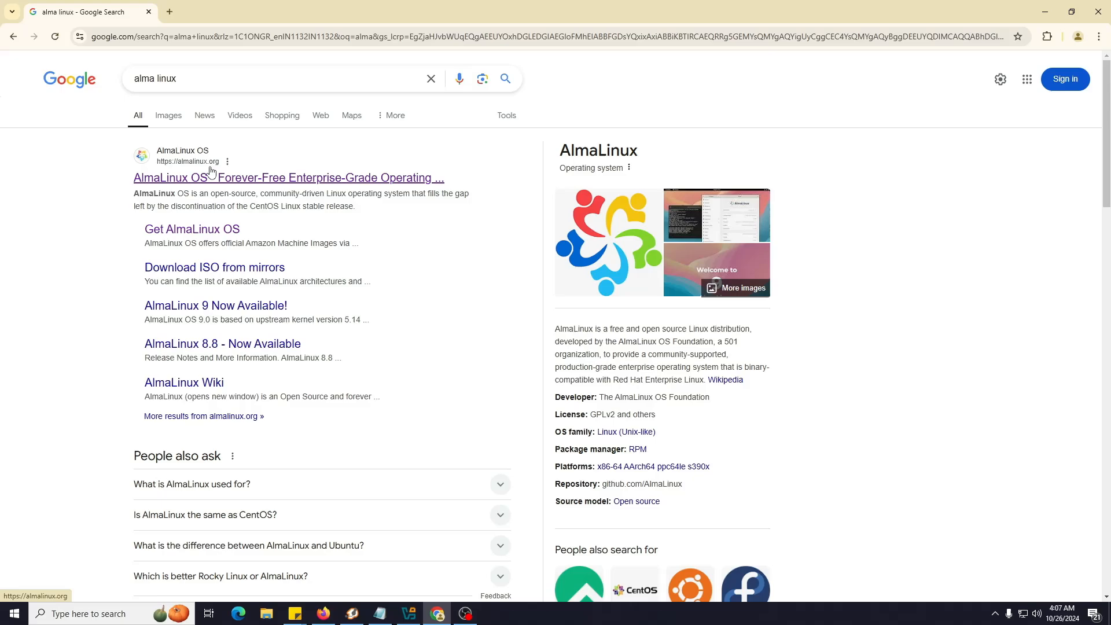
pyautogui.moveTo(281, 182)
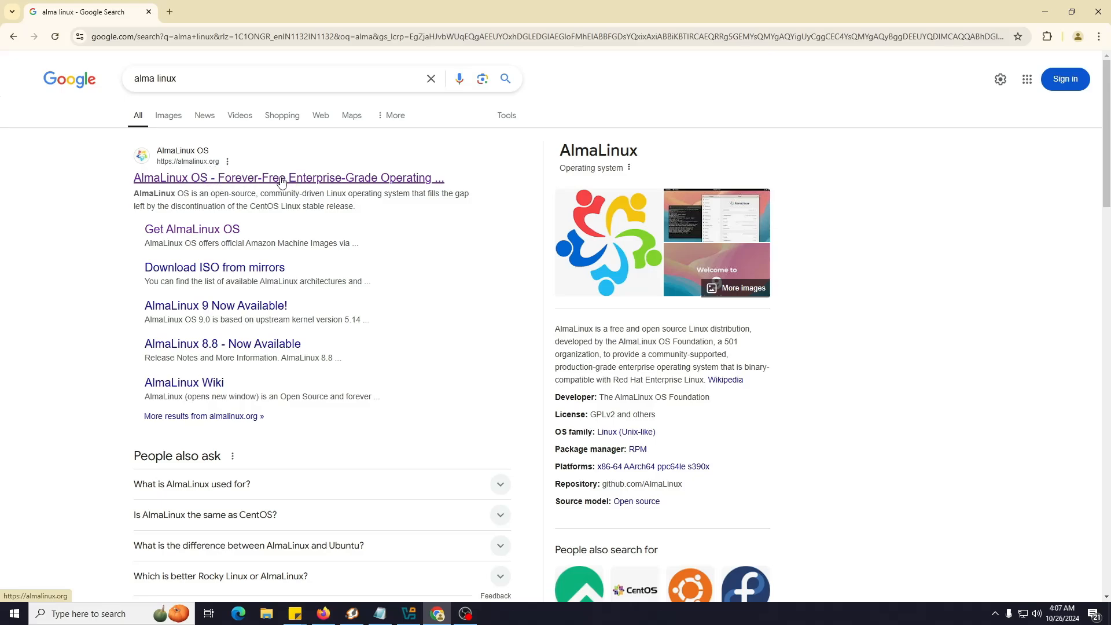
# - Open the official AlmaLinux OS result and scroll its homepage down to Backed by
pyautogui.click(287, 177)
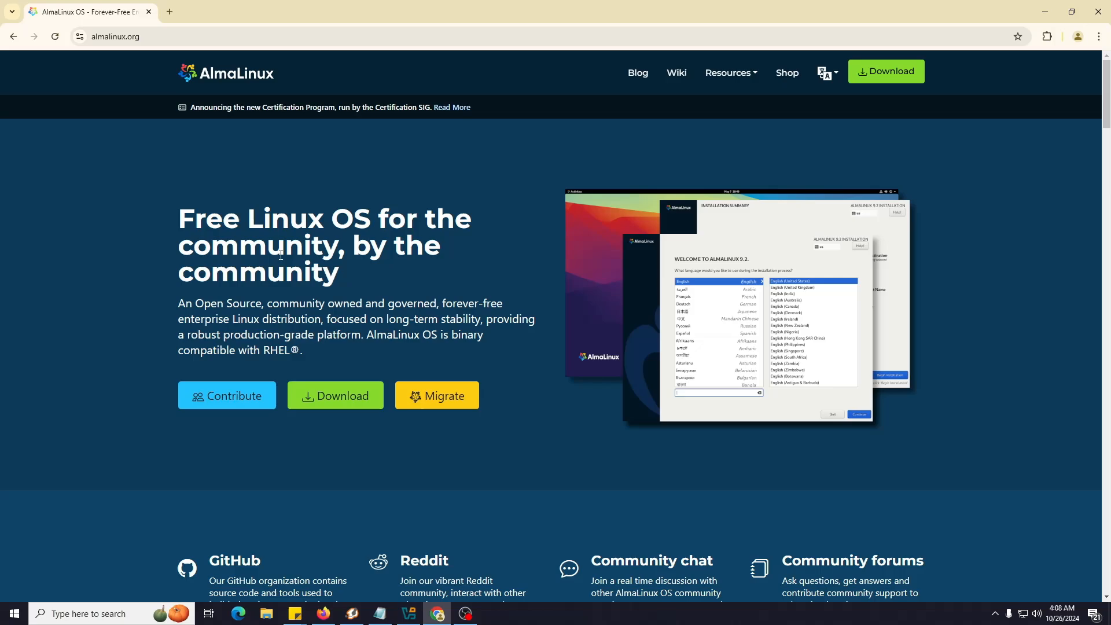
pyautogui.scroll(-3)
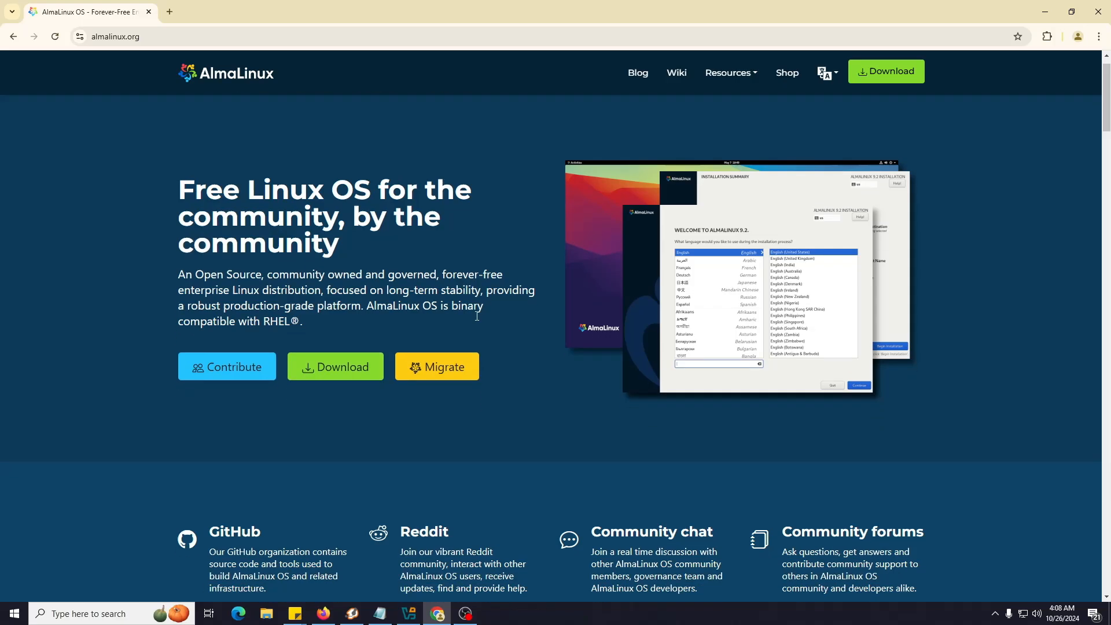
pyautogui.scroll(-3)
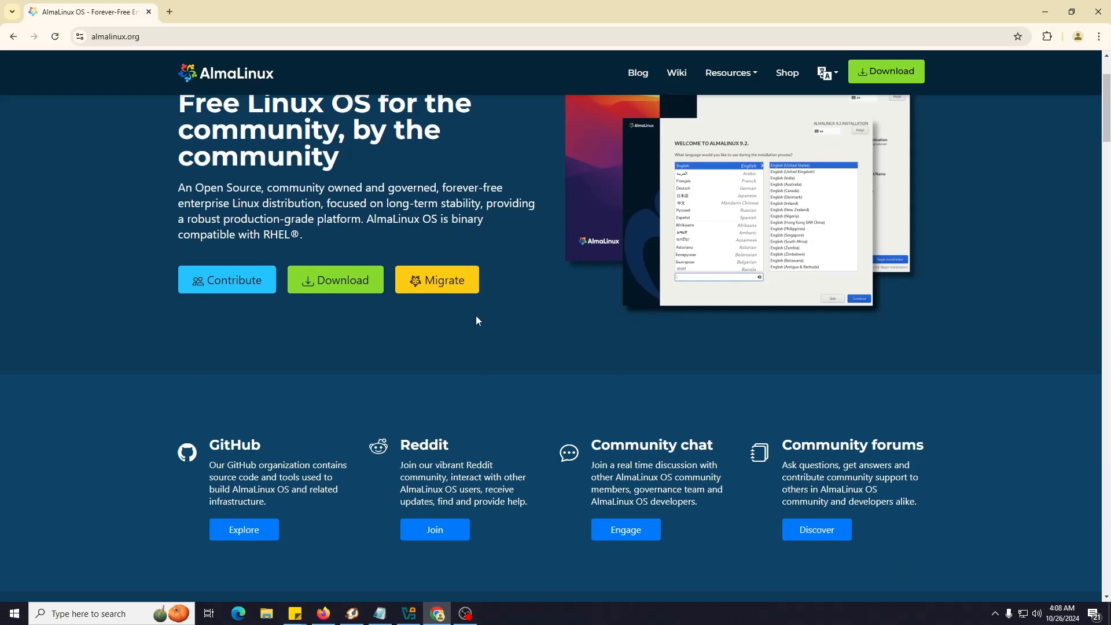
pyautogui.scroll(-3)
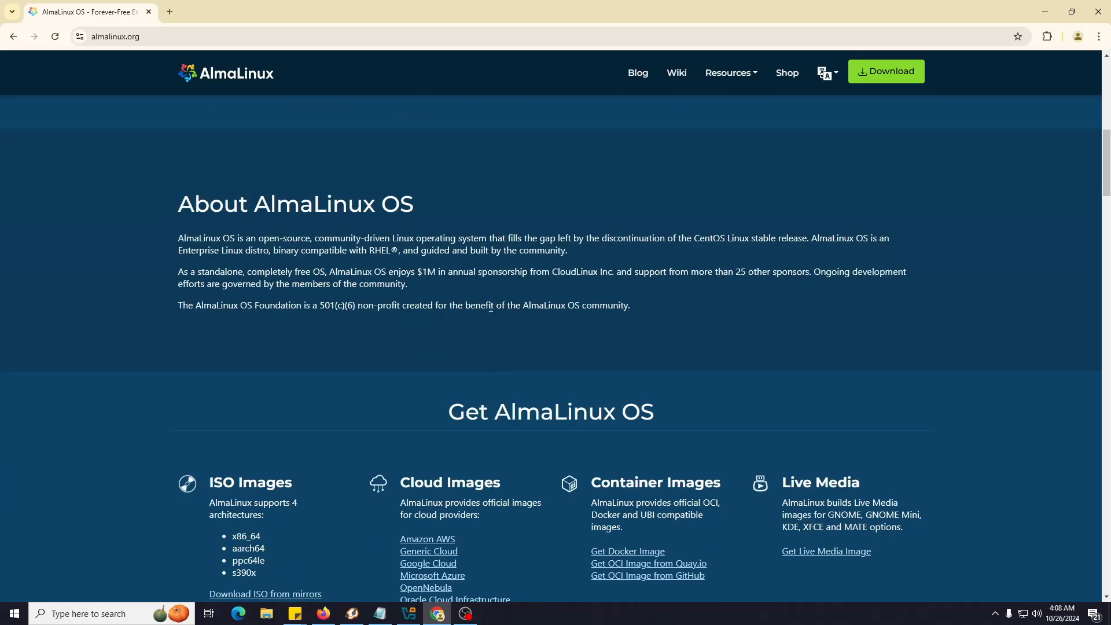
pyautogui.scroll(-3)
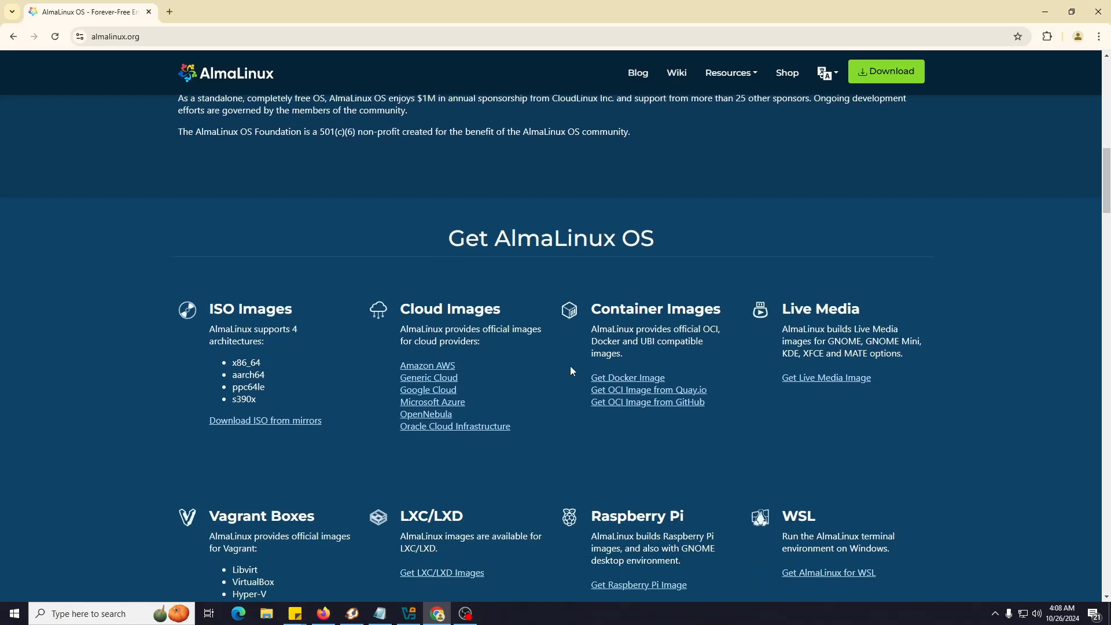
pyautogui.scroll(-3)
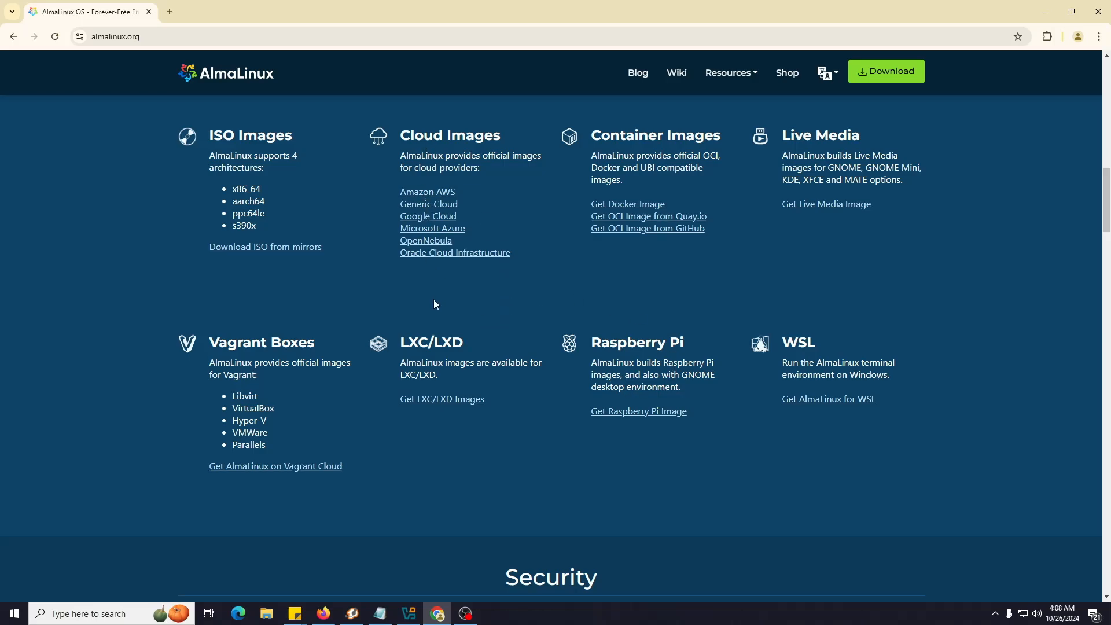
pyautogui.scroll(-3)
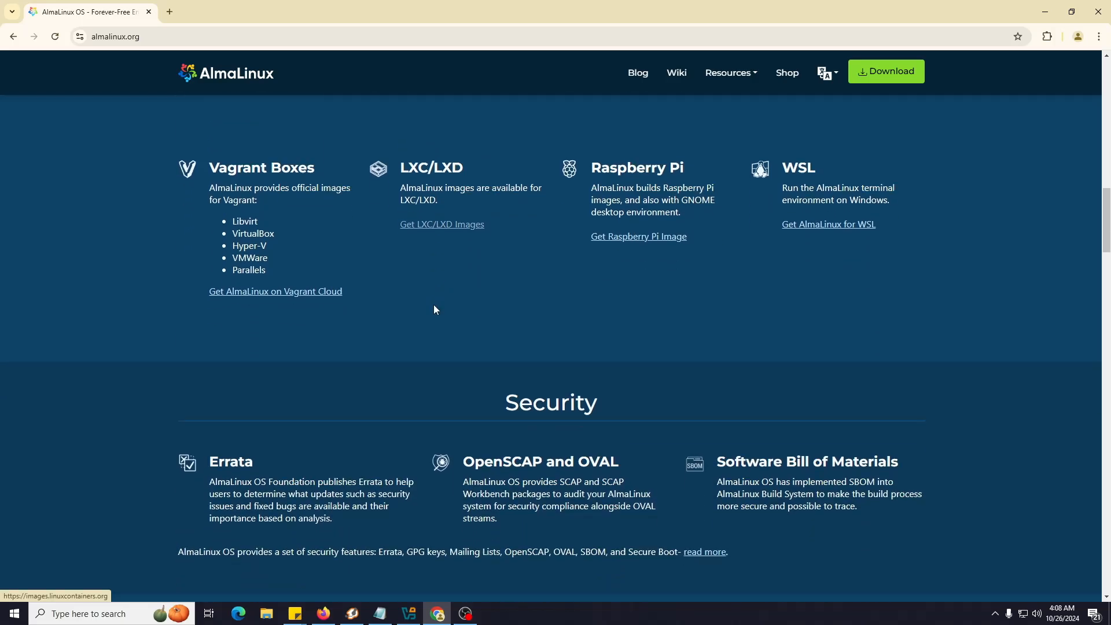
pyautogui.scroll(-3)
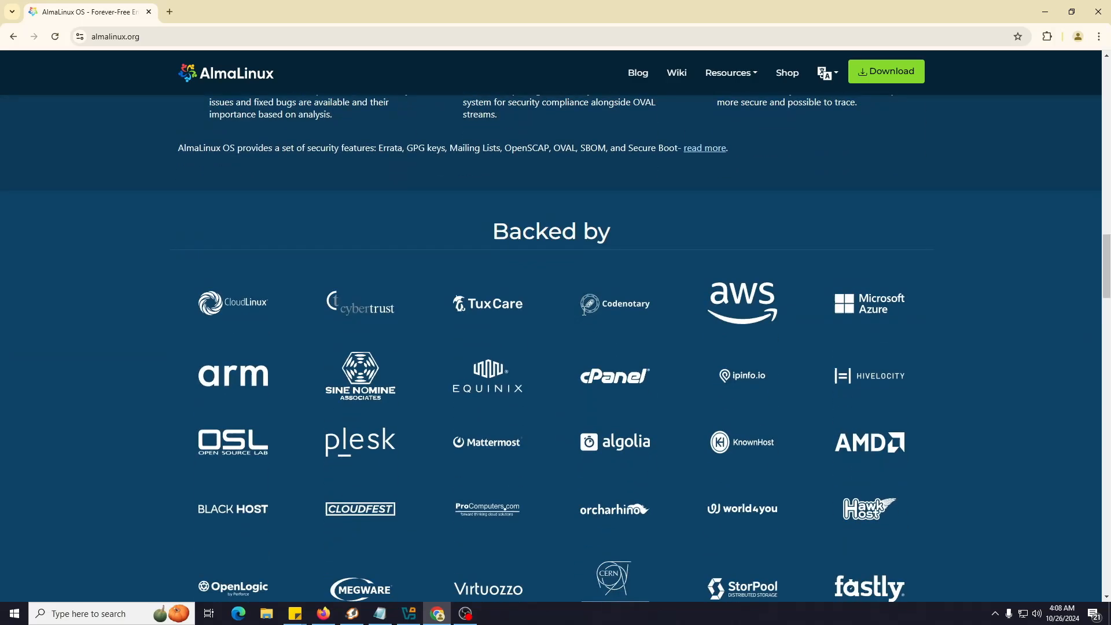
pyautogui.scroll(-3)
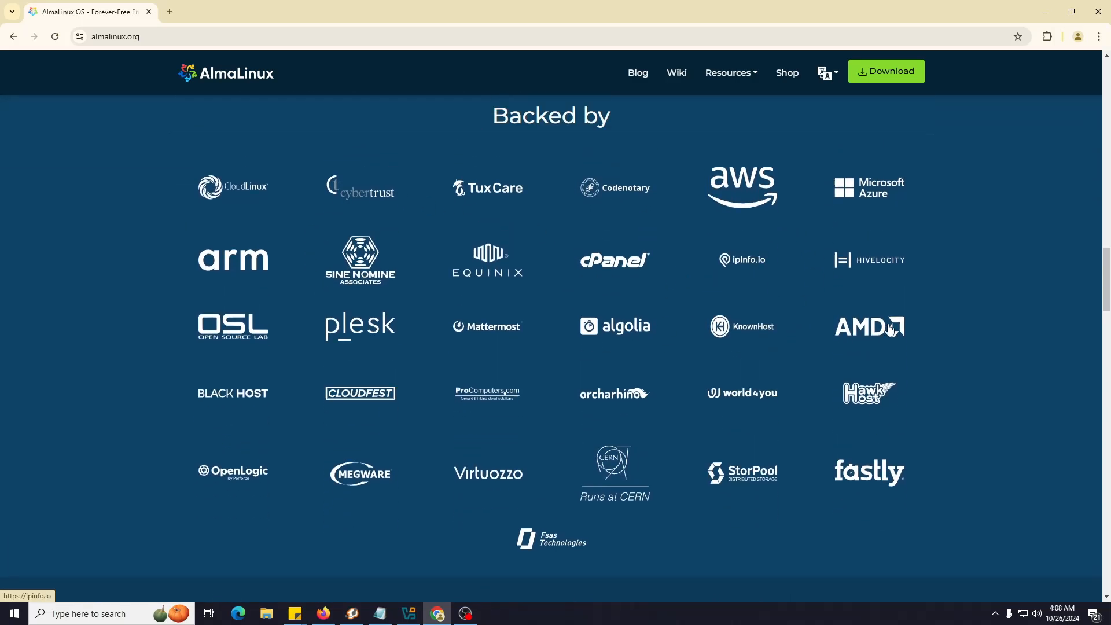
pyautogui.scroll(-3)
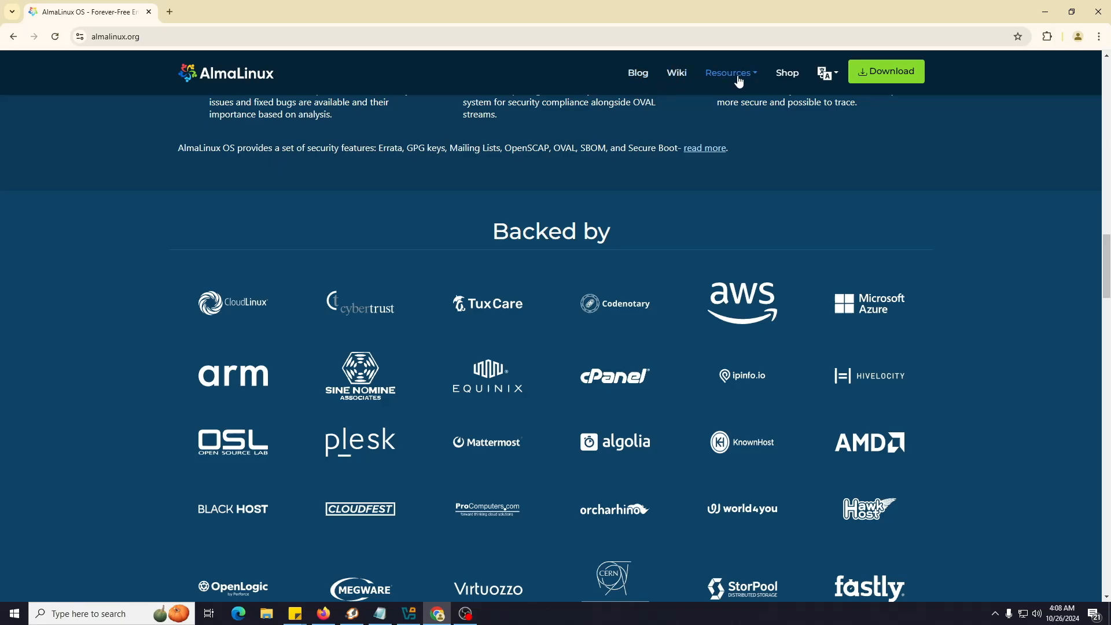
# - Open Get AlmaLinux, scroll to ISO Images, and request the 9.4 DVD ISO download
pyautogui.click(884, 71)
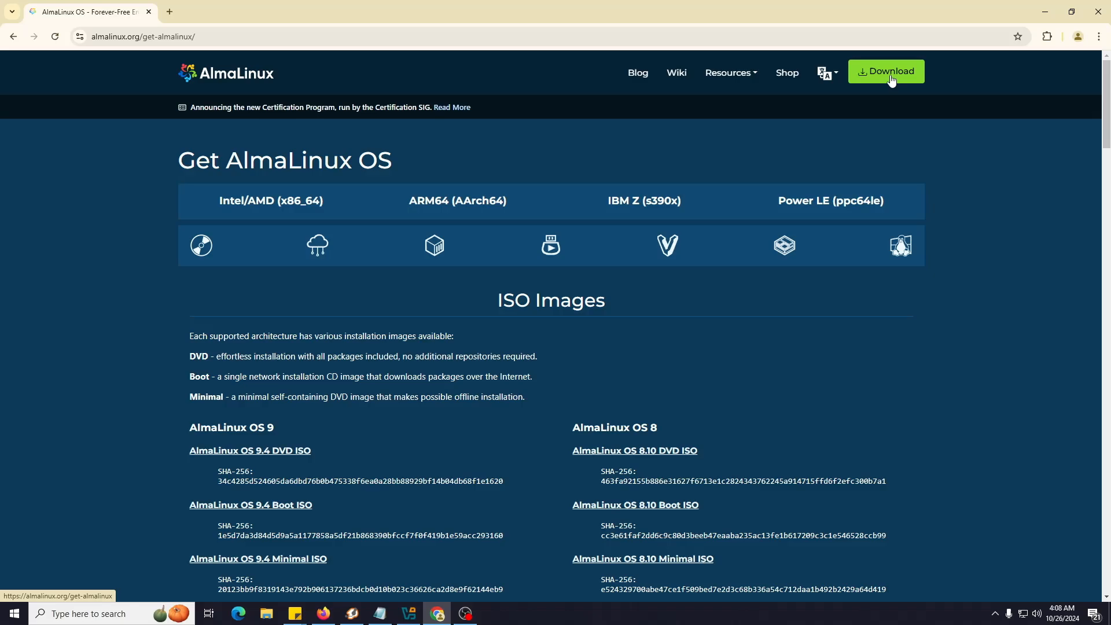
pyautogui.click(270, 201)
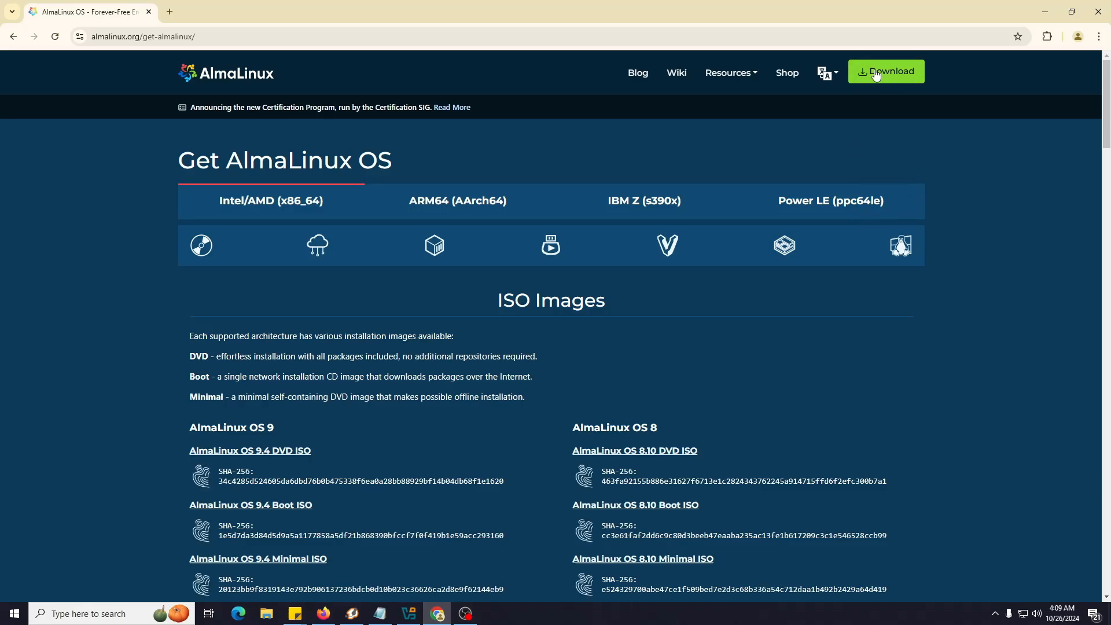
pyautogui.moveTo(461, 149)
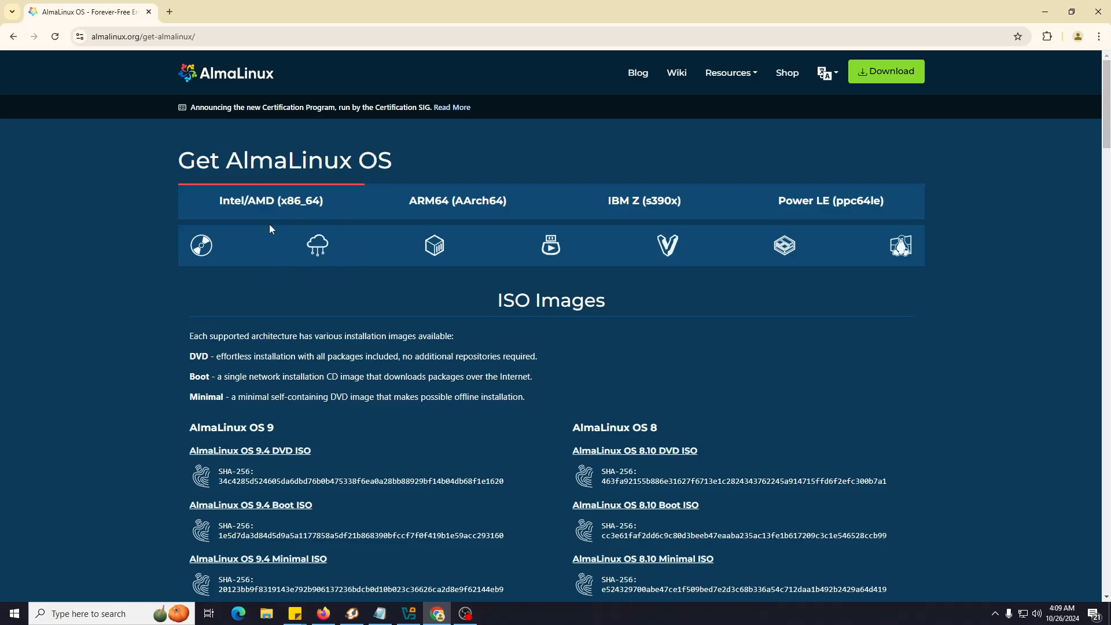
pyautogui.moveTo(282, 215)
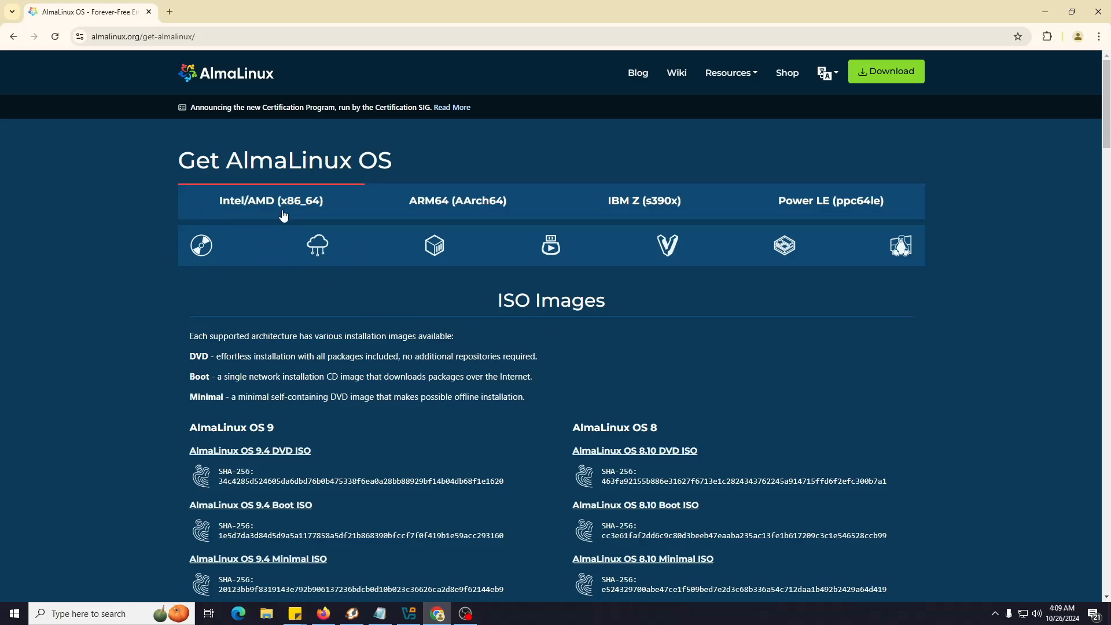
pyautogui.moveTo(220, 216)
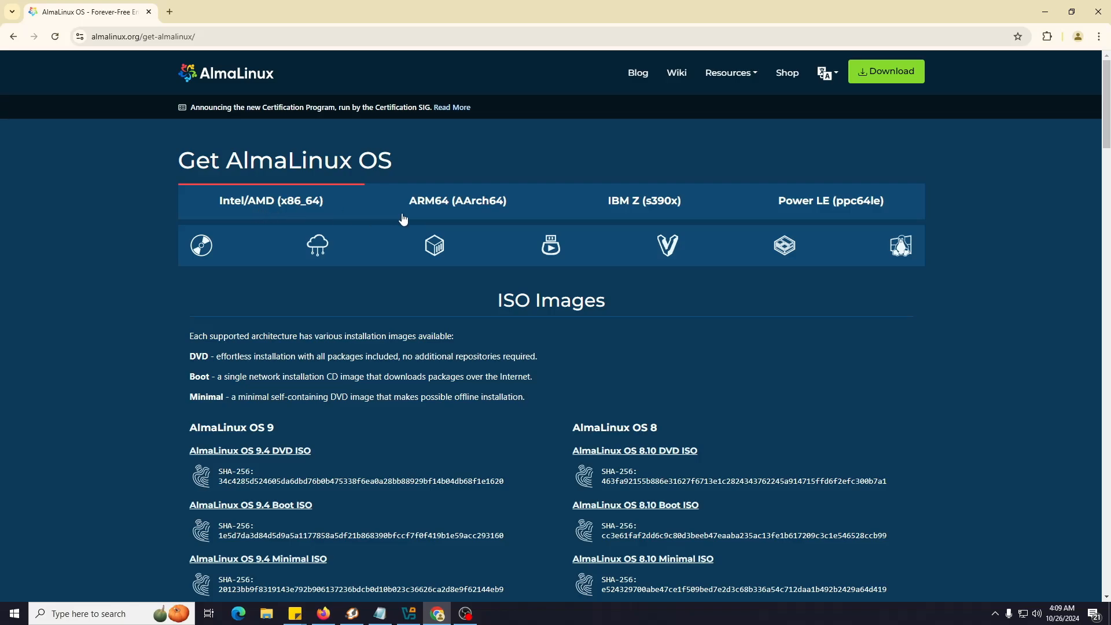
pyautogui.moveTo(566, 262)
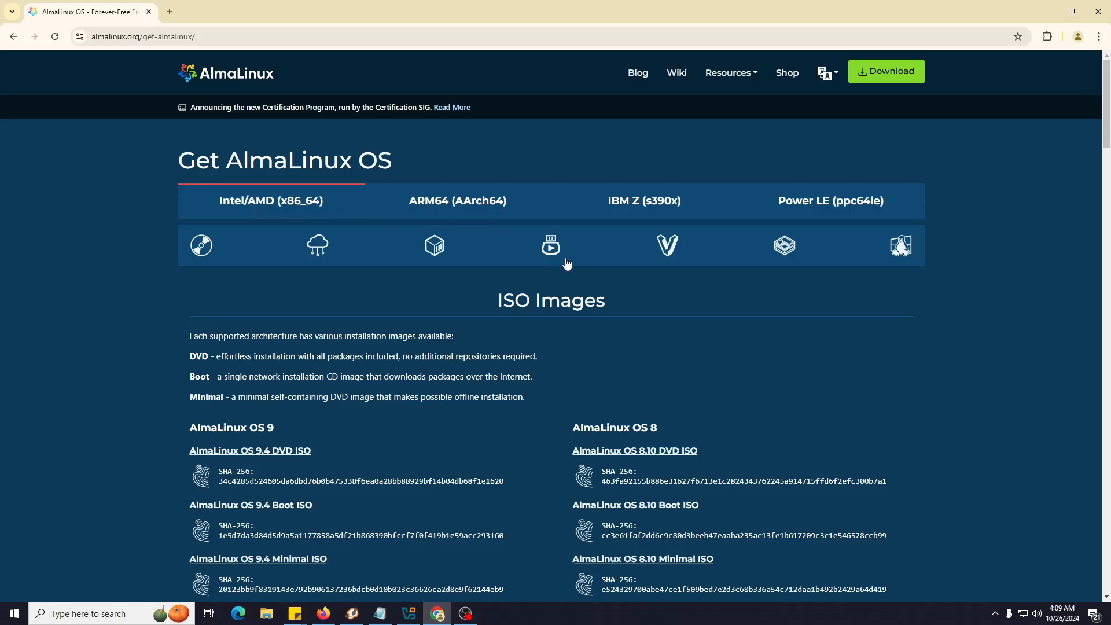
pyautogui.scroll(-3)
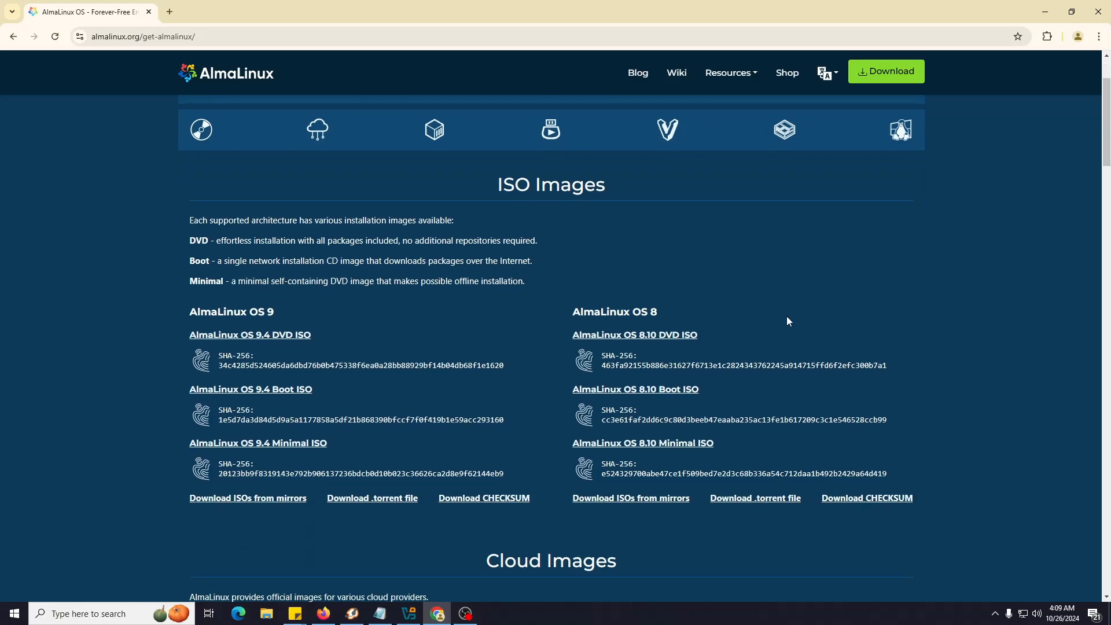
pyautogui.moveTo(219, 328)
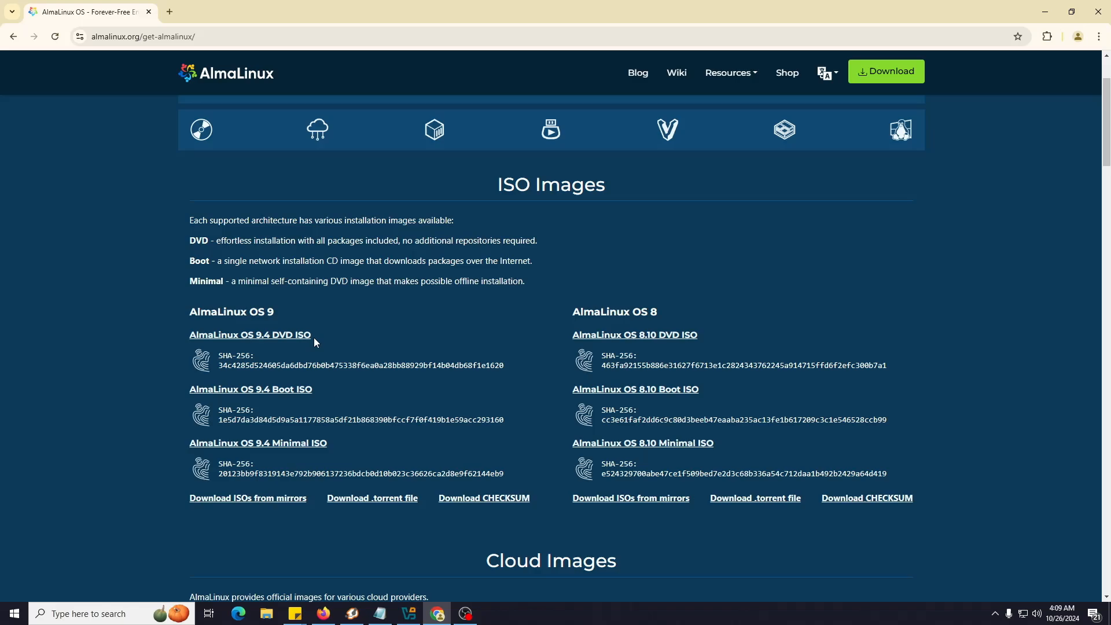
pyautogui.scroll(-3)
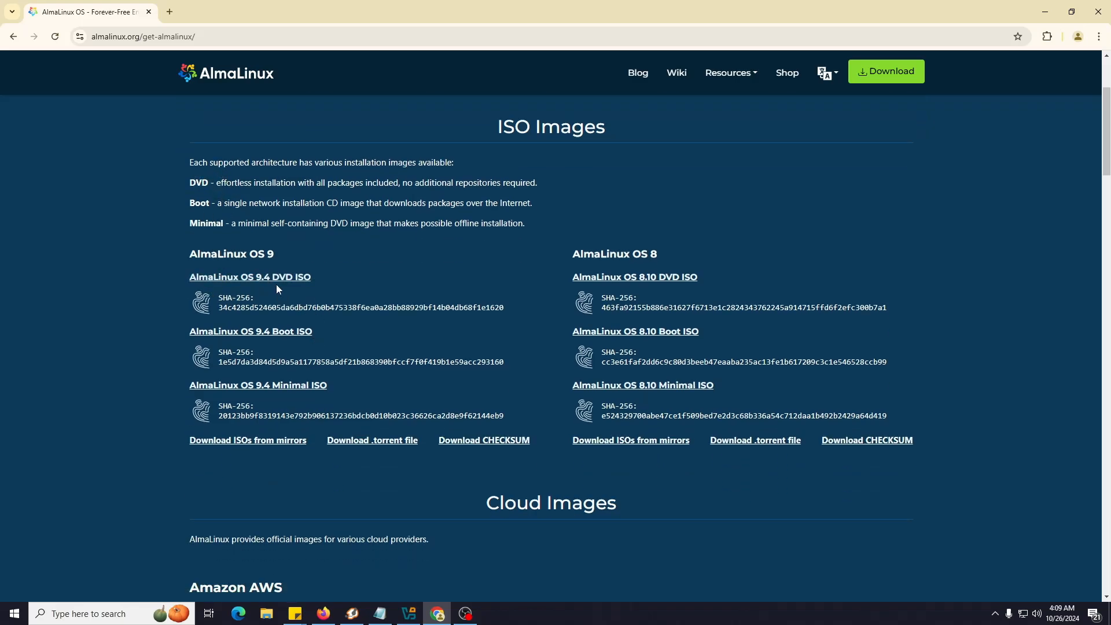
pyautogui.moveTo(303, 261)
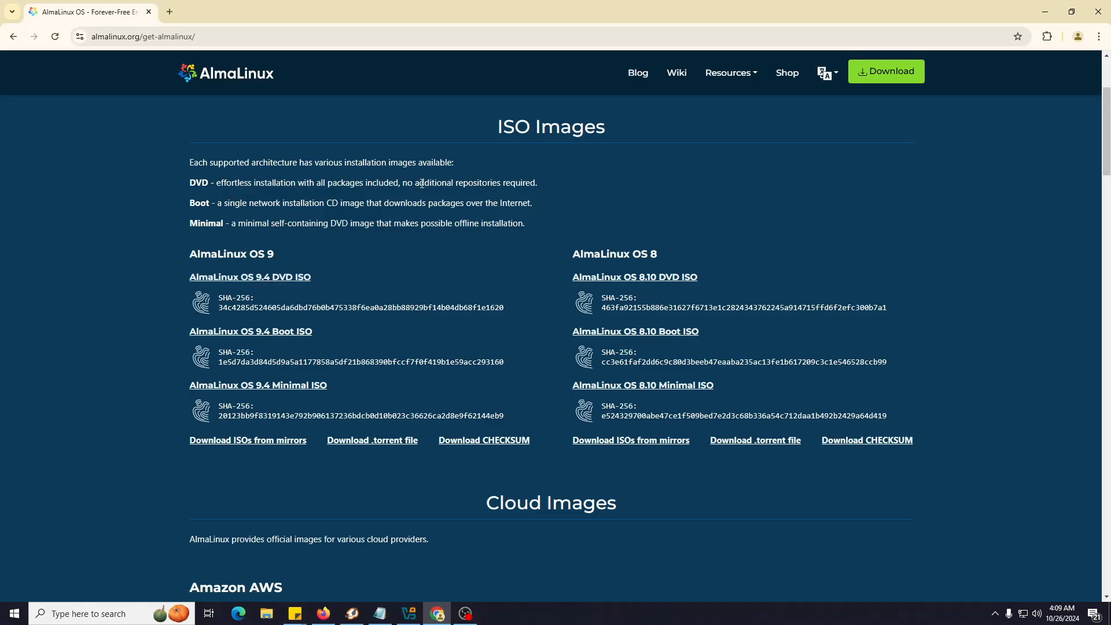
pyautogui.moveTo(584, 195)
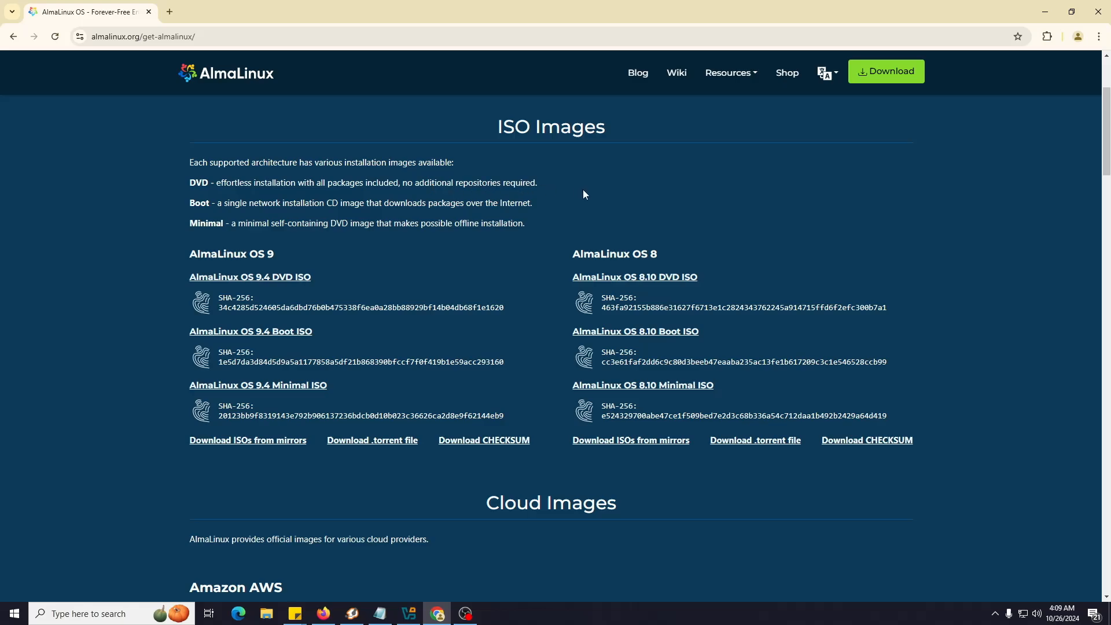
pyautogui.moveTo(190, 200)
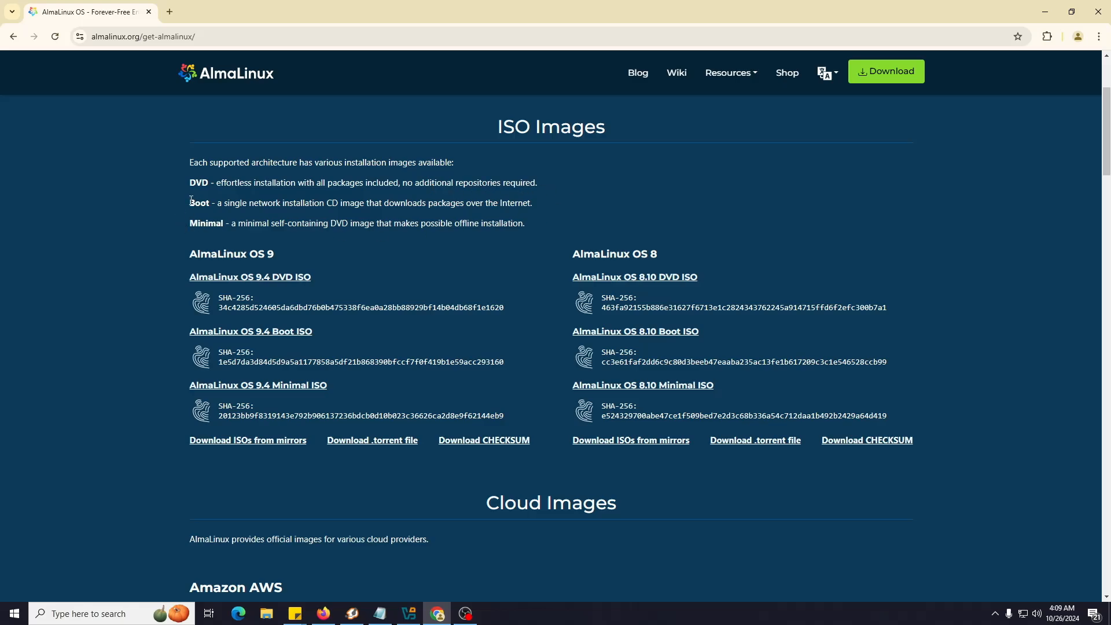
pyautogui.doubleClick(199, 203)
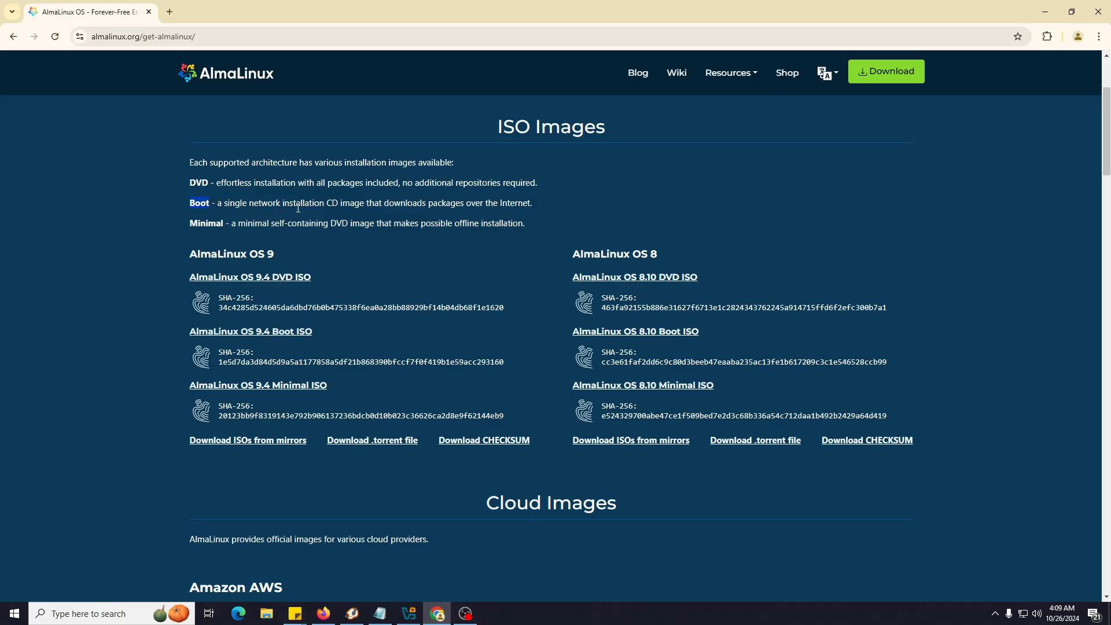
pyautogui.moveTo(370, 205)
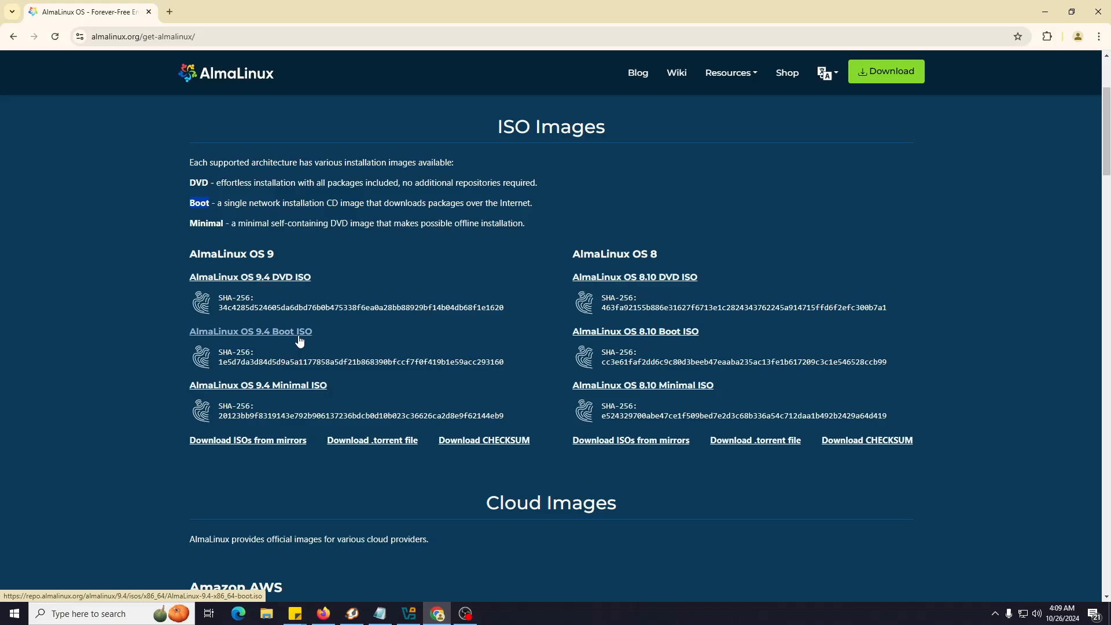
pyautogui.moveTo(248, 282)
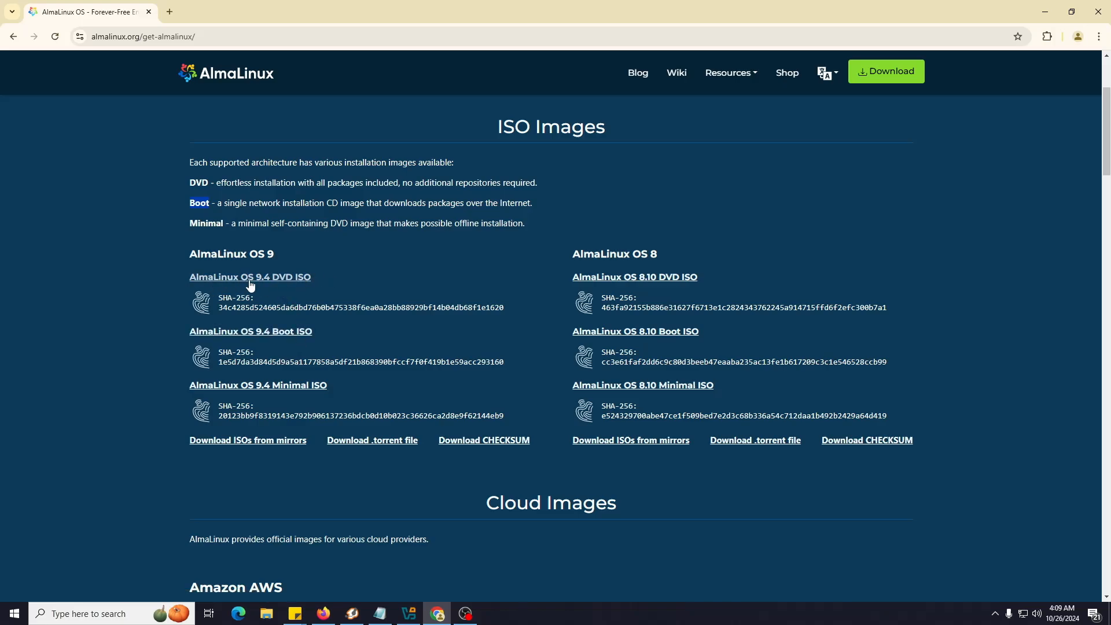
pyautogui.click(249, 277)
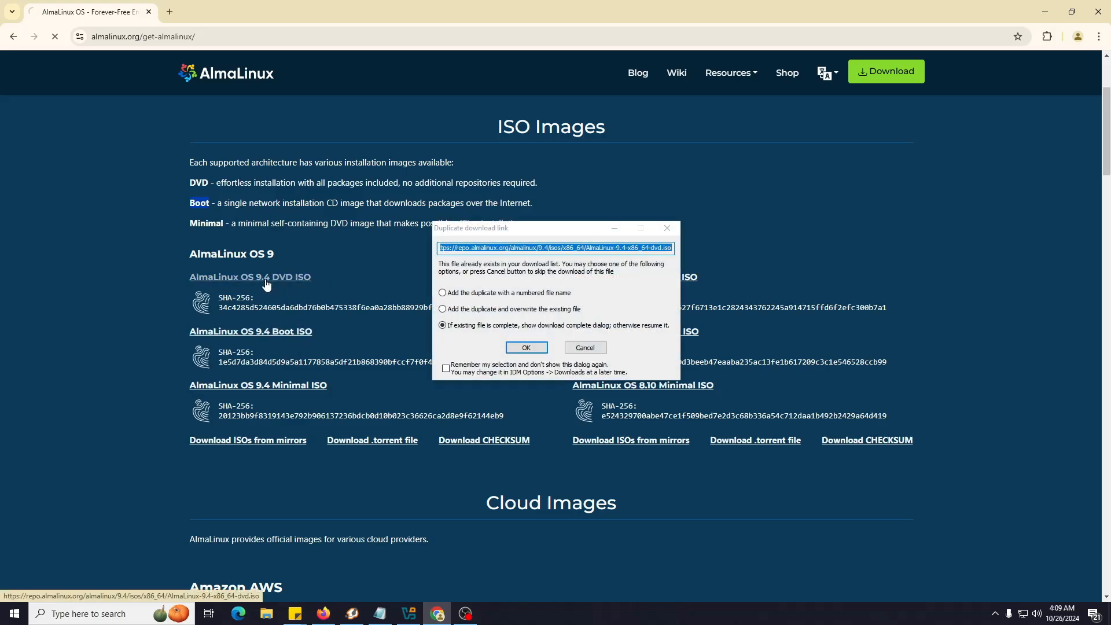
pyautogui.click(525, 347)
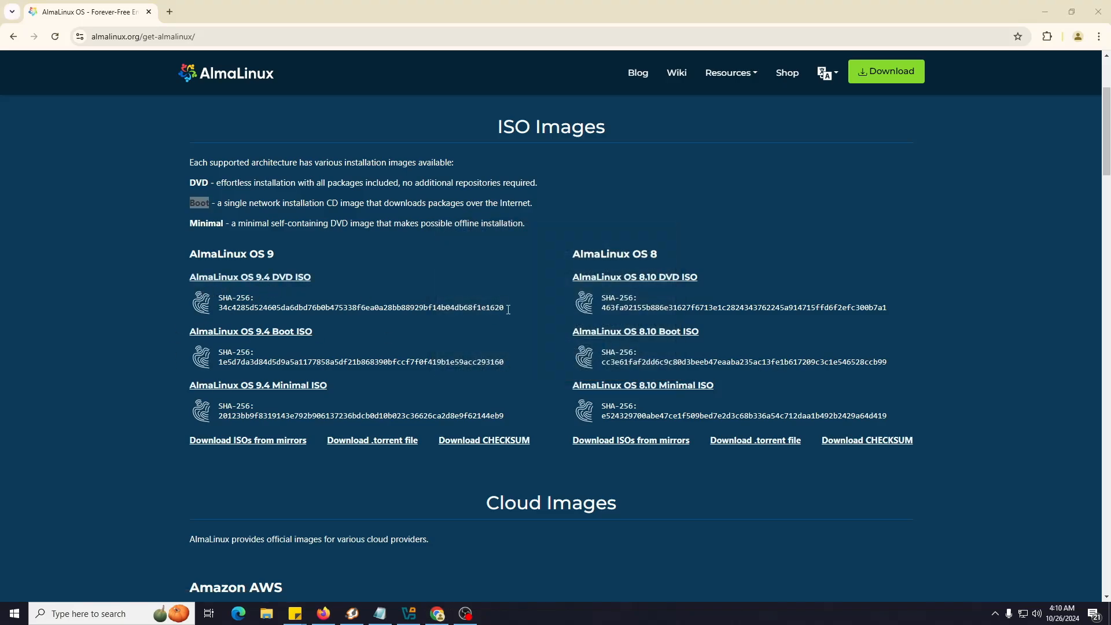
pyautogui.moveTo(367, 385)
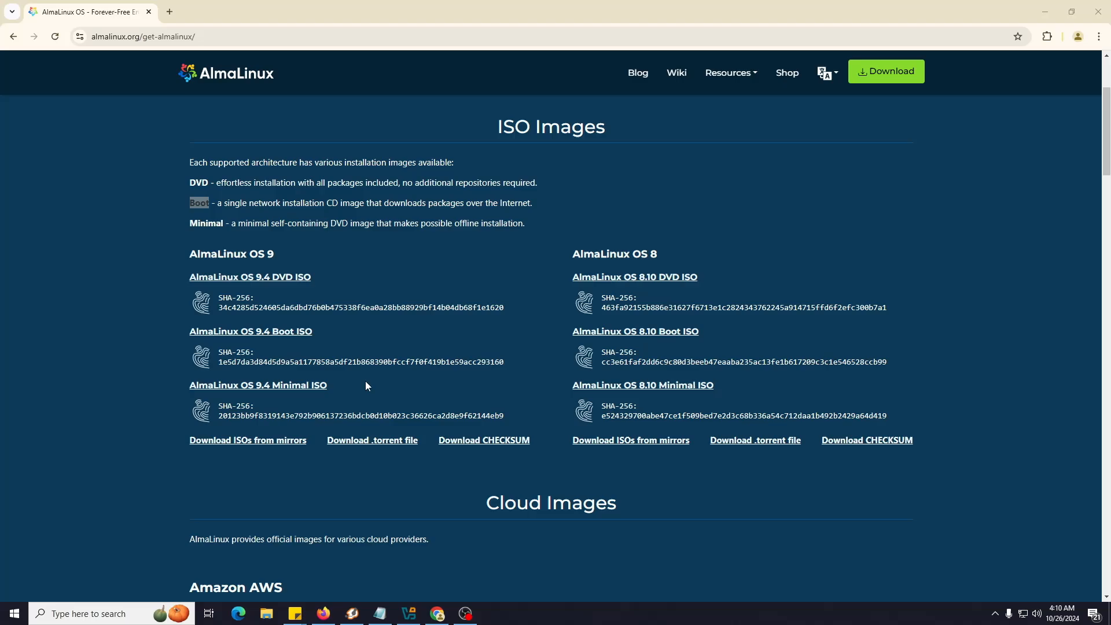
pyautogui.moveTo(249, 276)
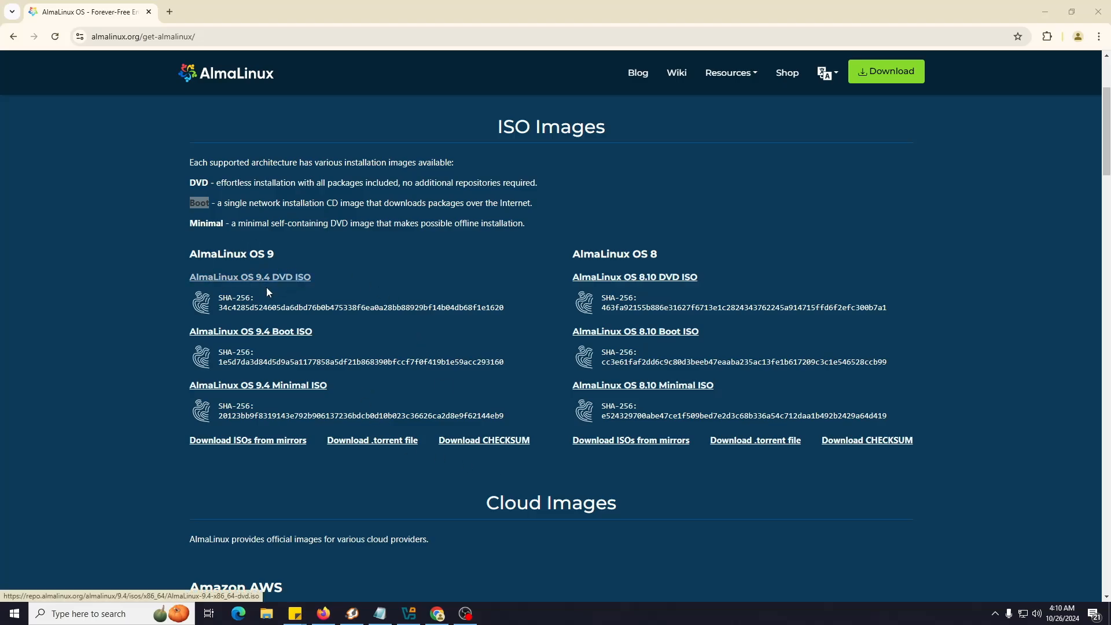
pyautogui.moveTo(326, 293)
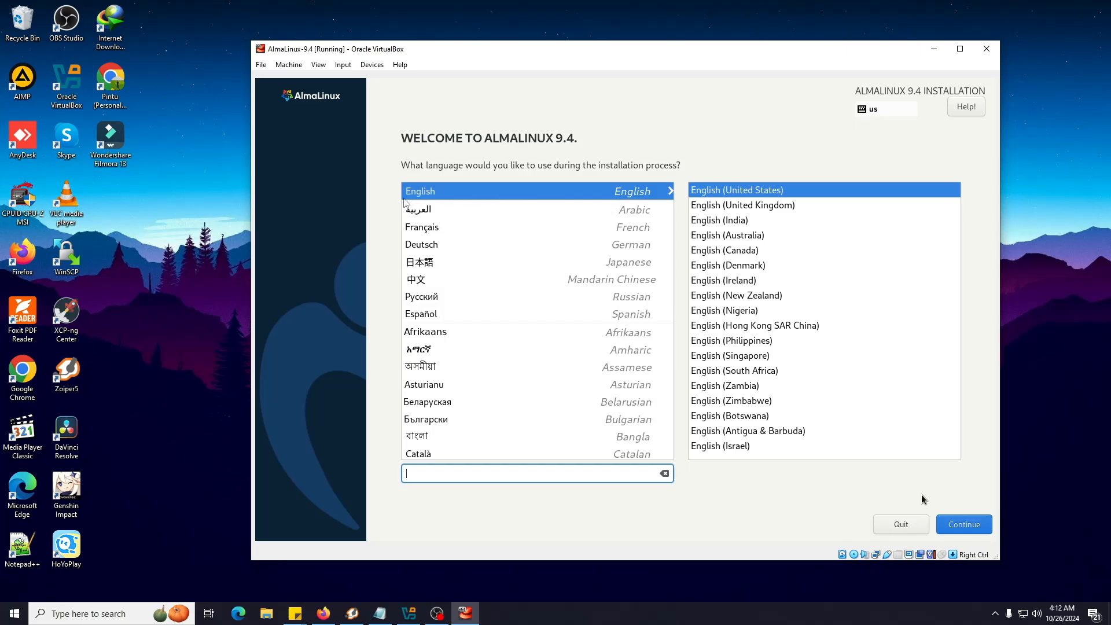
pyautogui.moveTo(943, 540)
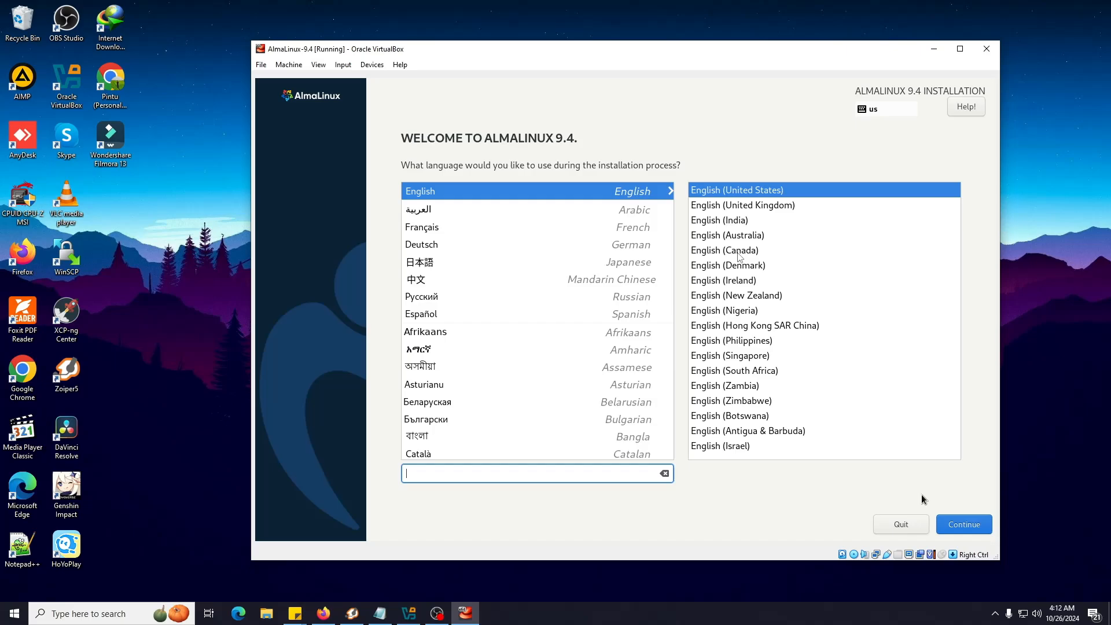
pyautogui.moveTo(729, 322)
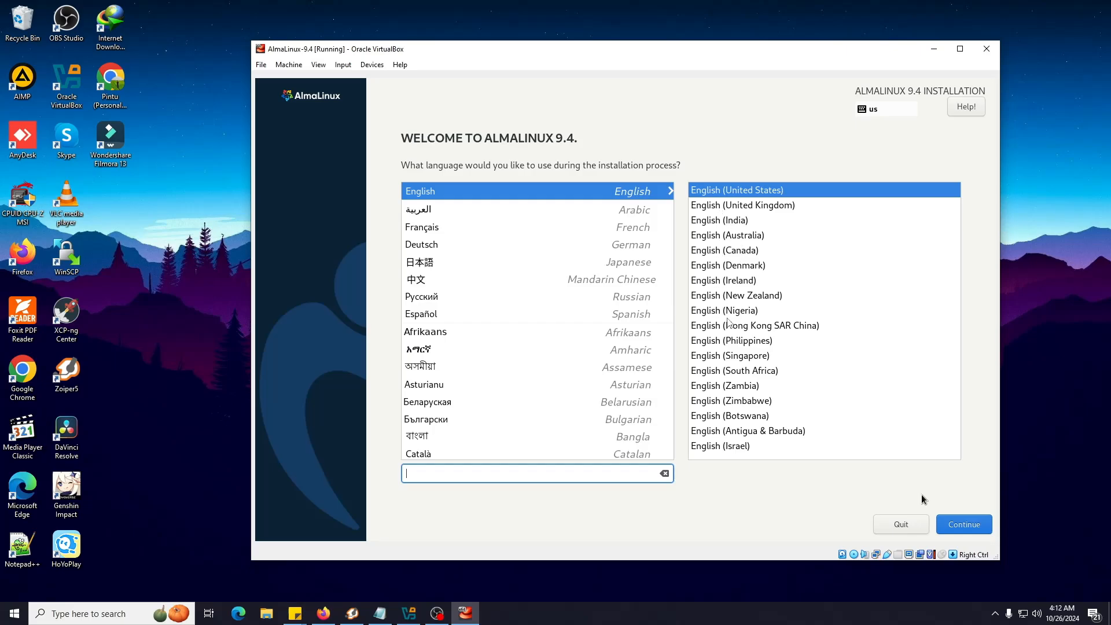
pyautogui.moveTo(756, 211)
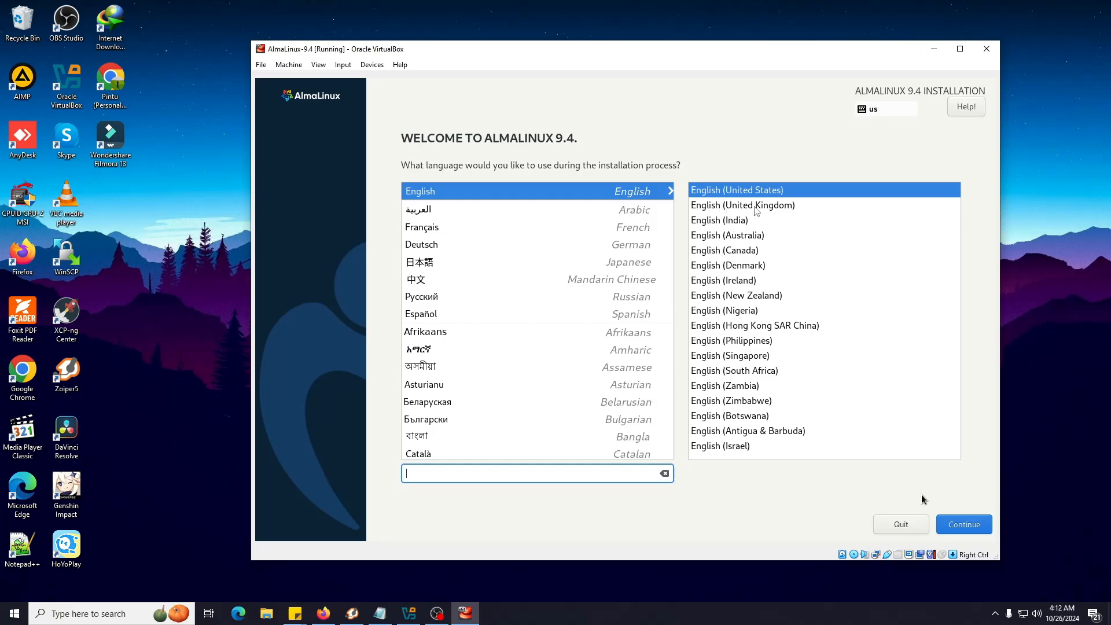
pyautogui.moveTo(788, 256)
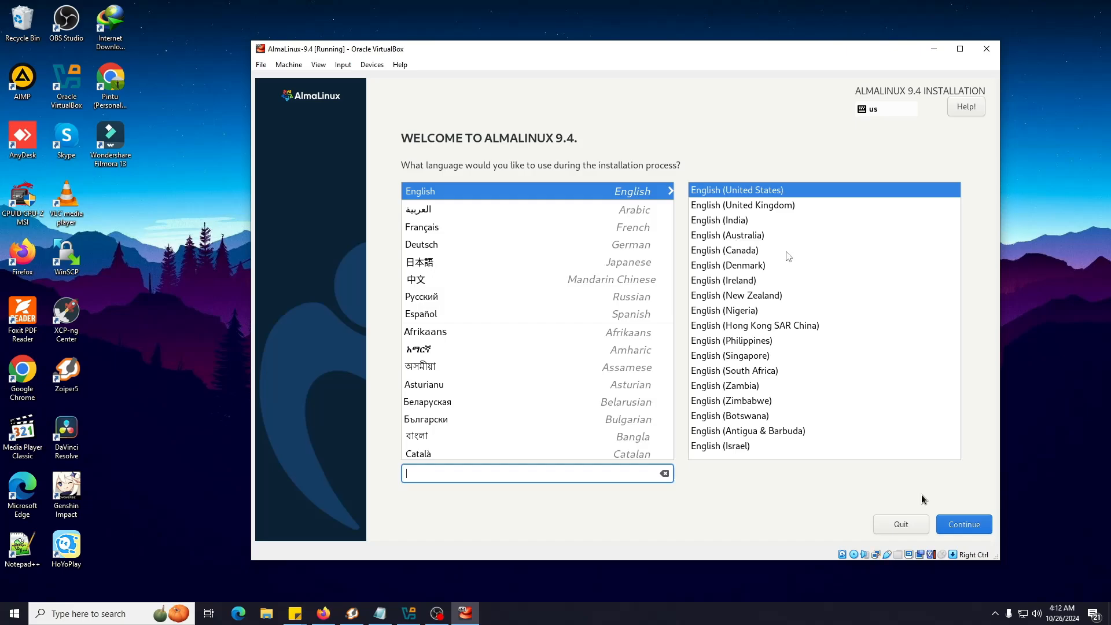
pyautogui.moveTo(813, 296)
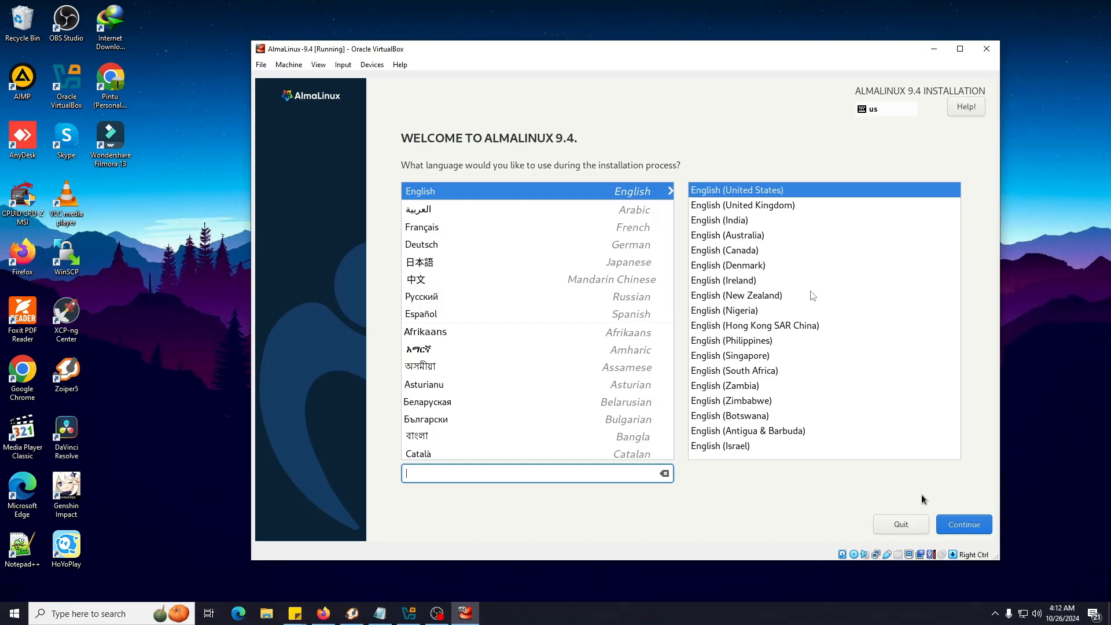
pyautogui.moveTo(830, 331)
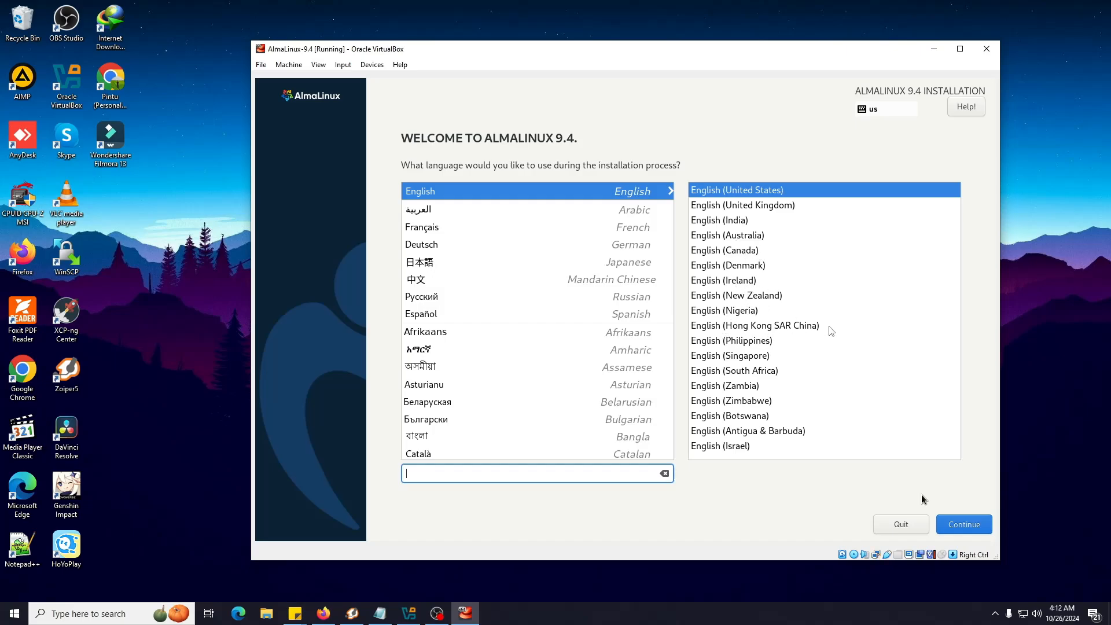
pyautogui.moveTo(748, 196)
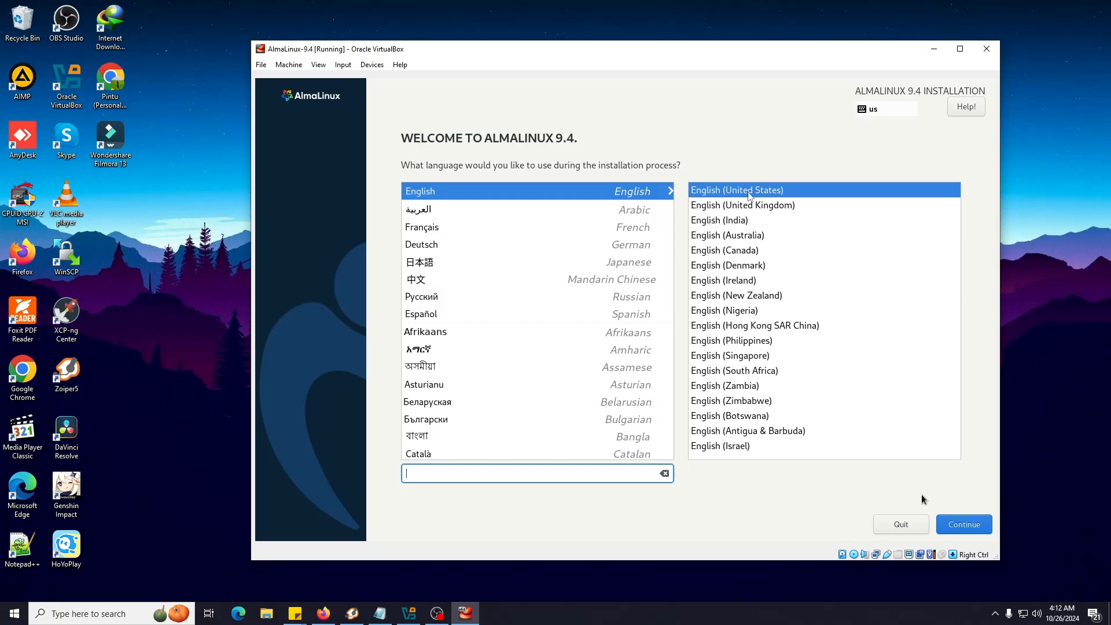
# - Keep English (United States) as the installer language on the welcome screen
pyautogui.click(962, 524)
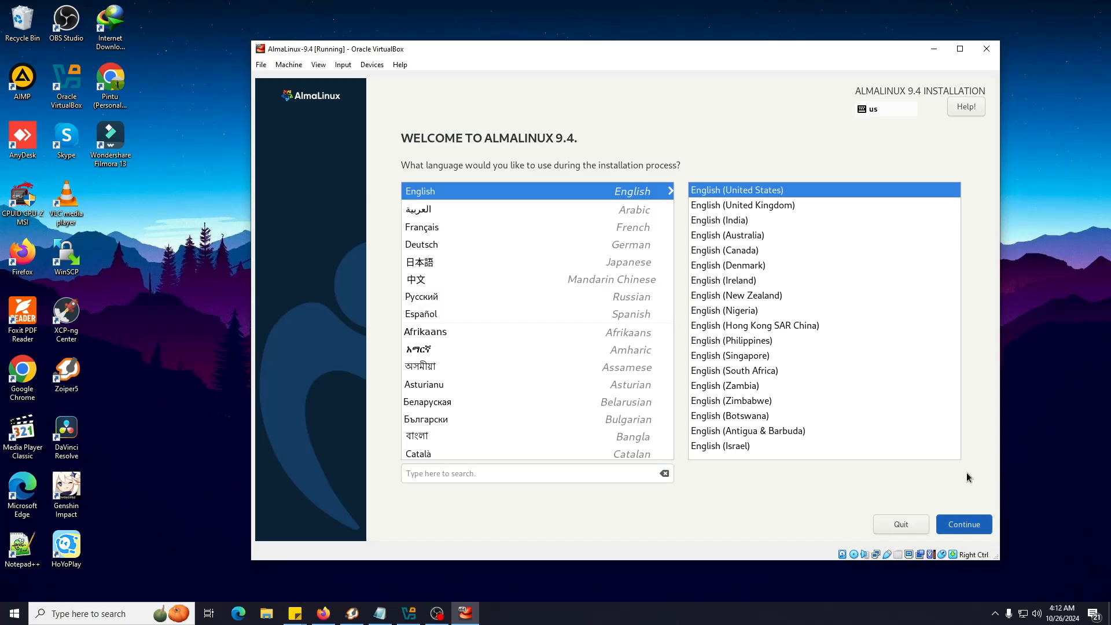
# - Accept the ATA VBOX HARDDISK with automatic storage as the installation destination
pyautogui.click(962, 524)
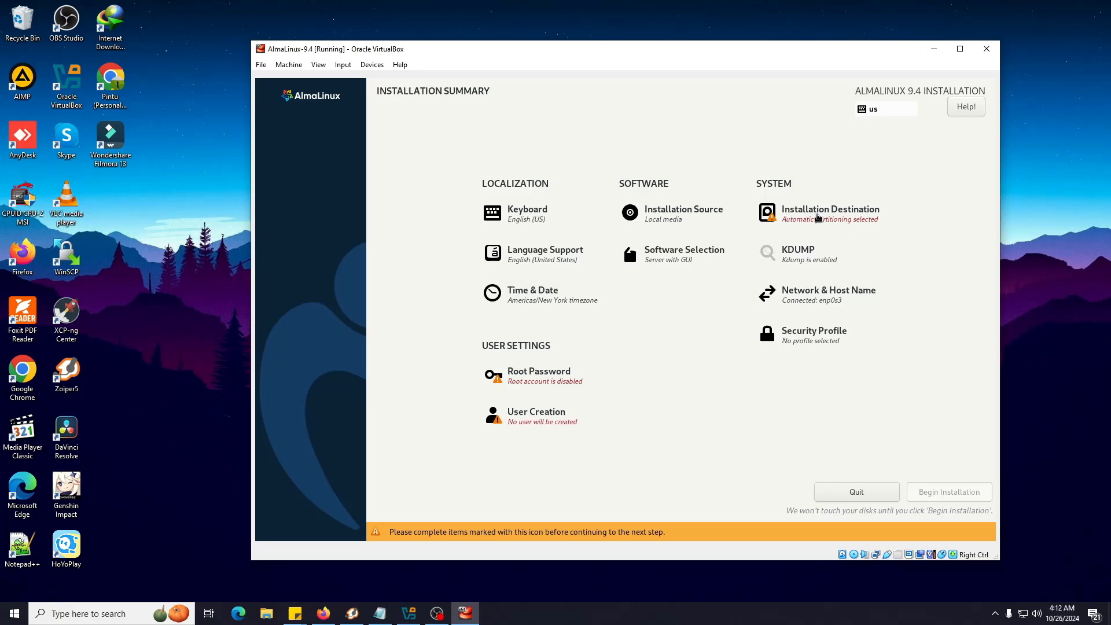
pyautogui.click(830, 213)
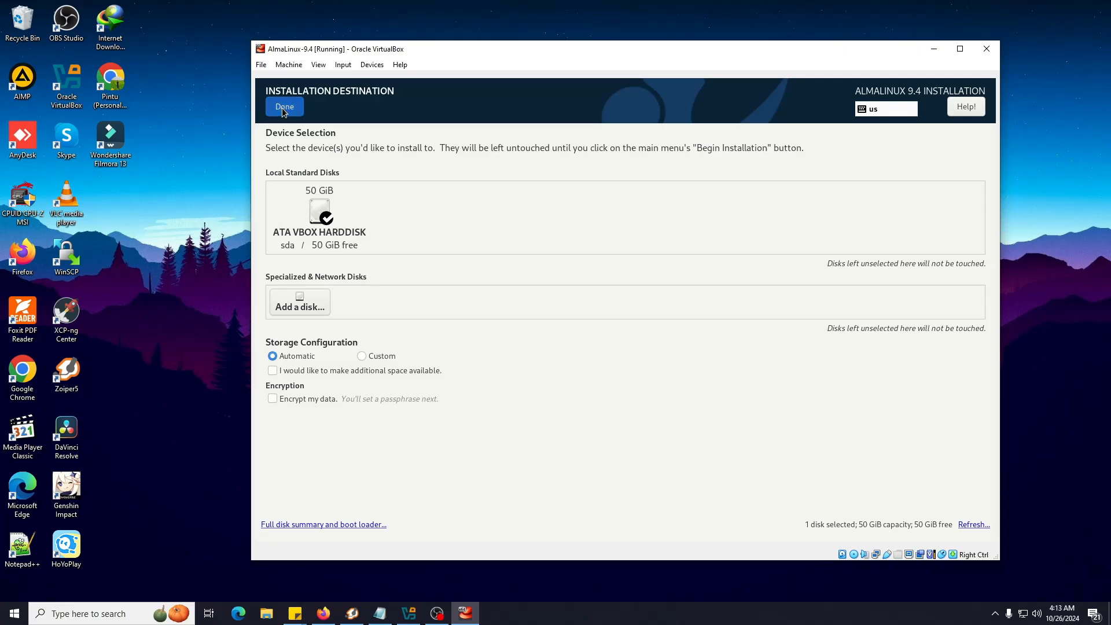
pyautogui.click(284, 106)
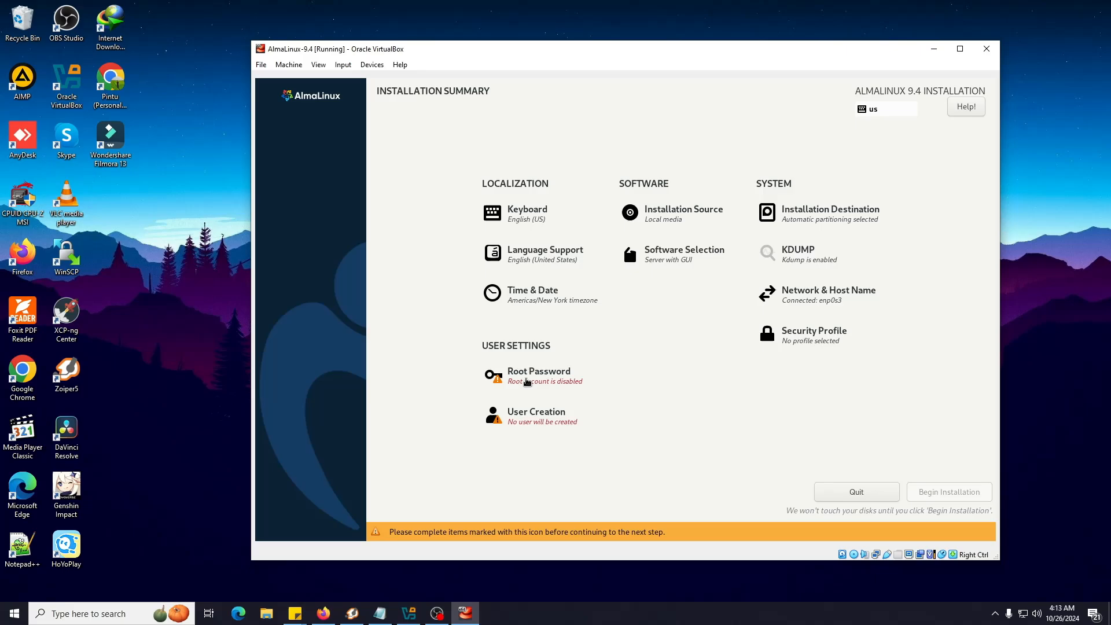
# - Set a root password, allow root SSH login with password, and accept the weak password
pyautogui.click(539, 375)
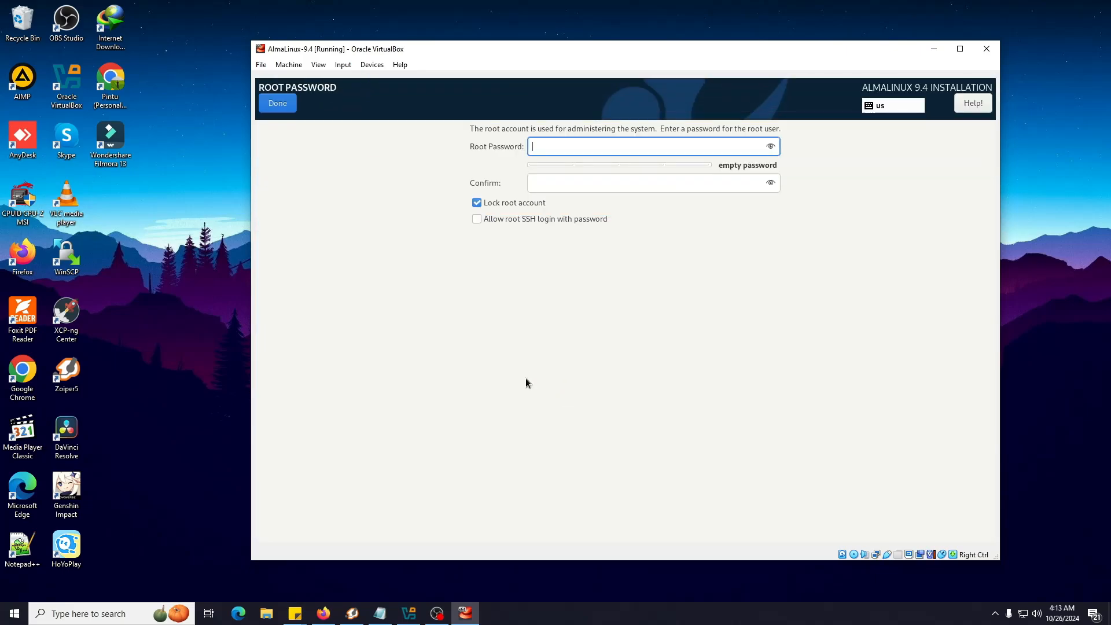
pyautogui.write('•')
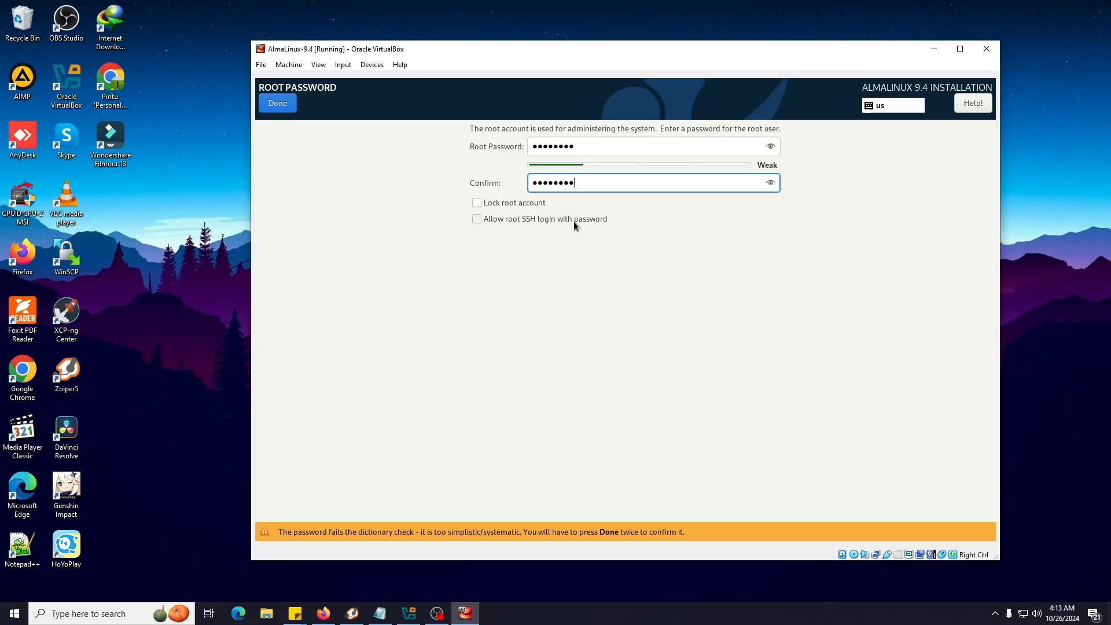
pyautogui.moveTo(559, 215)
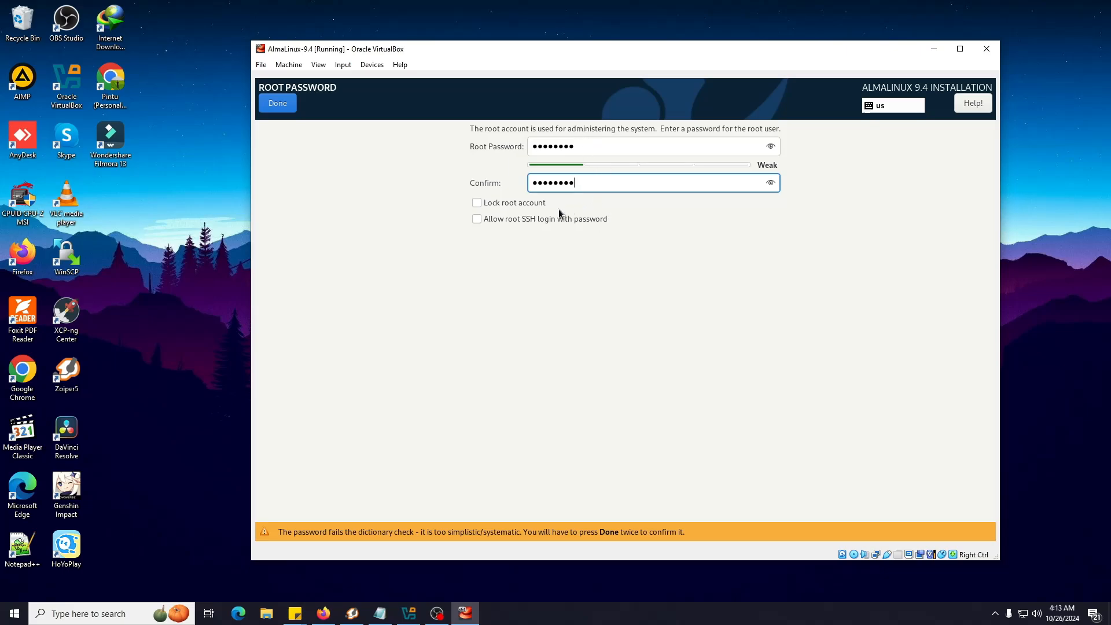
pyautogui.click(476, 218)
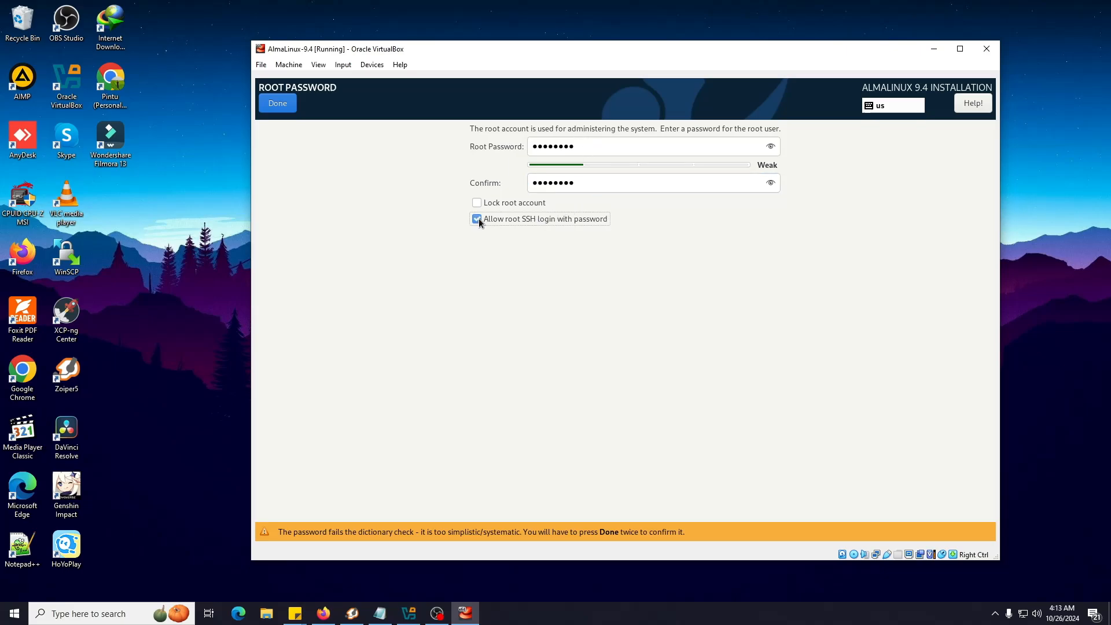
pyautogui.click(277, 103)
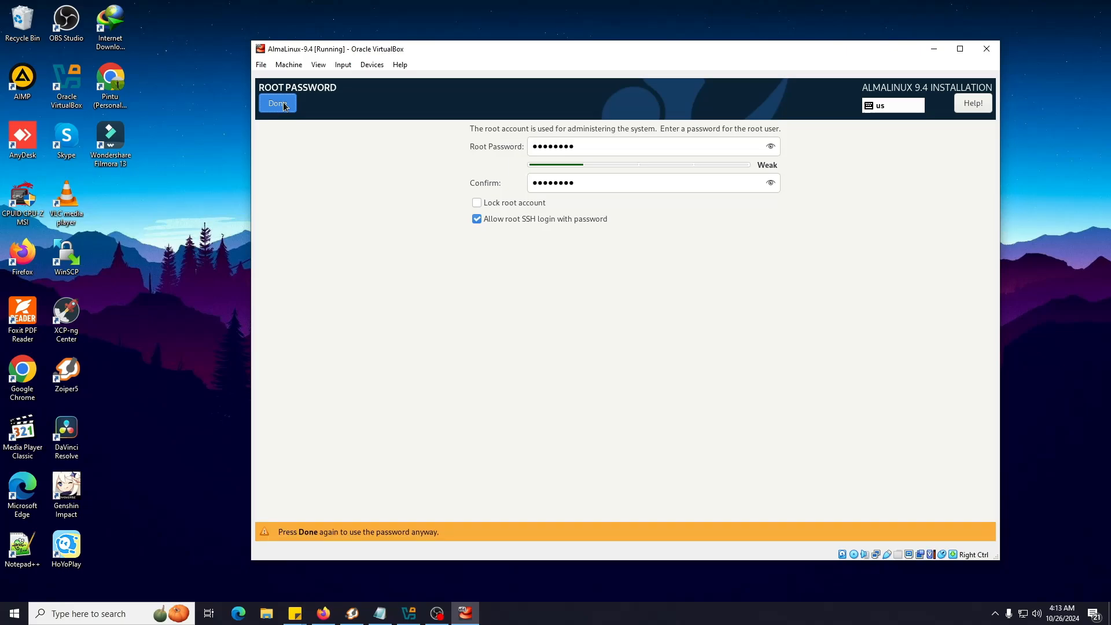
pyautogui.click(278, 104)
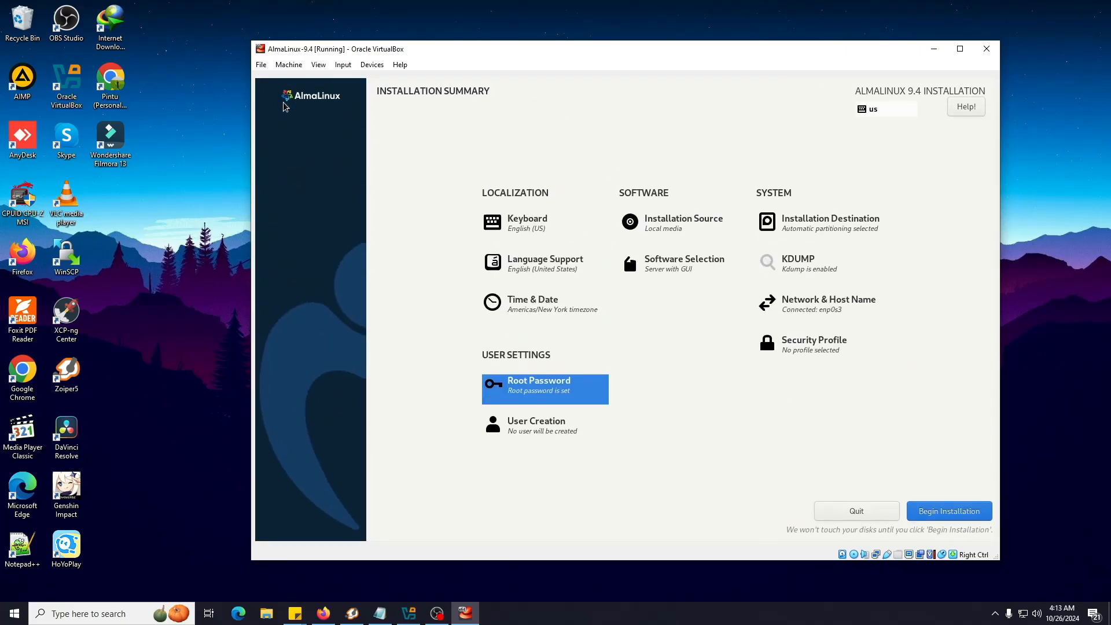
pyautogui.moveTo(949, 511)
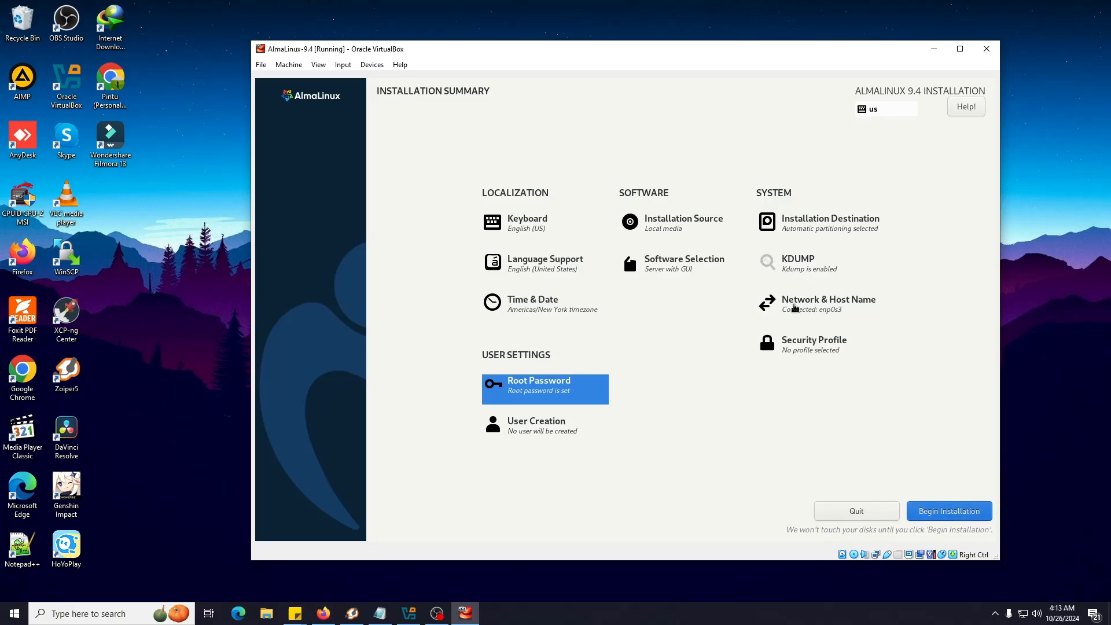
pyautogui.moveTo(855, 309)
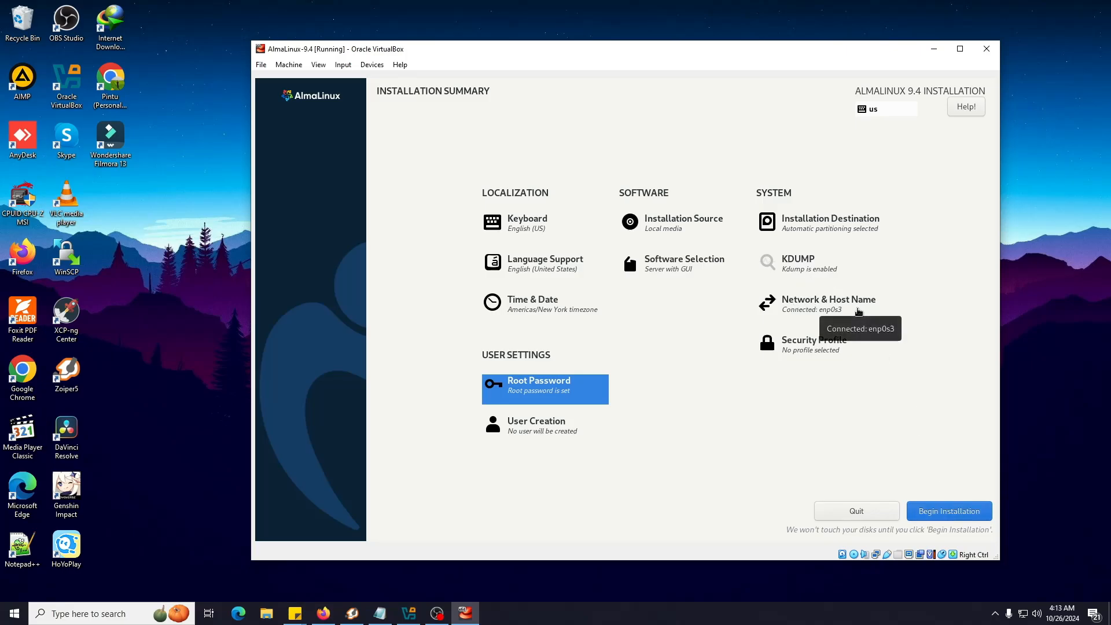
pyautogui.moveTo(700, 272)
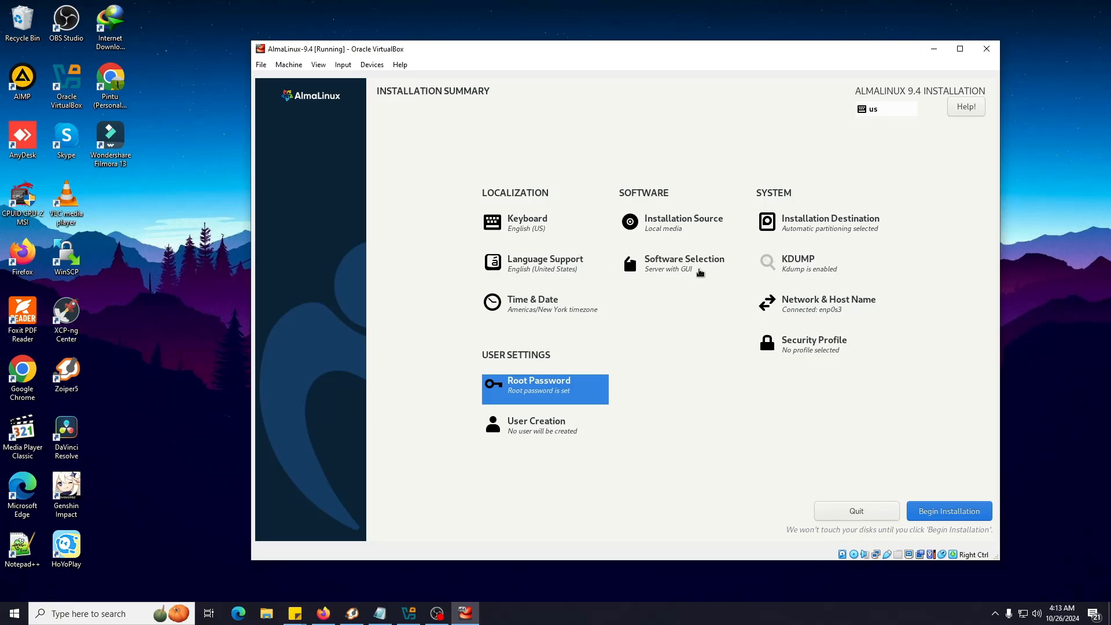
pyautogui.moveTo(887, 398)
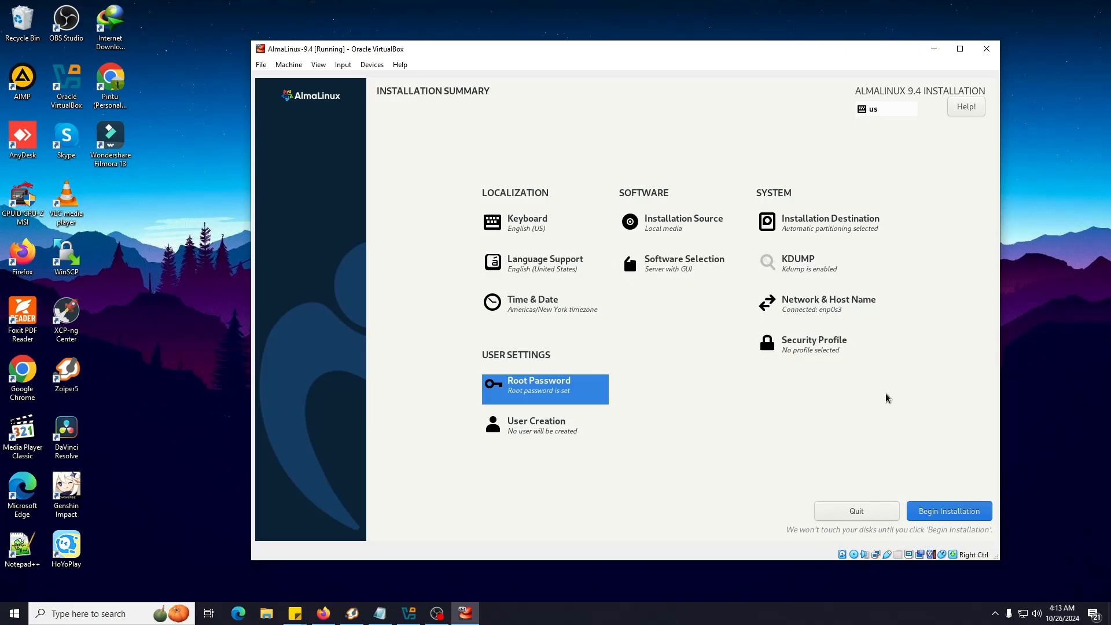
pyautogui.moveTo(948, 511)
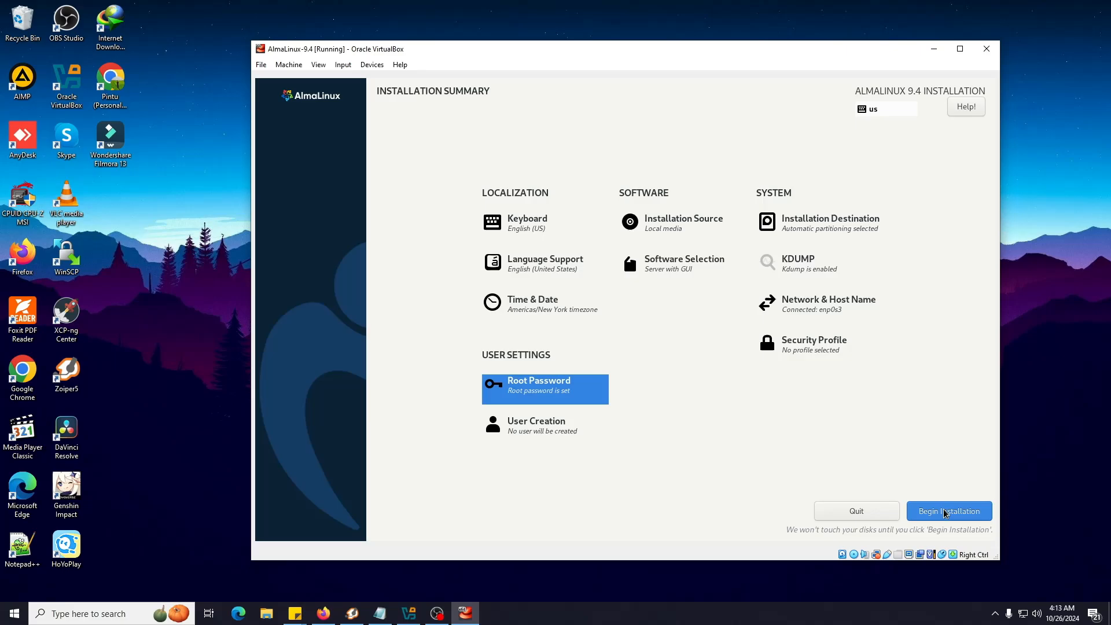
# - Begin the AlmaLinux installation from the summary screen
pyautogui.click(949, 510)
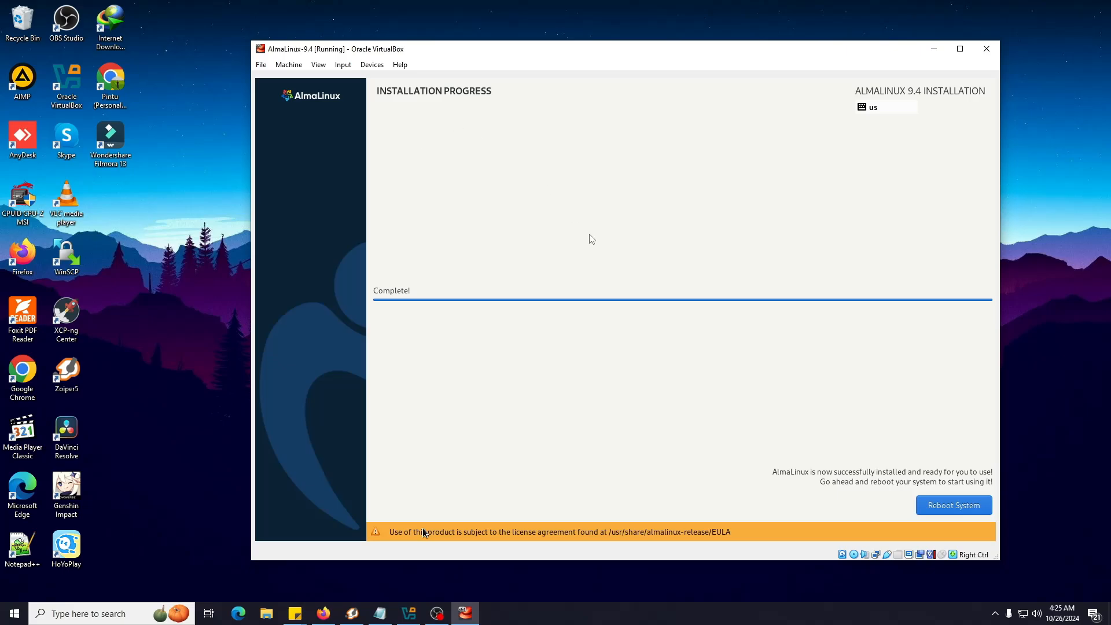
pyautogui.moveTo(769, 473)
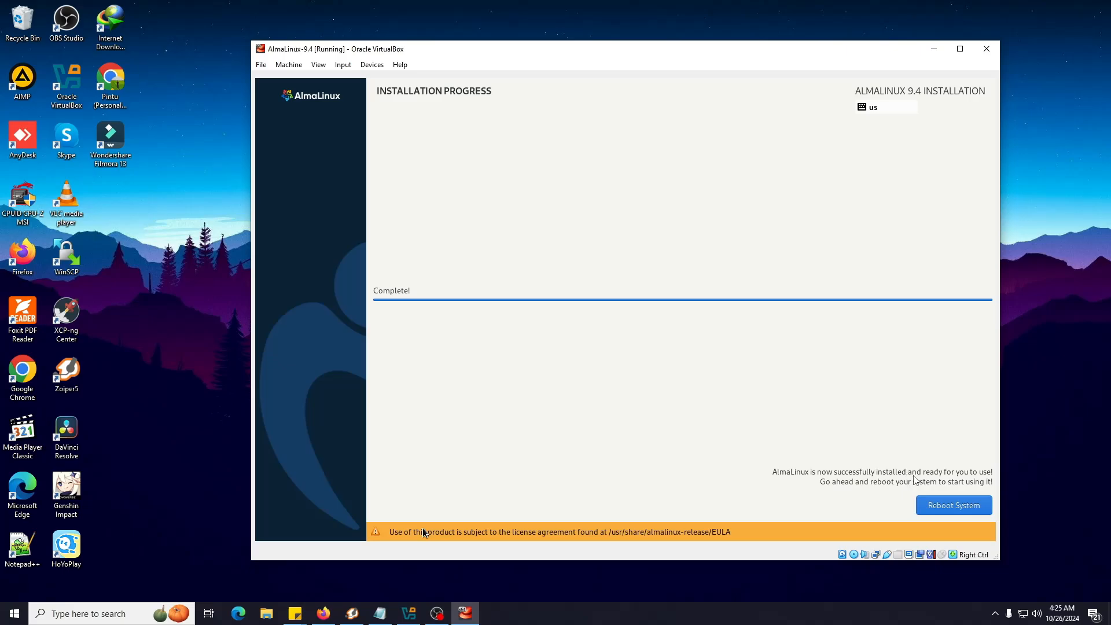
pyautogui.moveTo(863, 494)
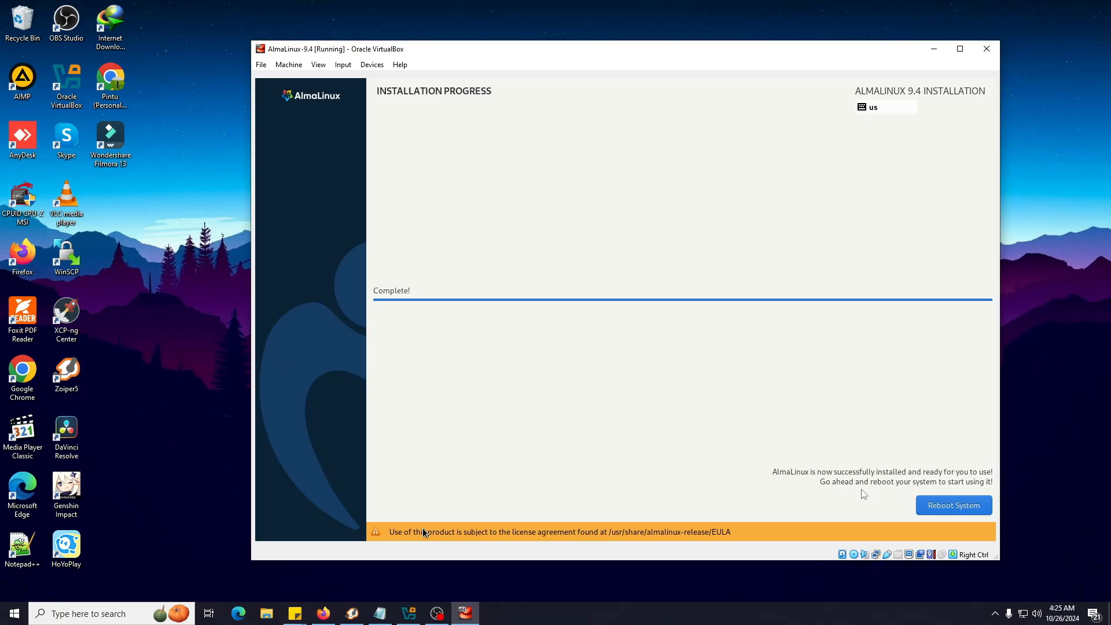
pyautogui.moveTo(779, 500)
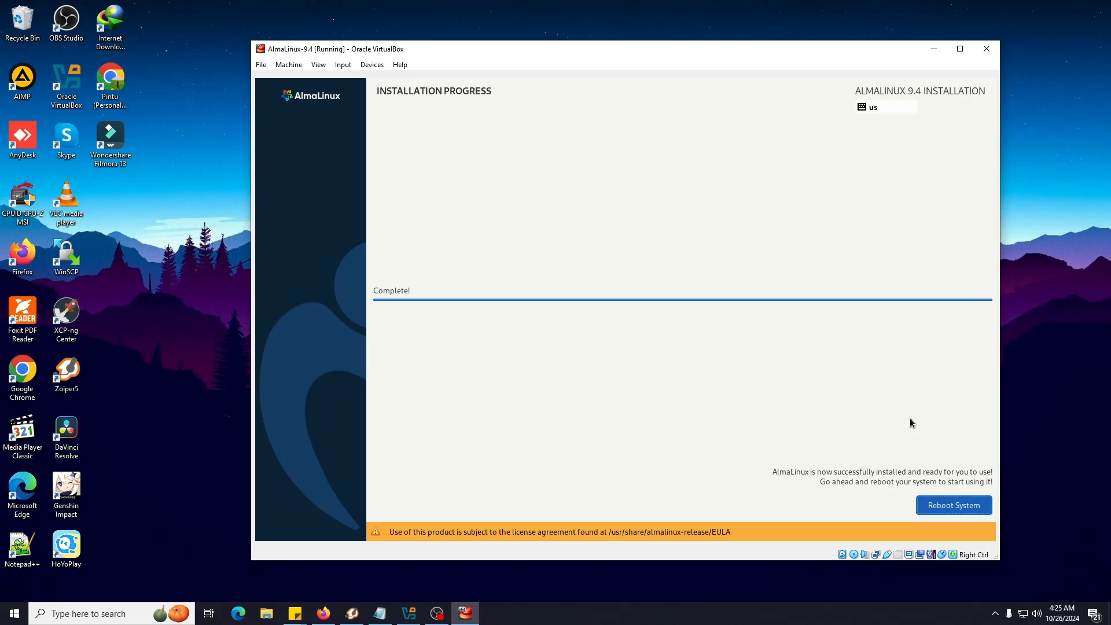
# - Reboot into the newly installed AlmaLinux system
pyautogui.click(953, 505)
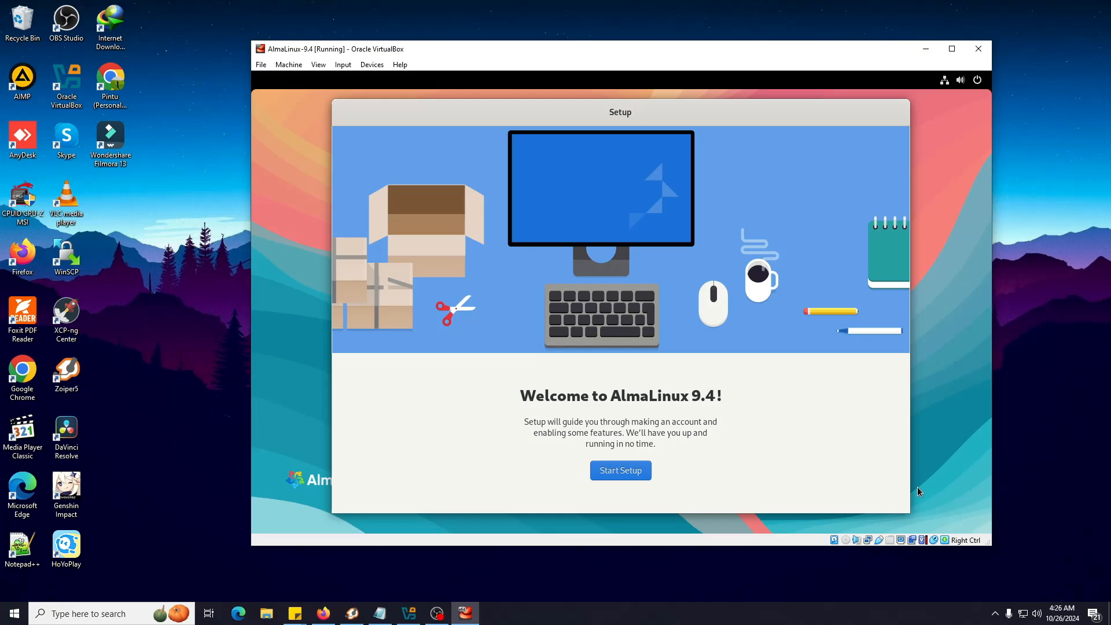
pyautogui.moveTo(532, 330)
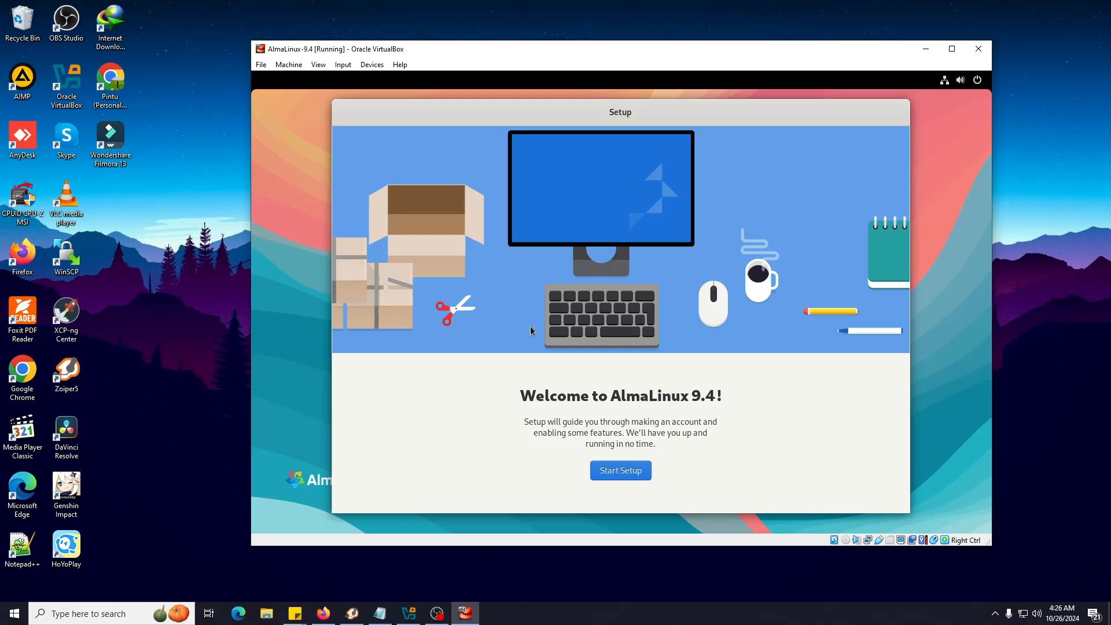
pyautogui.moveTo(752, 316)
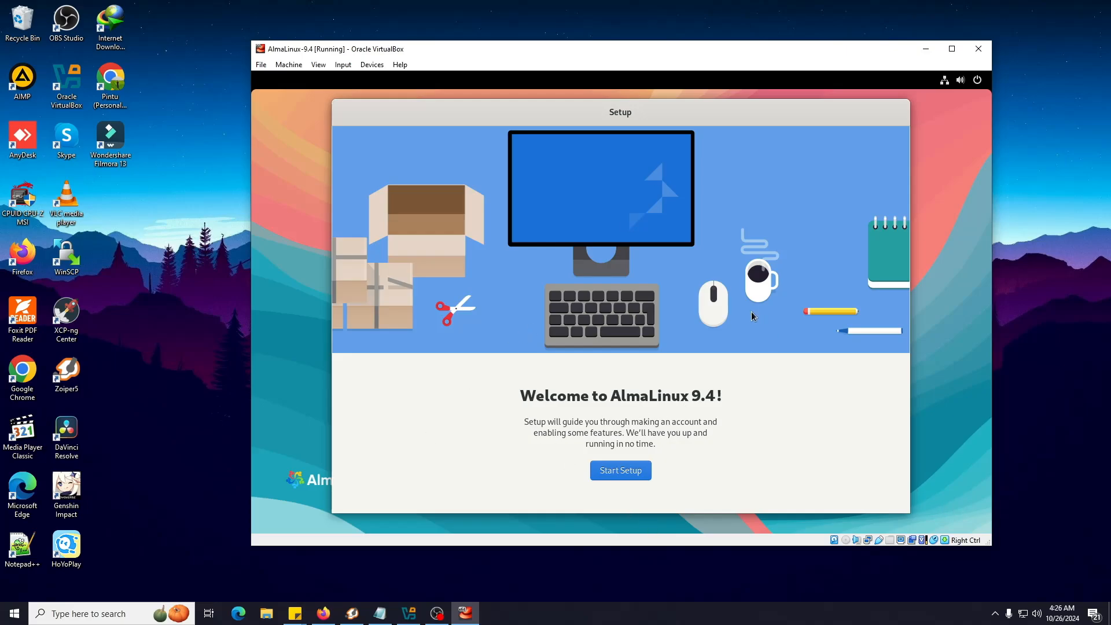
pyautogui.moveTo(570, 398)
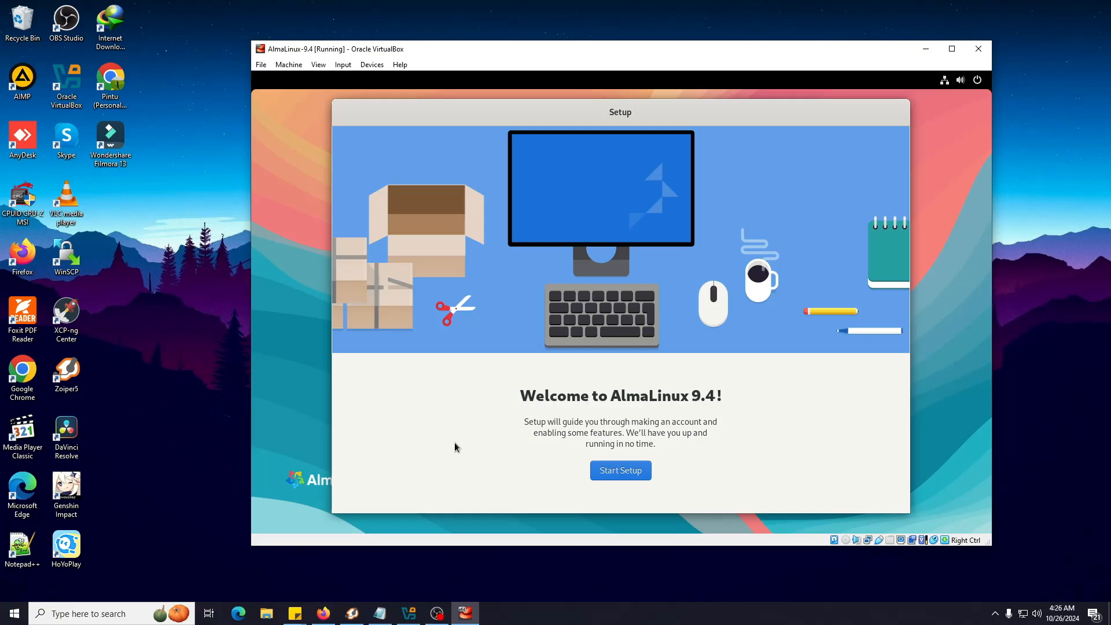
pyautogui.moveTo(599, 430)
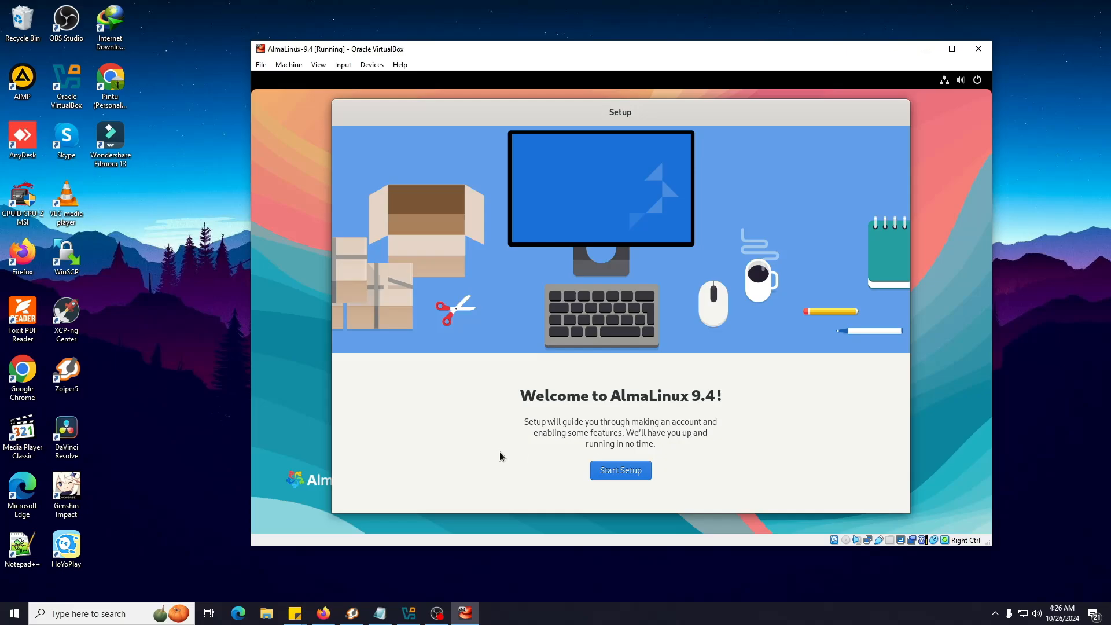
pyautogui.moveTo(619, 440)
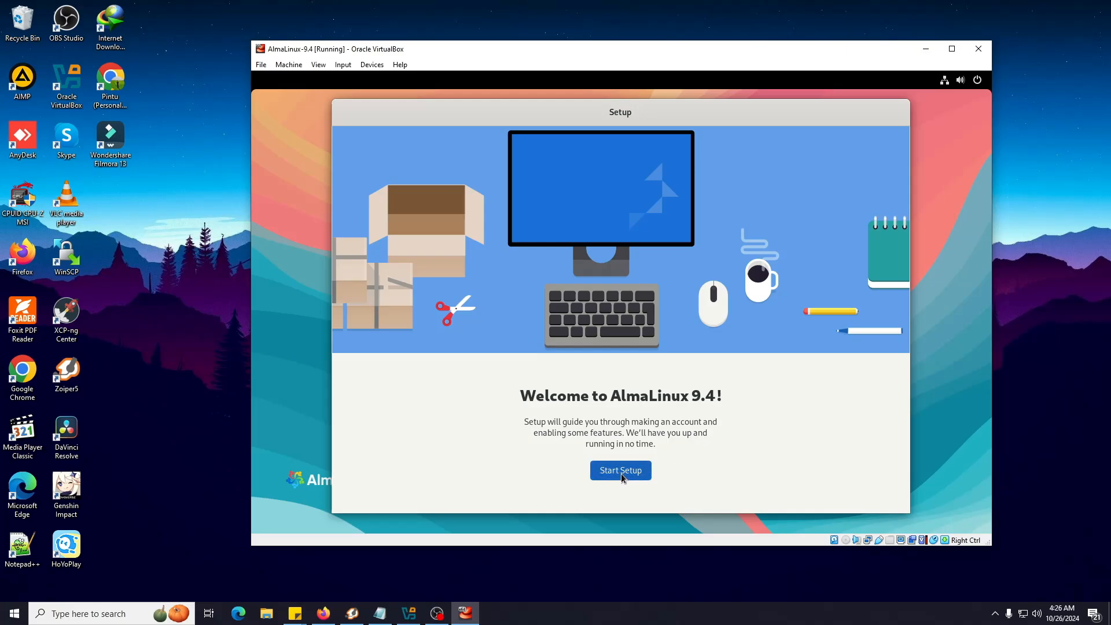
# - Start setup, switch Location Services off, and skip Online Accounts
pyautogui.click(619, 470)
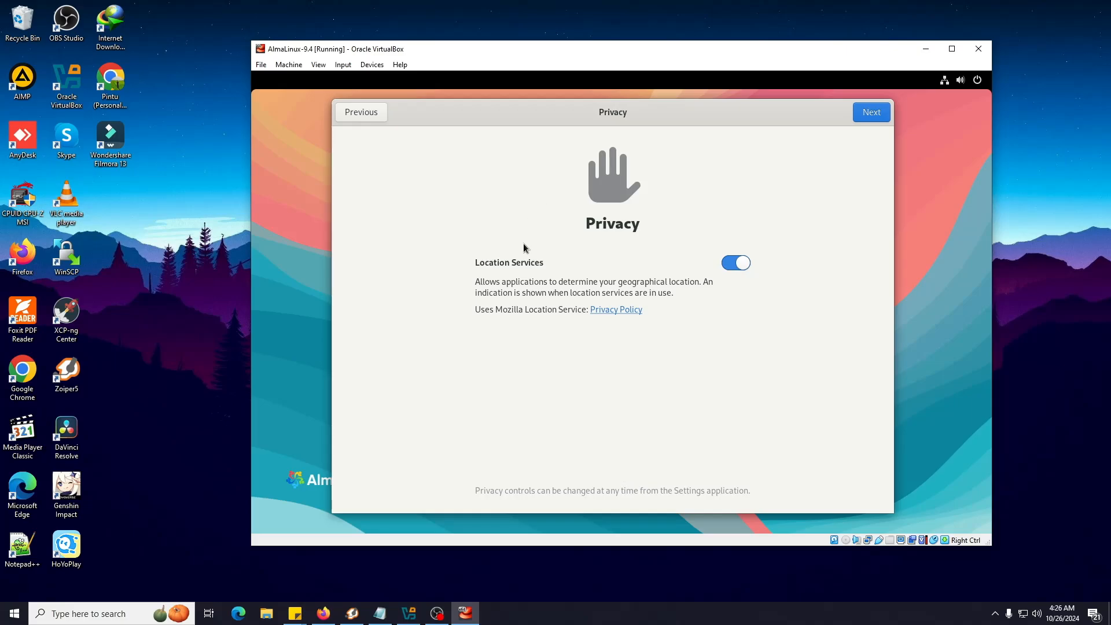
pyautogui.moveTo(531, 276)
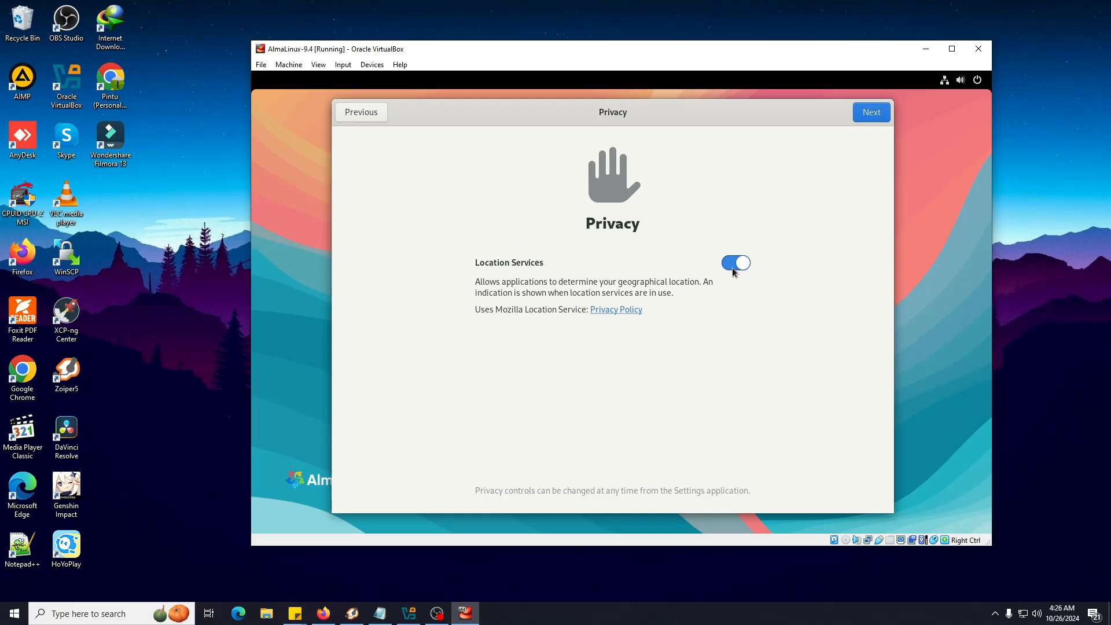
pyautogui.click(735, 263)
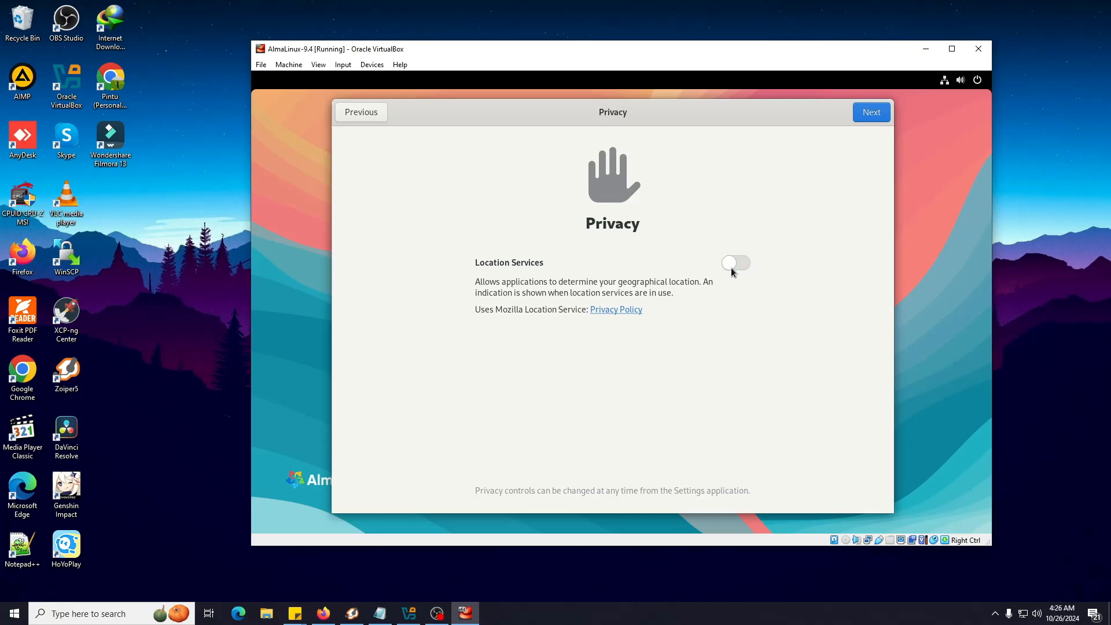
pyautogui.click(871, 111)
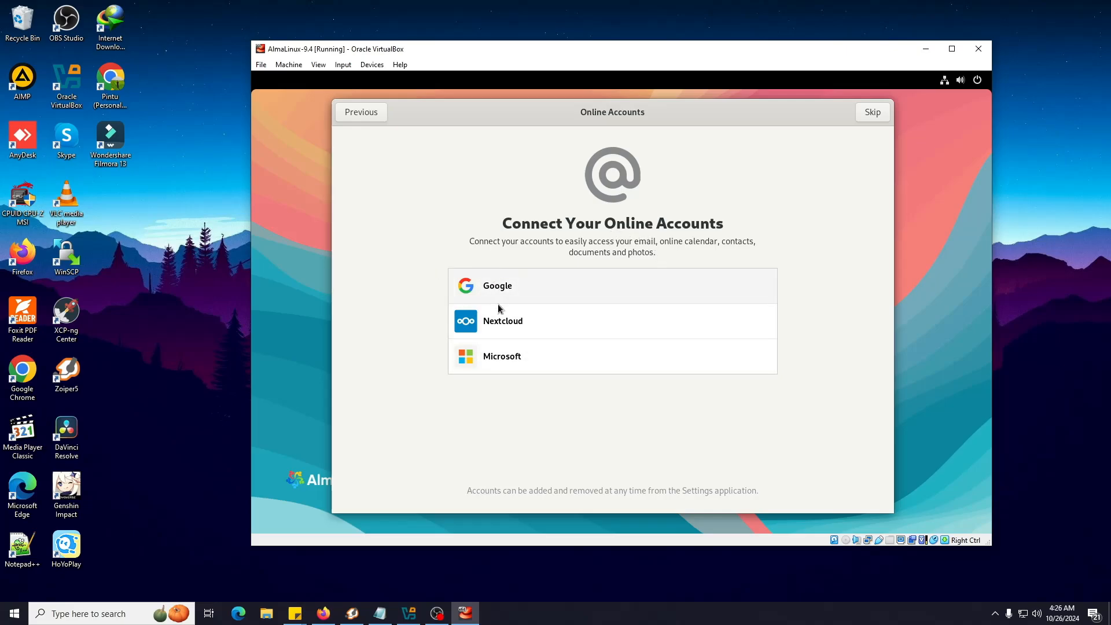
pyautogui.moveTo(503, 378)
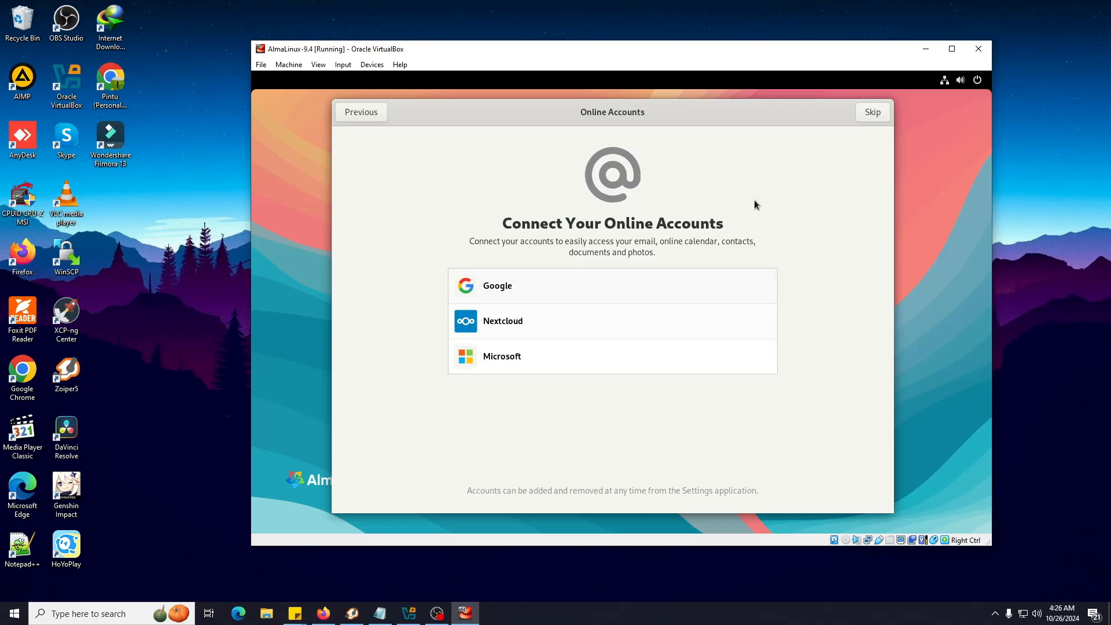
pyautogui.click(872, 112)
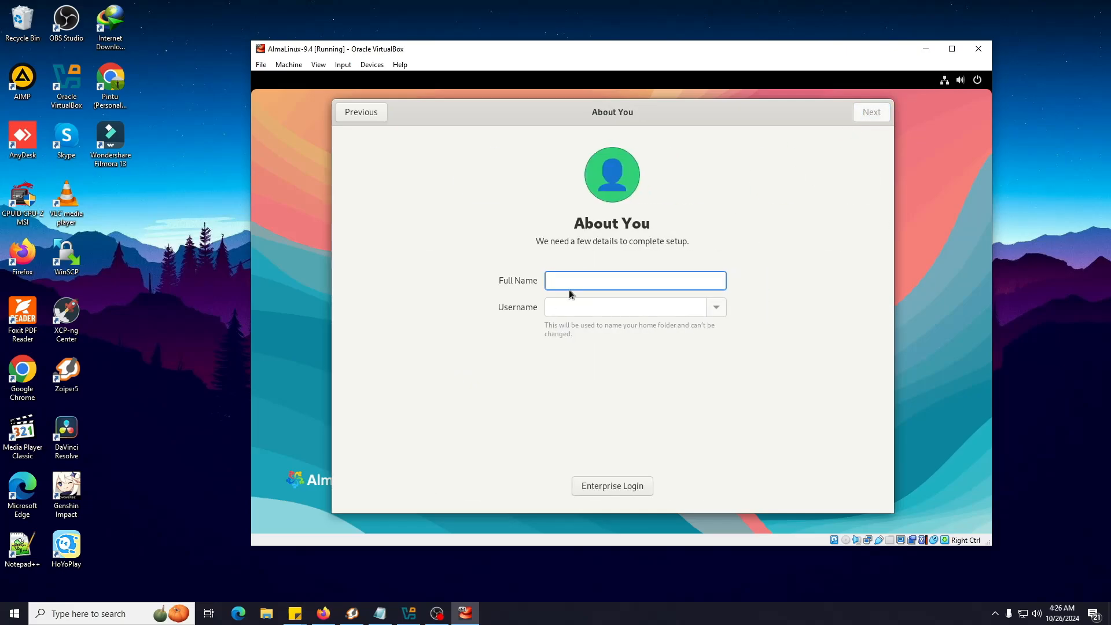
# - Enter full name Innovate IT Lab and username Pintu for the new account
pyautogui.click(634, 280)
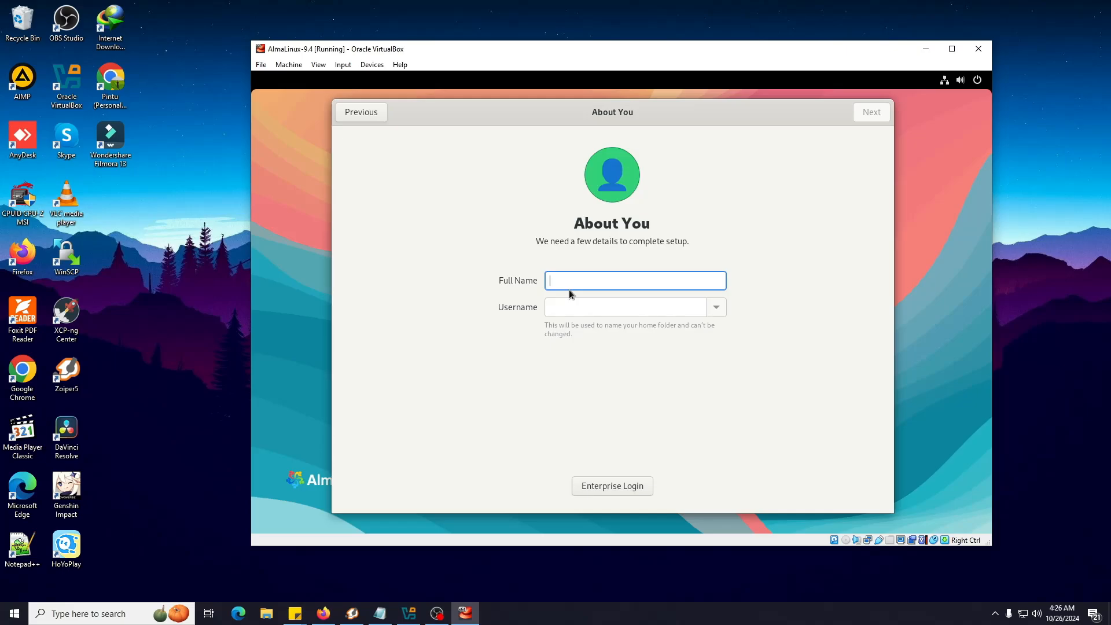
pyautogui.write('Innovate IT L')
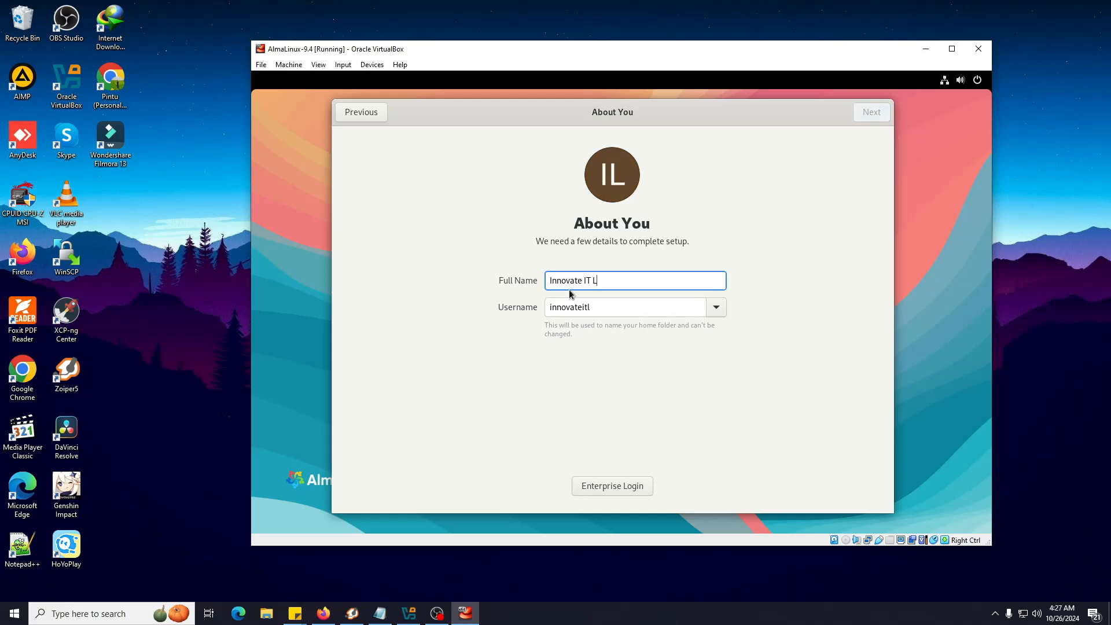
pyautogui.write('ab')
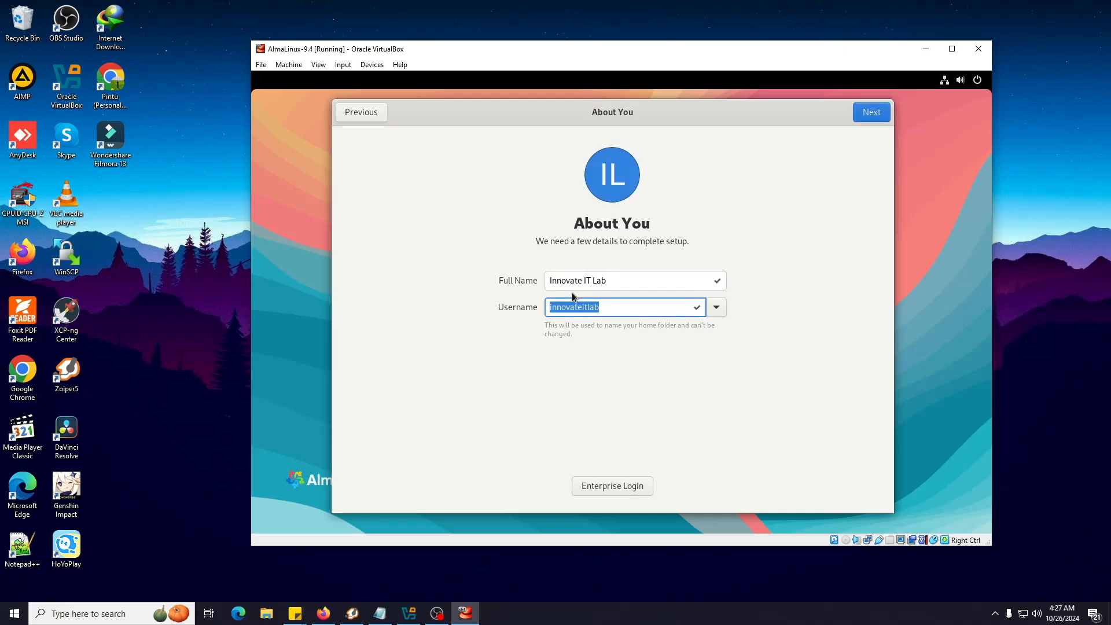
pyautogui.write('Pintu')
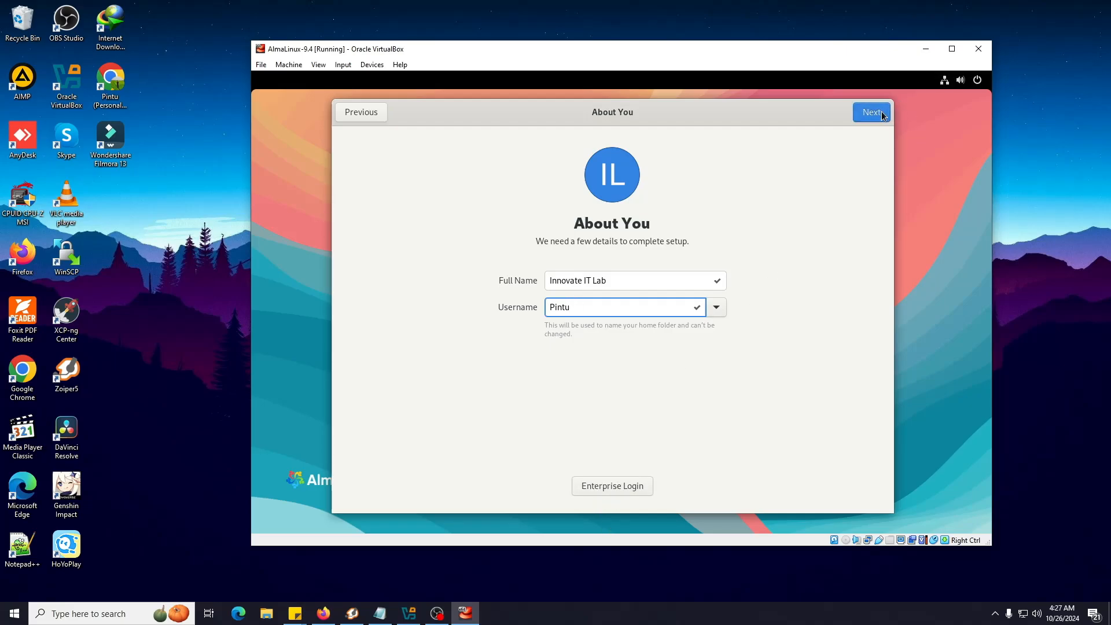
pyautogui.click(872, 112)
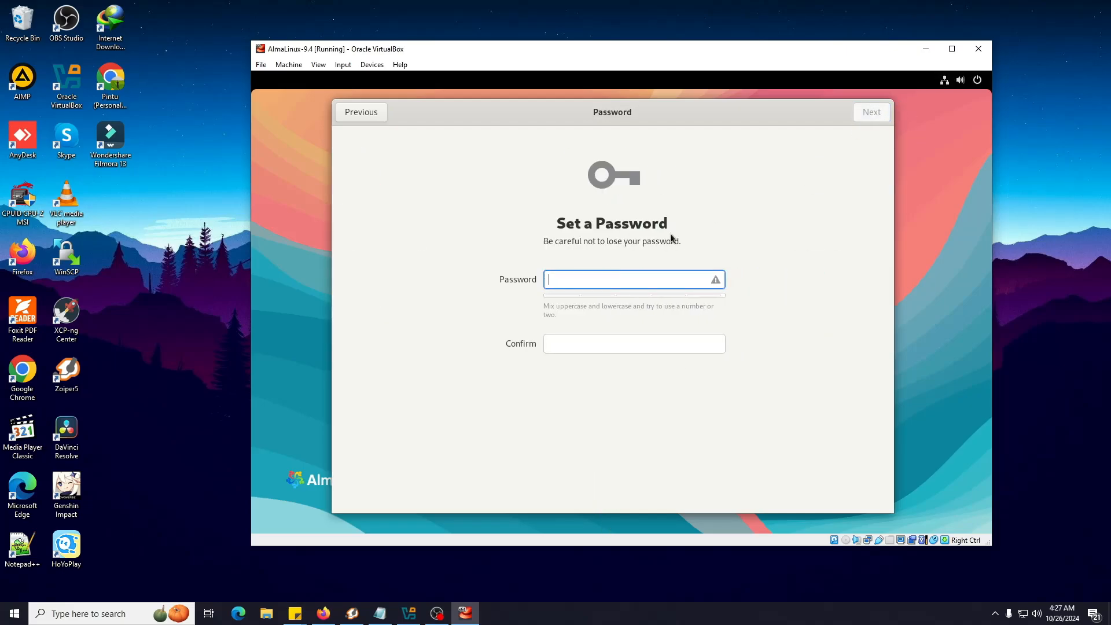
# - Enter and confirm the user account password to reach Setup Complete
pyautogui.write('•')
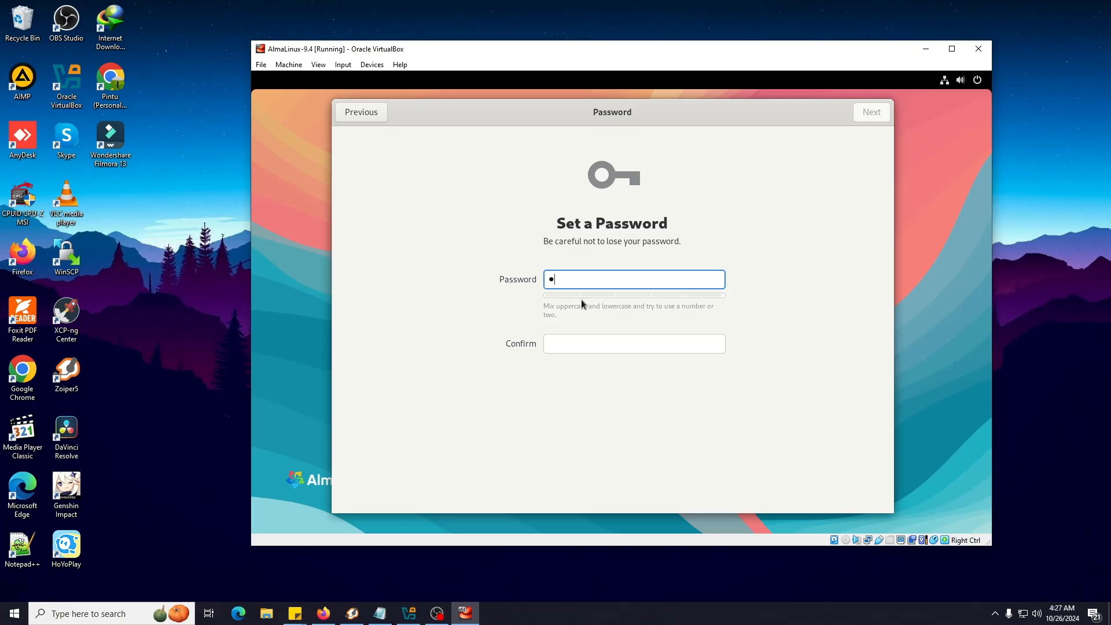
pyautogui.write('password')
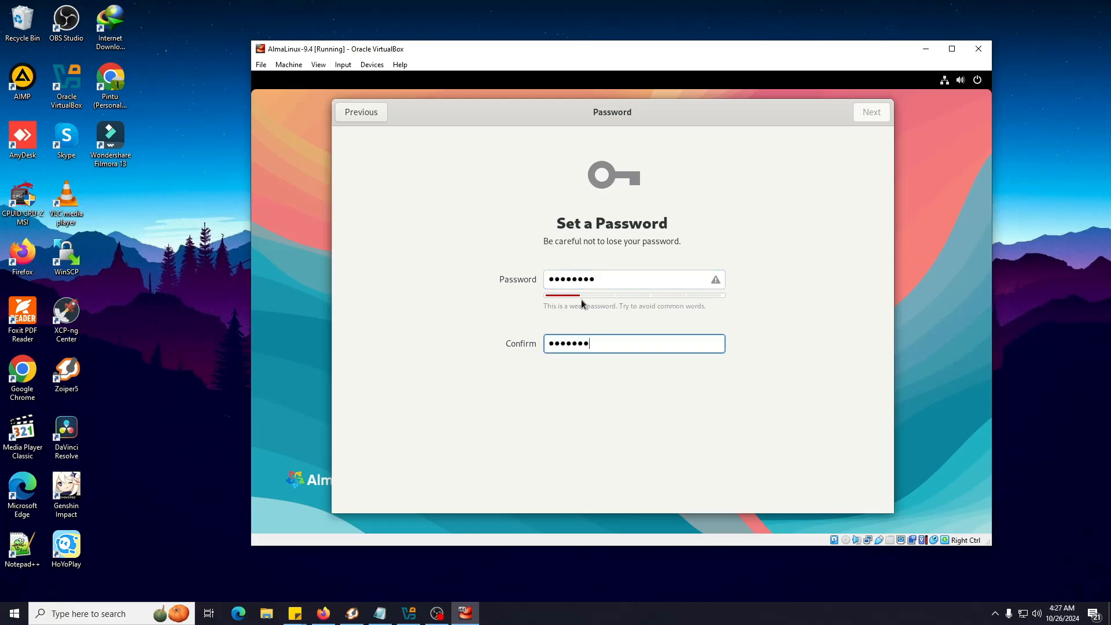
pyautogui.write('•')
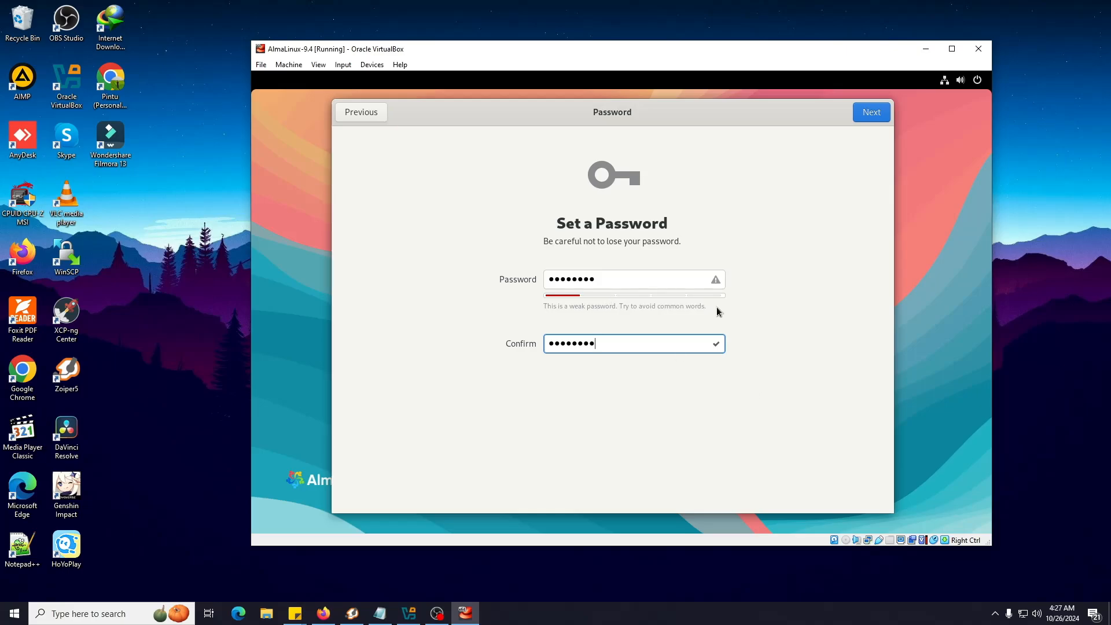
pyautogui.moveTo(556, 315)
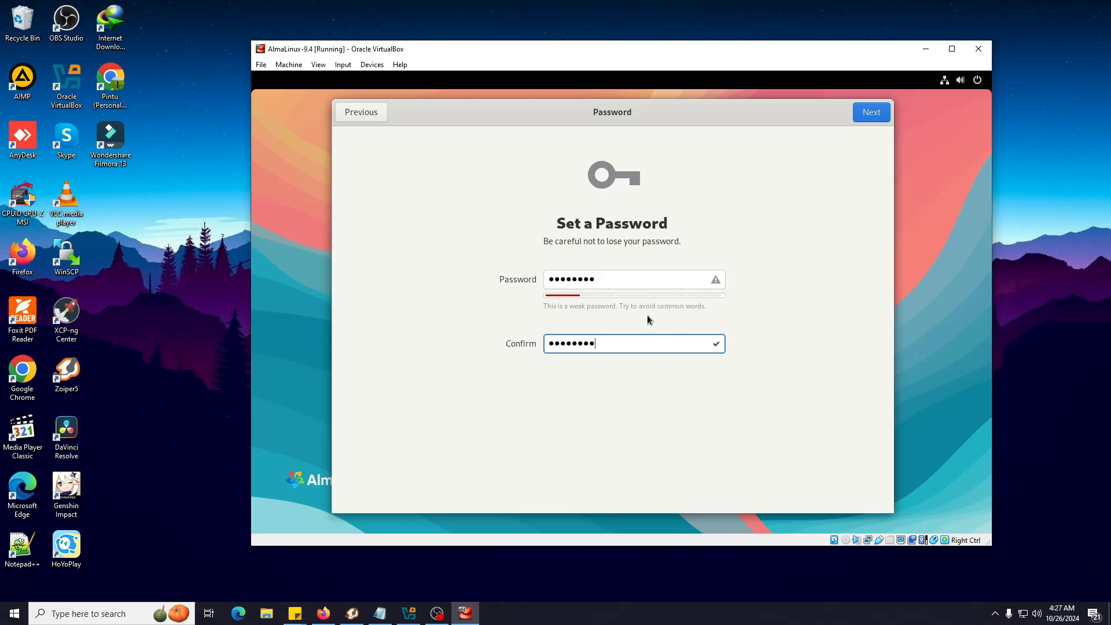
pyautogui.moveTo(709, 362)
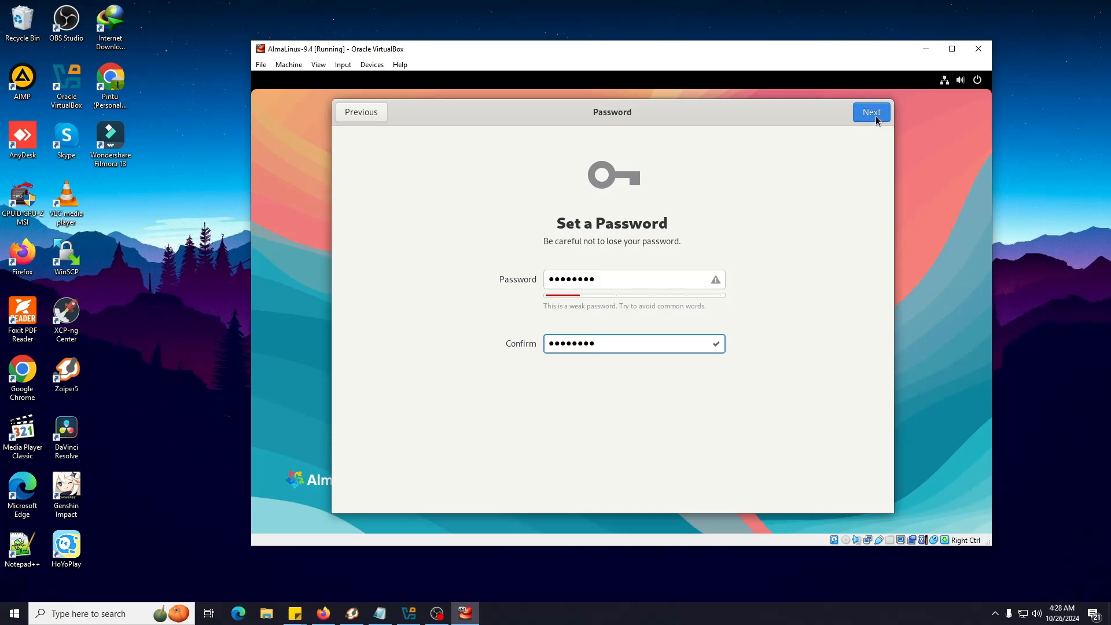
pyautogui.click(871, 112)
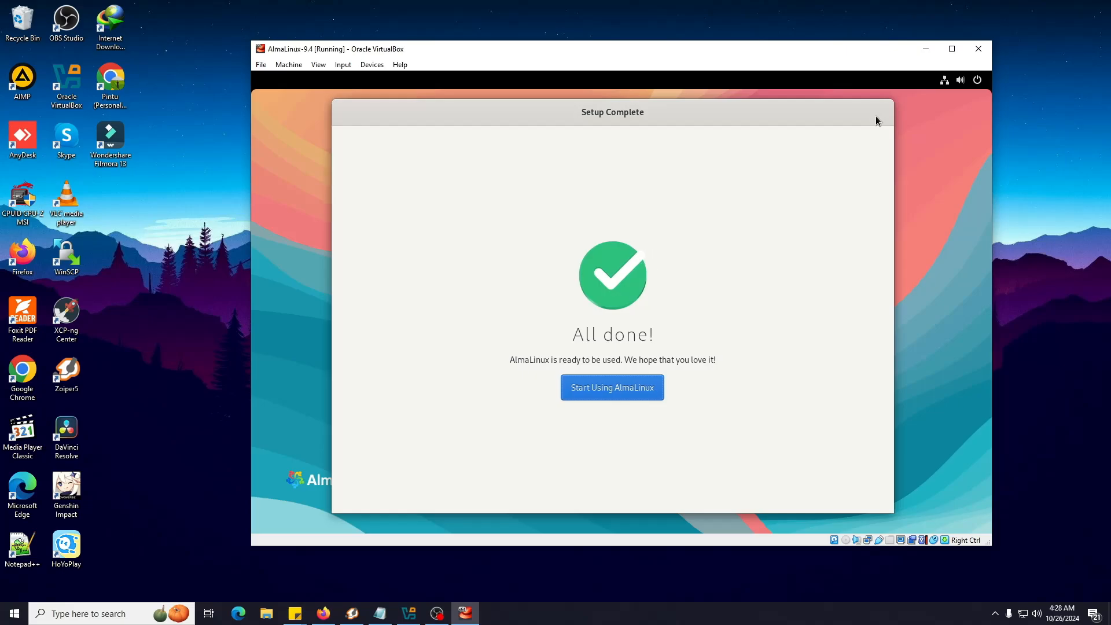
pyautogui.moveTo(672, 344)
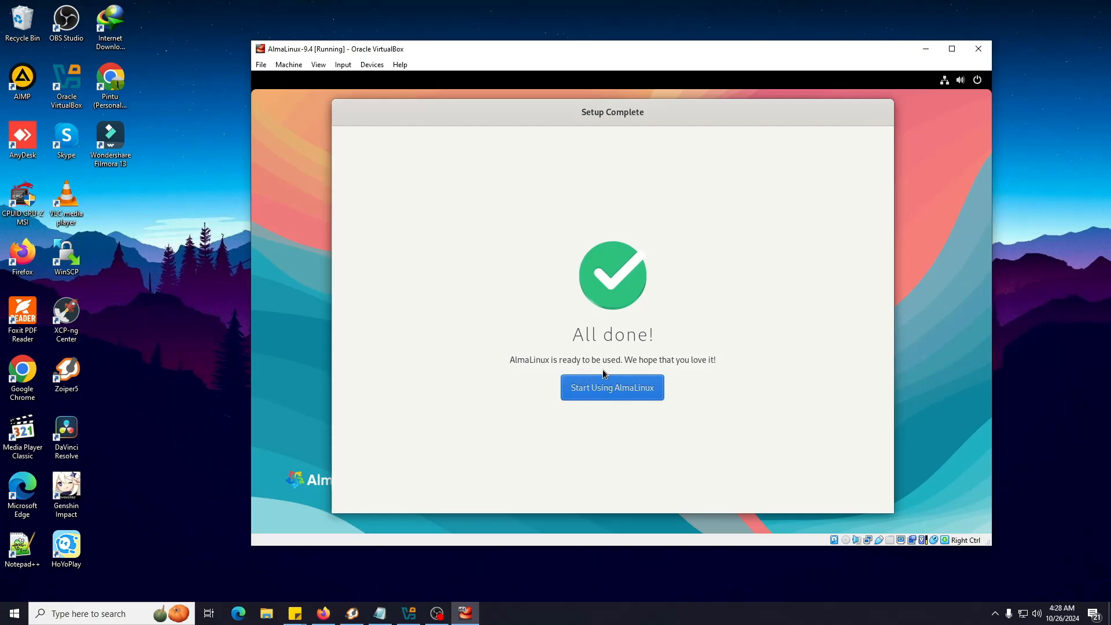
pyautogui.moveTo(673, 374)
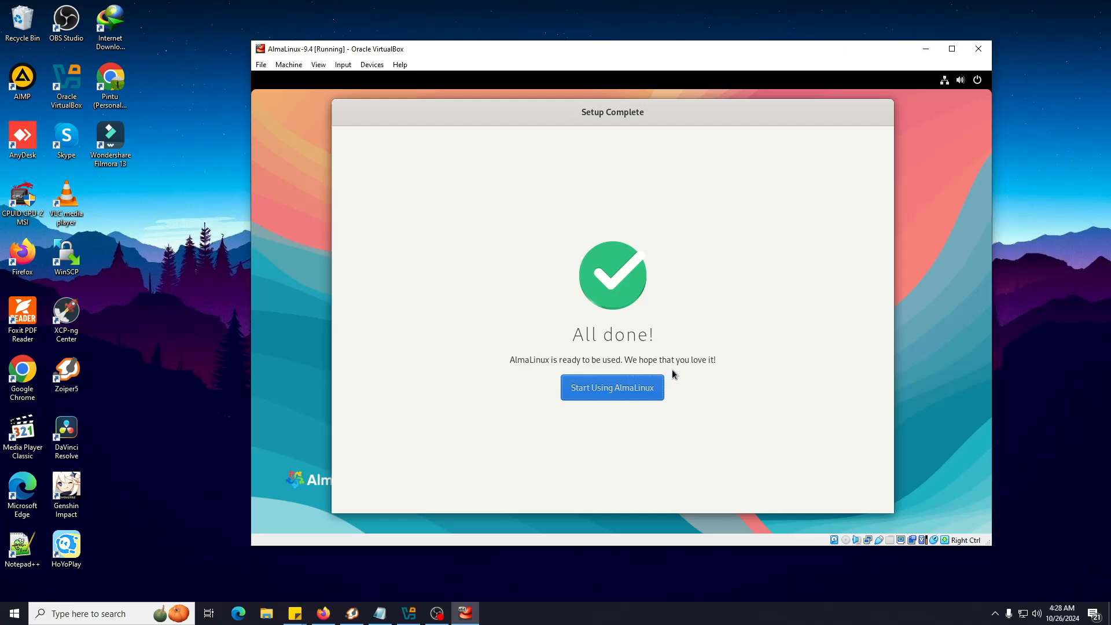
pyautogui.moveTo(703, 372)
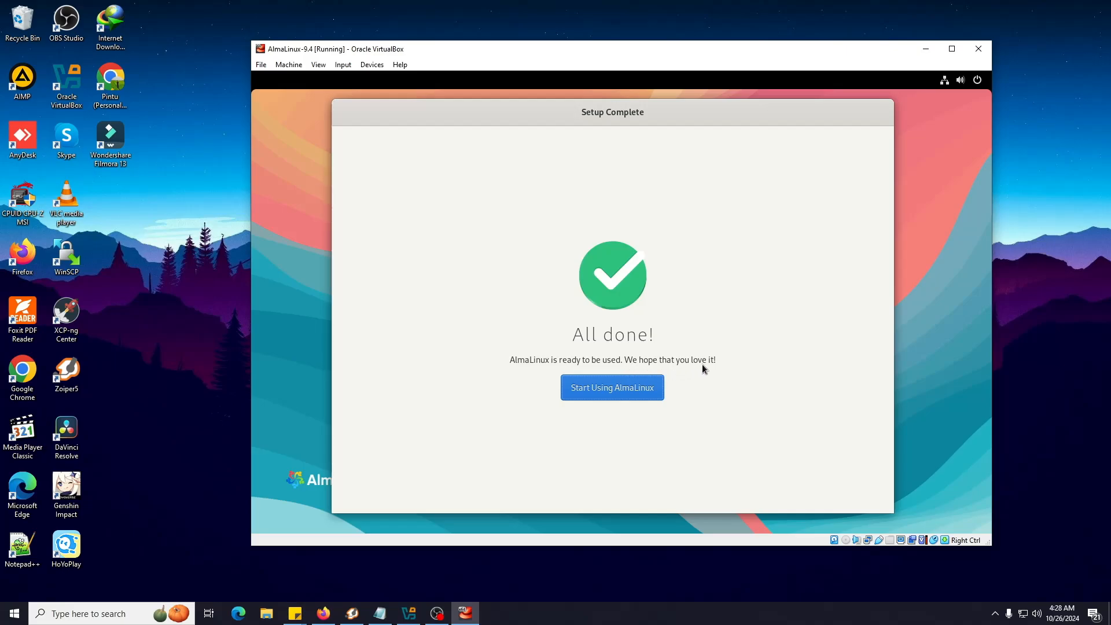
# - Choose Start Using AlmaLinux to load the desktop
pyautogui.click(611, 387)
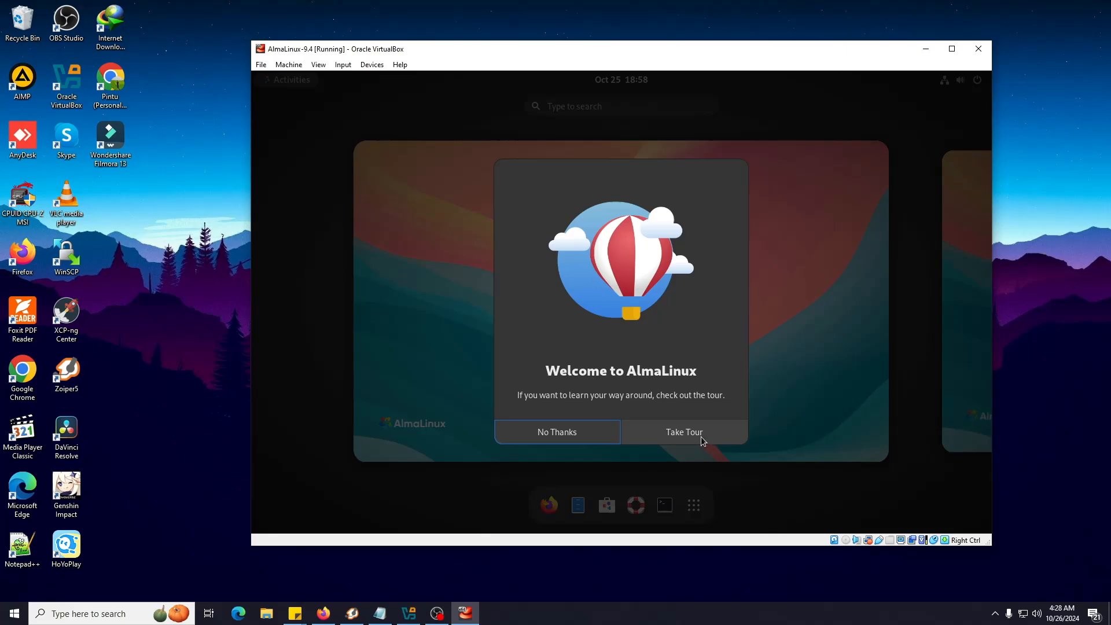
# - Go through every page of the welcome tour, including workspaces and gestures, until it closes
pyautogui.click(556, 432)
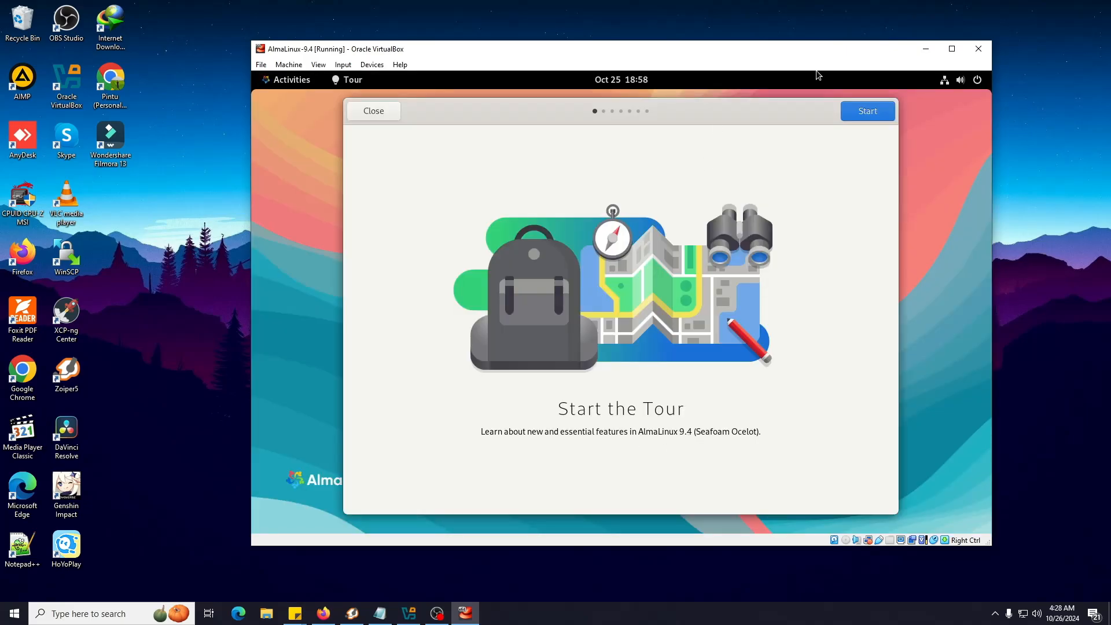
pyautogui.click(867, 111)
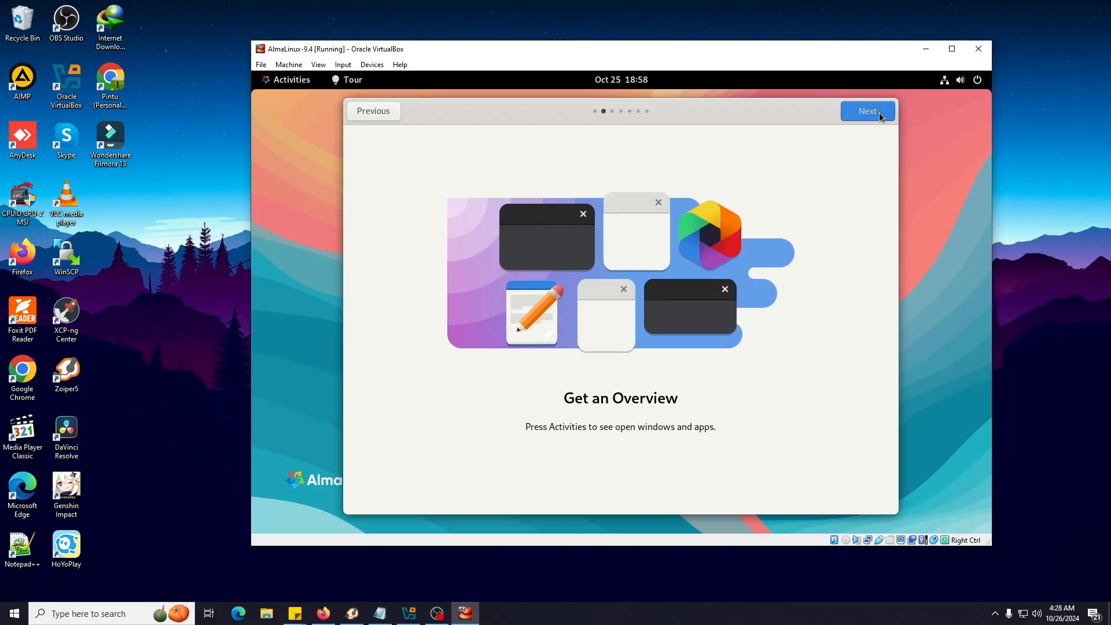
pyautogui.click(867, 111)
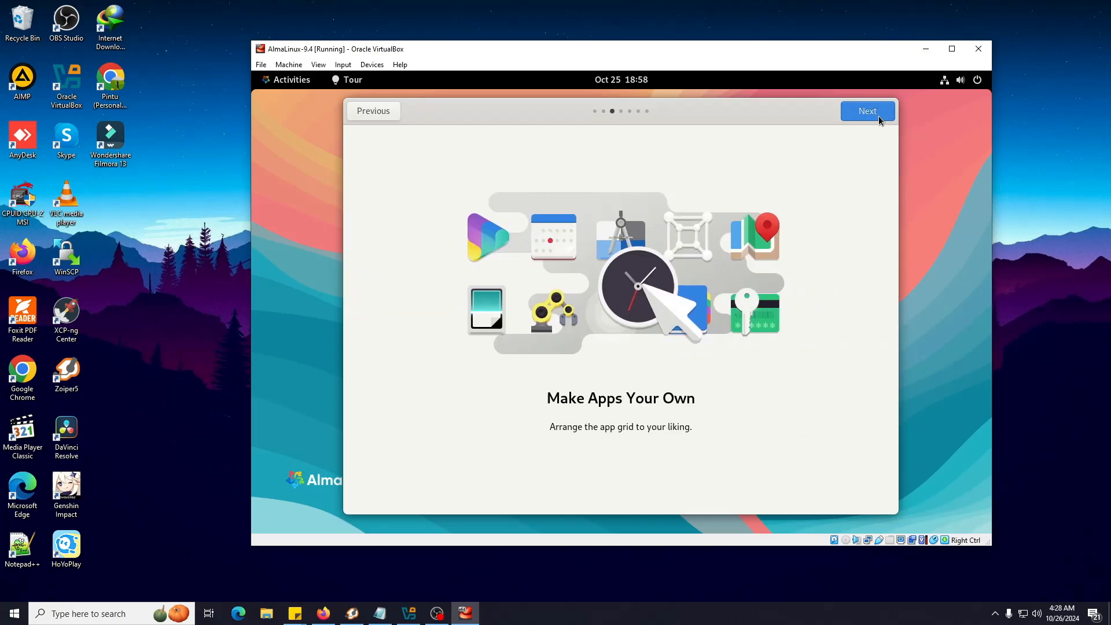
pyautogui.click(867, 111)
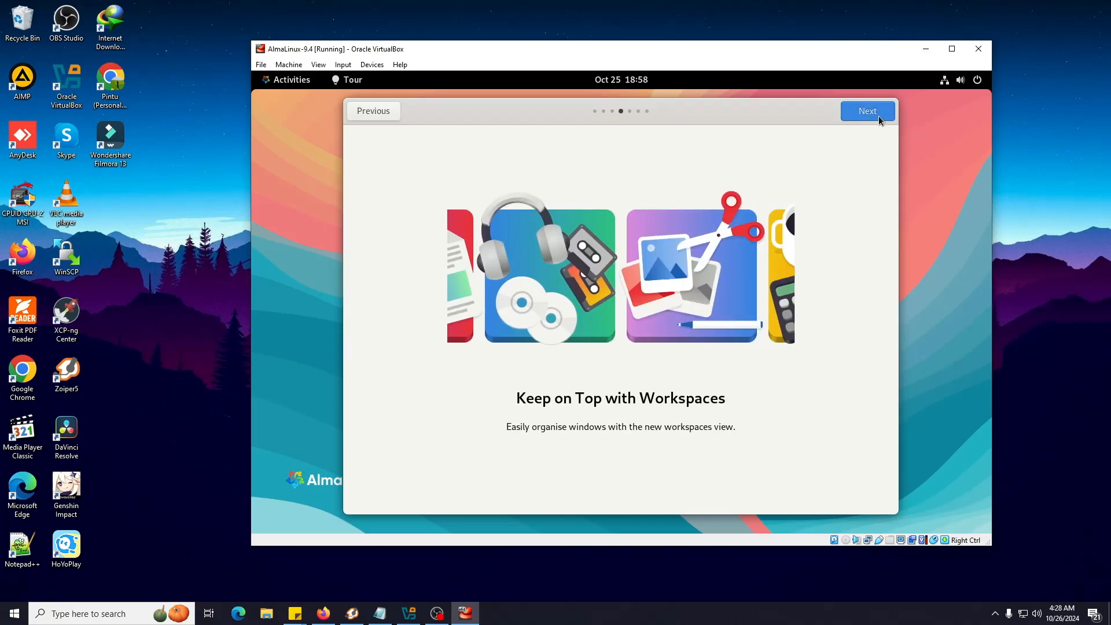
pyautogui.click(866, 111)
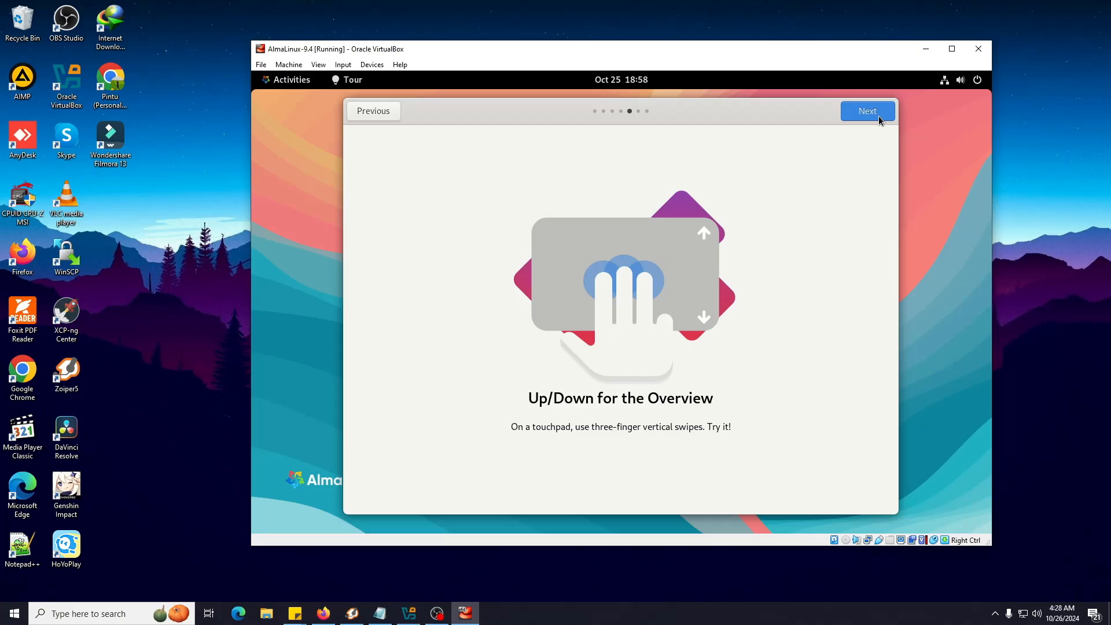
pyautogui.click(867, 111)
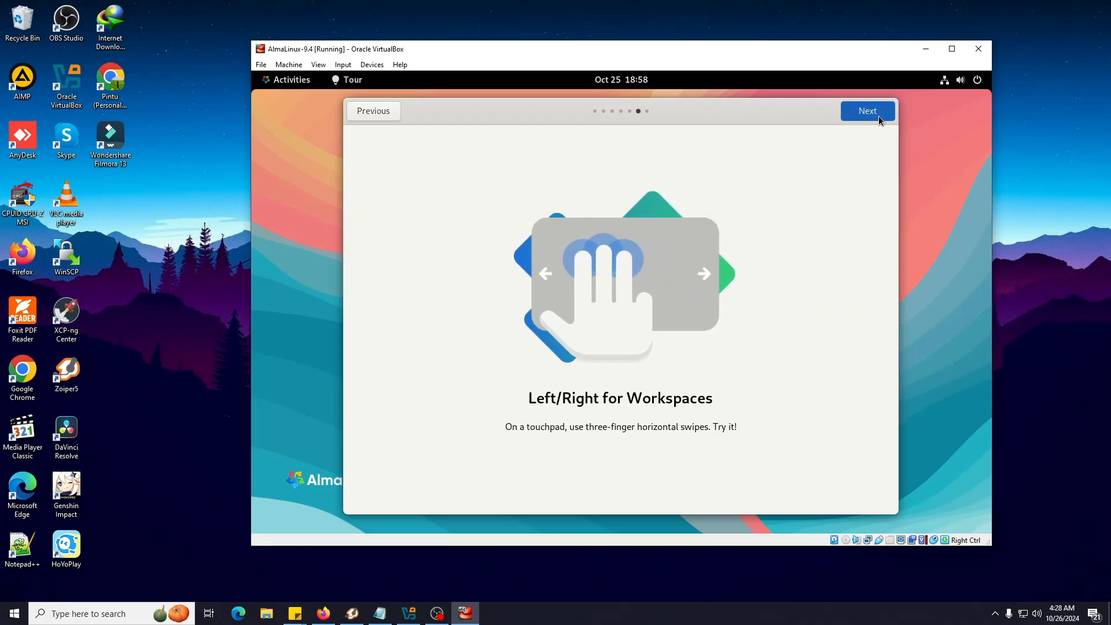
pyautogui.click(867, 111)
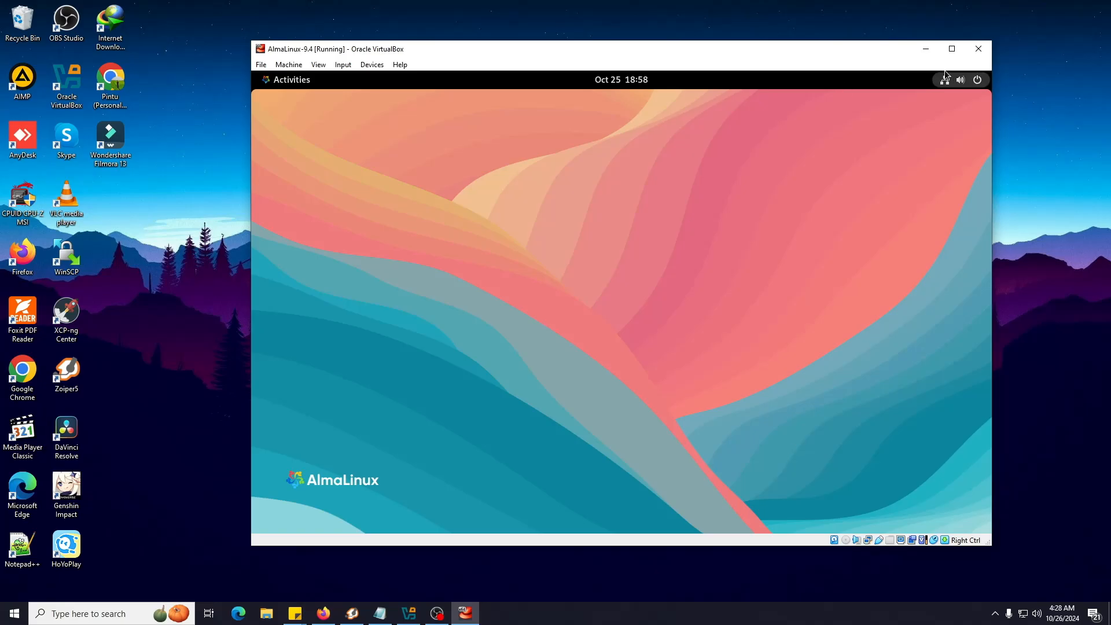
pyautogui.moveTo(897, 198)
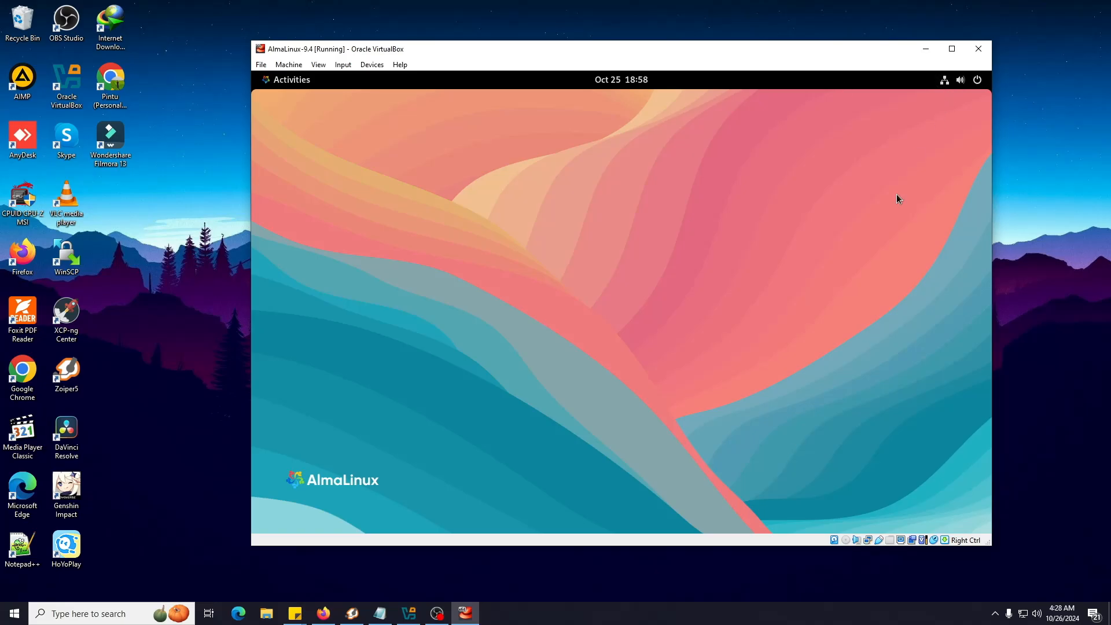
# - Make the VirtualBox window full screen and bring up the GNOME Activities overview
pyautogui.click(951, 49)
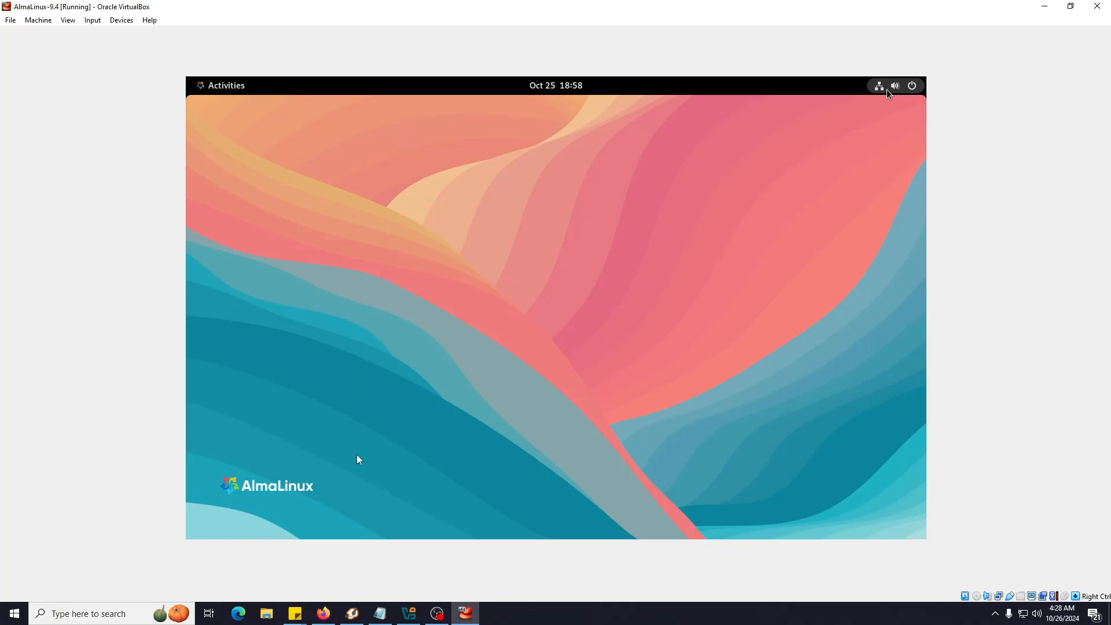
pyautogui.moveTo(923, 127)
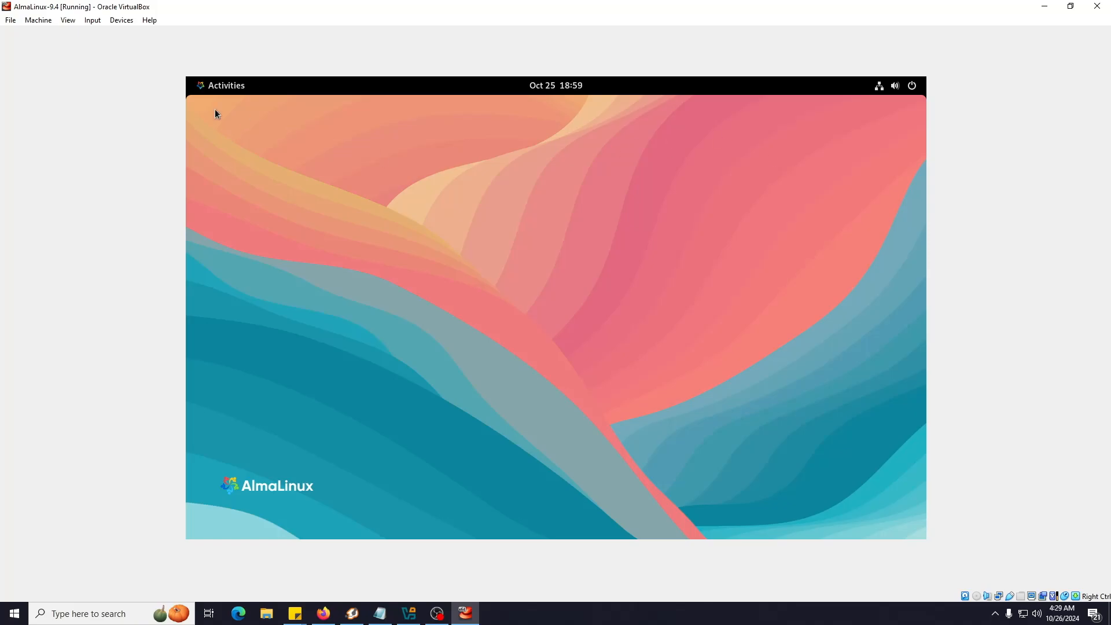
pyautogui.click(225, 85)
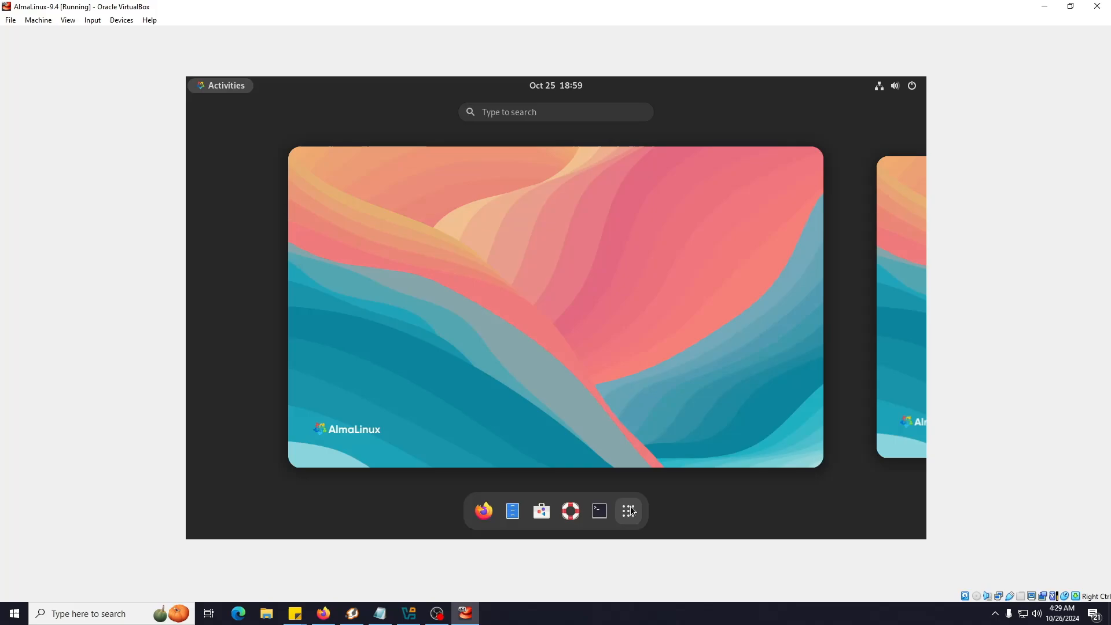
pyautogui.moveTo(688, 246)
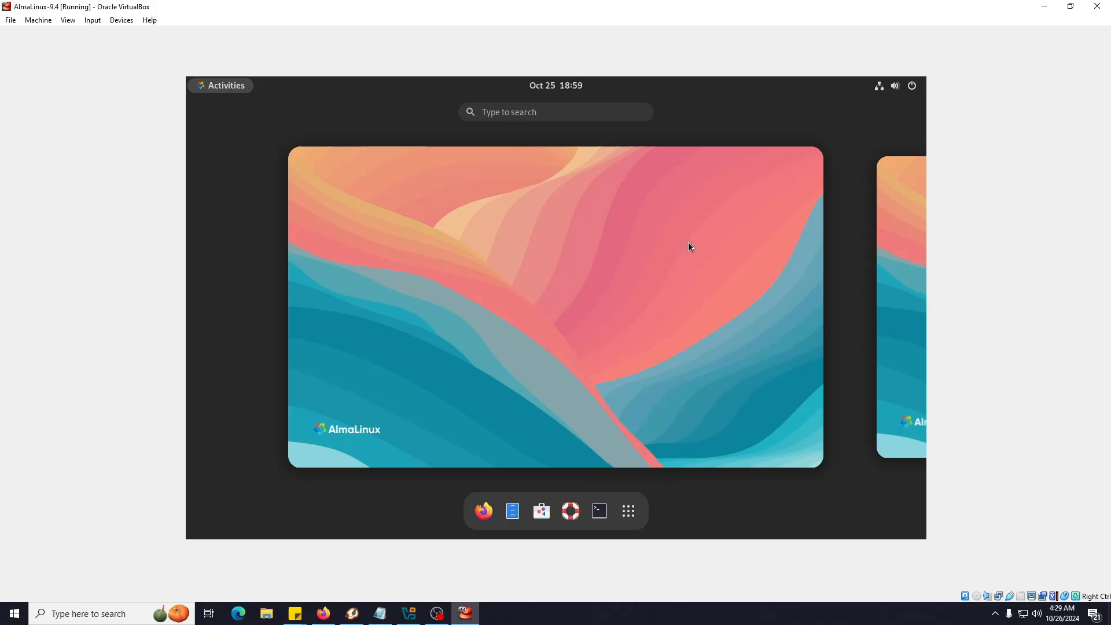
pyautogui.moveTo(439, 262)
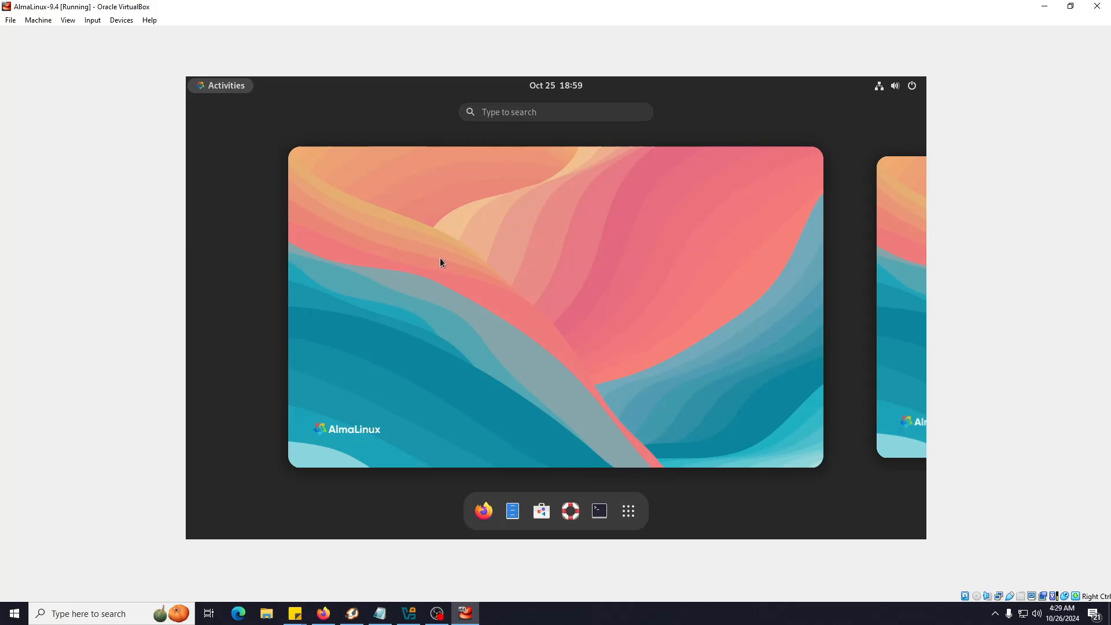
pyautogui.moveTo(457, 322)
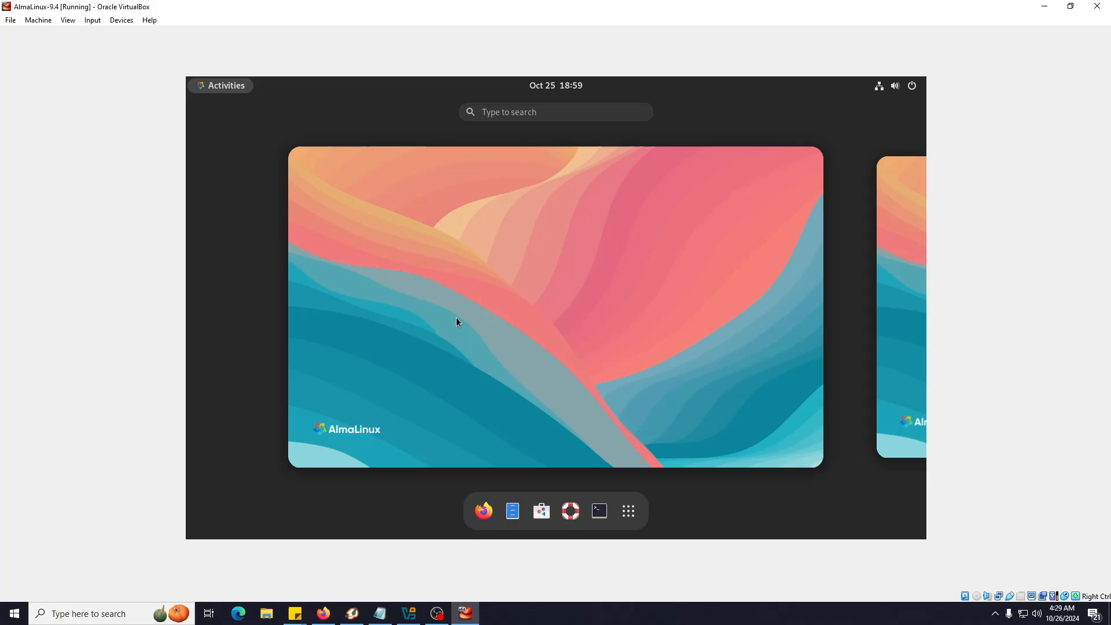
pyautogui.moveTo(508, 325)
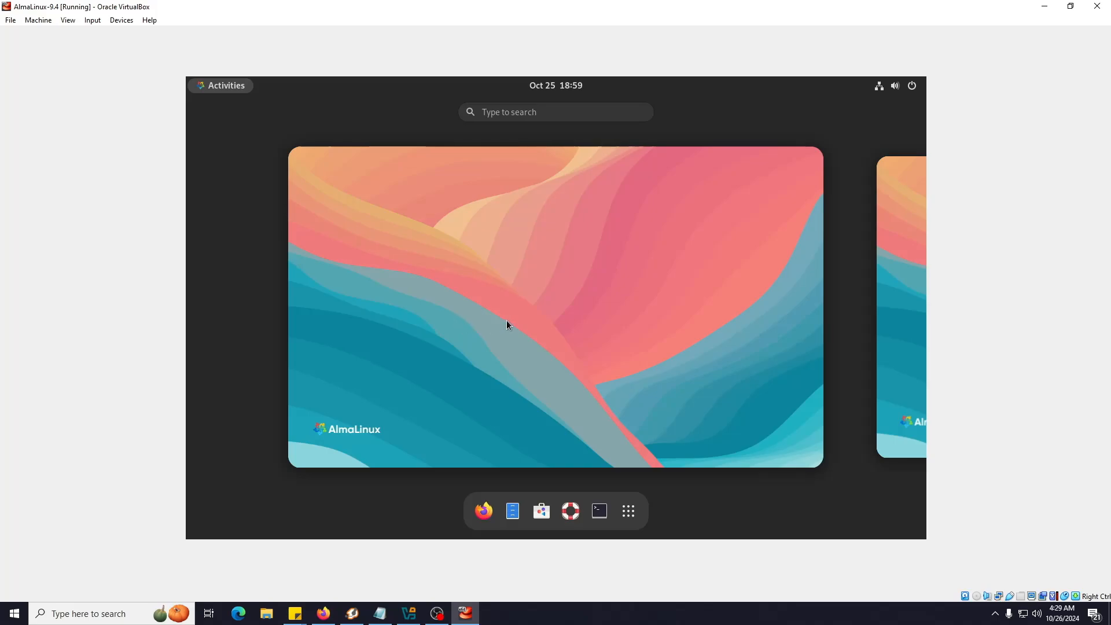
pyautogui.moveTo(627, 511)
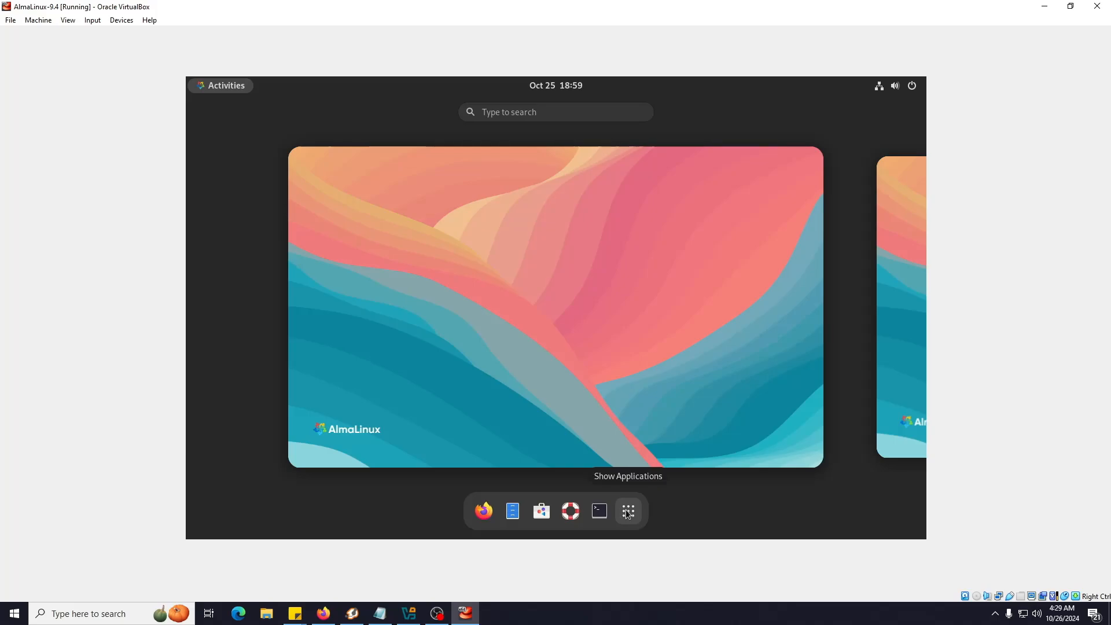
# - Show the grid of all installed AlmaLinux applications
pyautogui.click(626, 510)
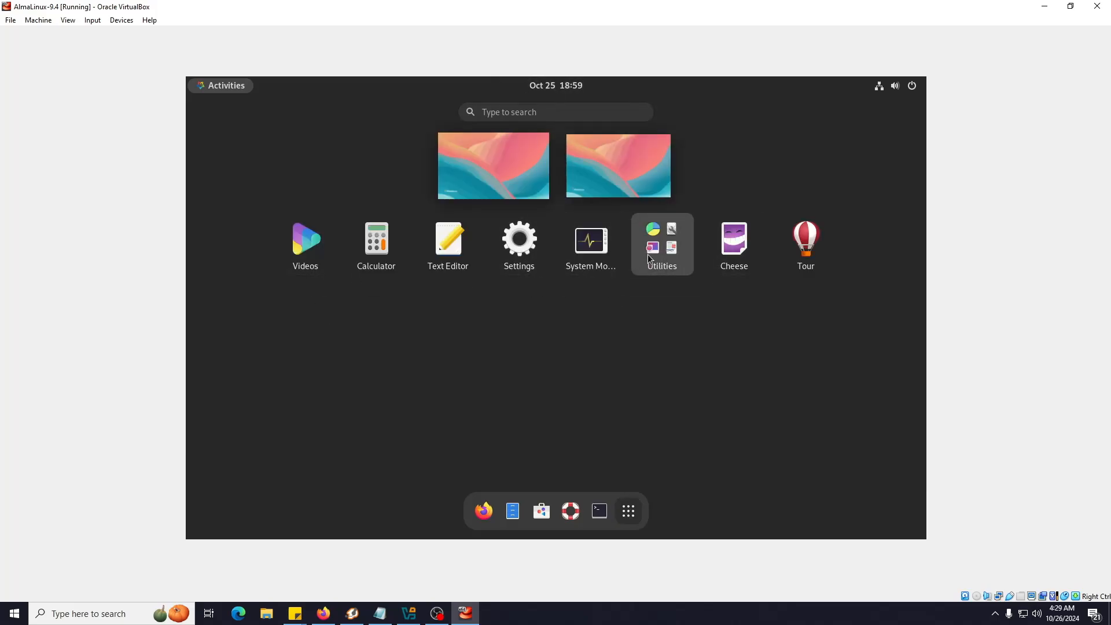
pyautogui.click(660, 244)
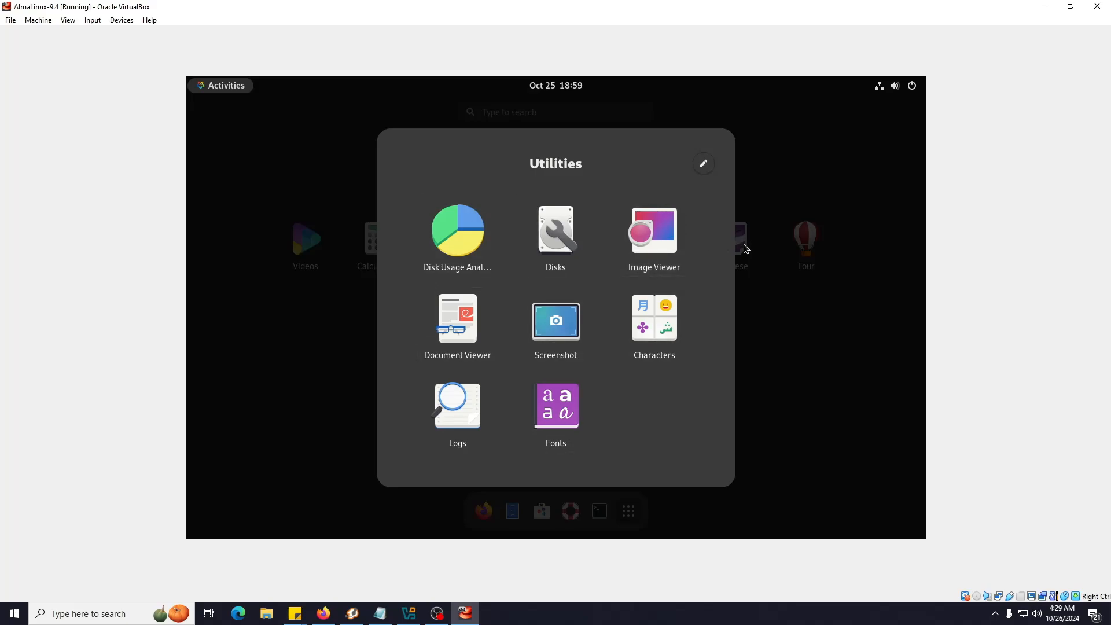
pyautogui.moveTo(721, 101)
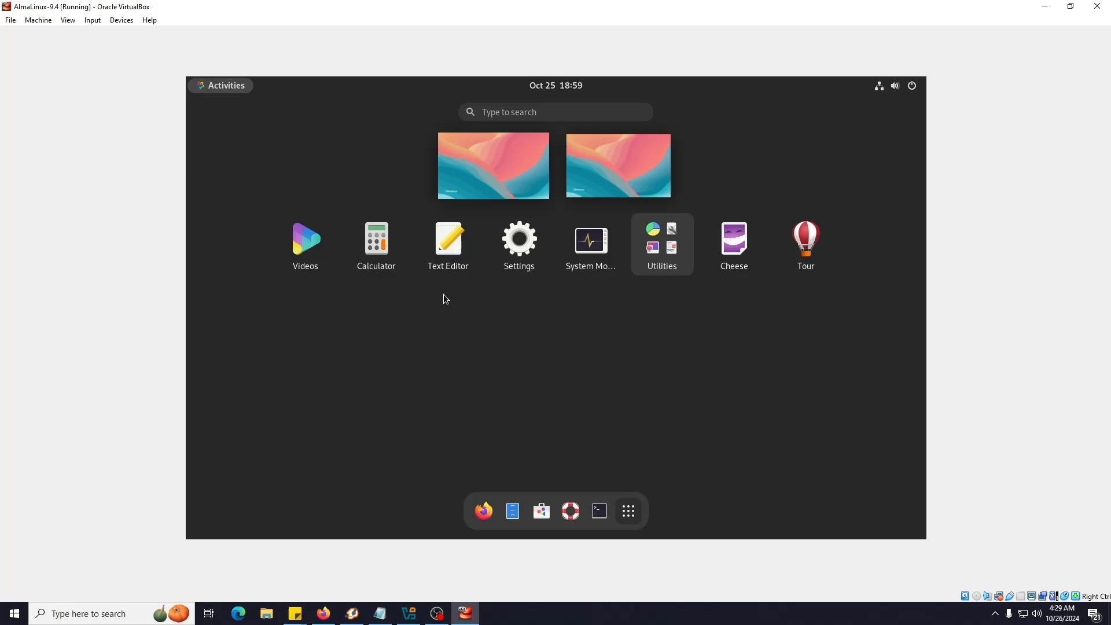
pyautogui.moveTo(564, 300)
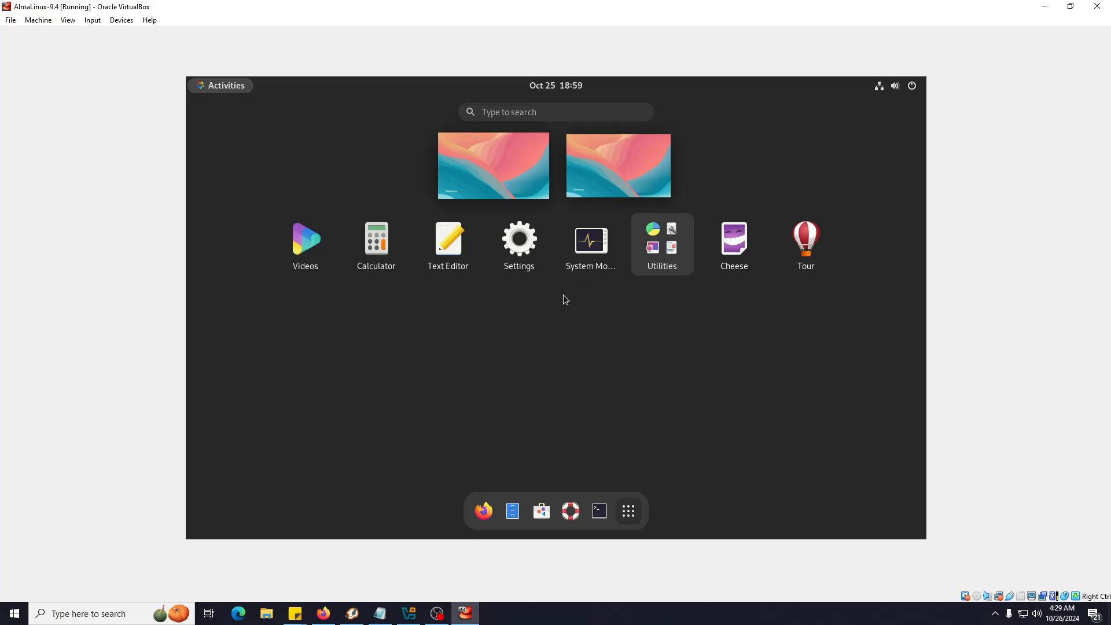
pyautogui.moveTo(376, 244)
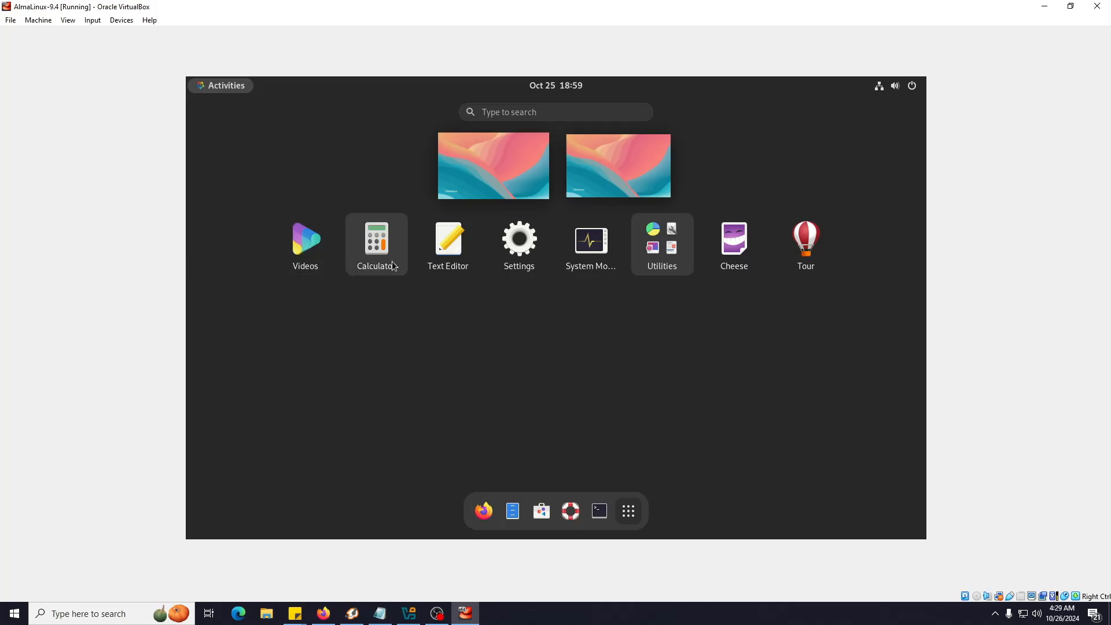
pyautogui.moveTo(376, 282)
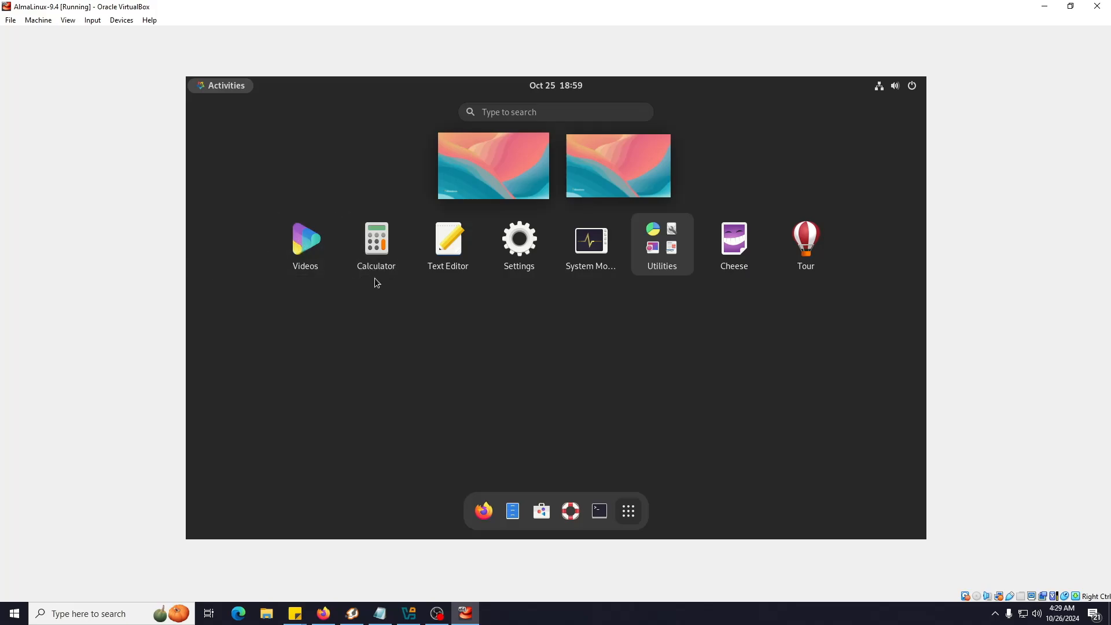
pyautogui.moveTo(305, 244)
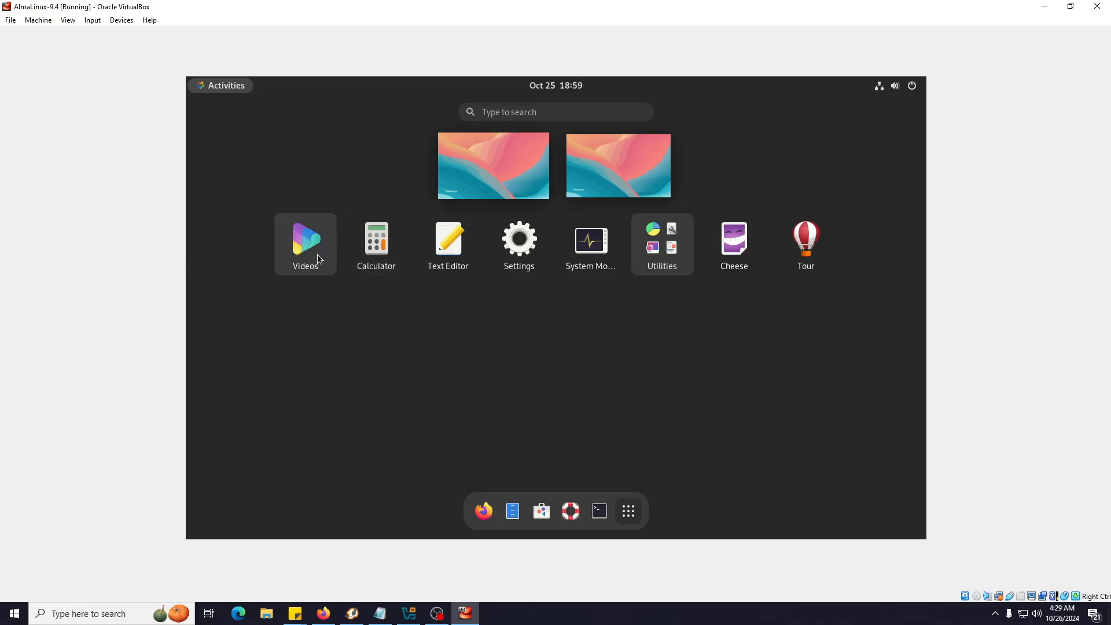
pyautogui.moveTo(549, 256)
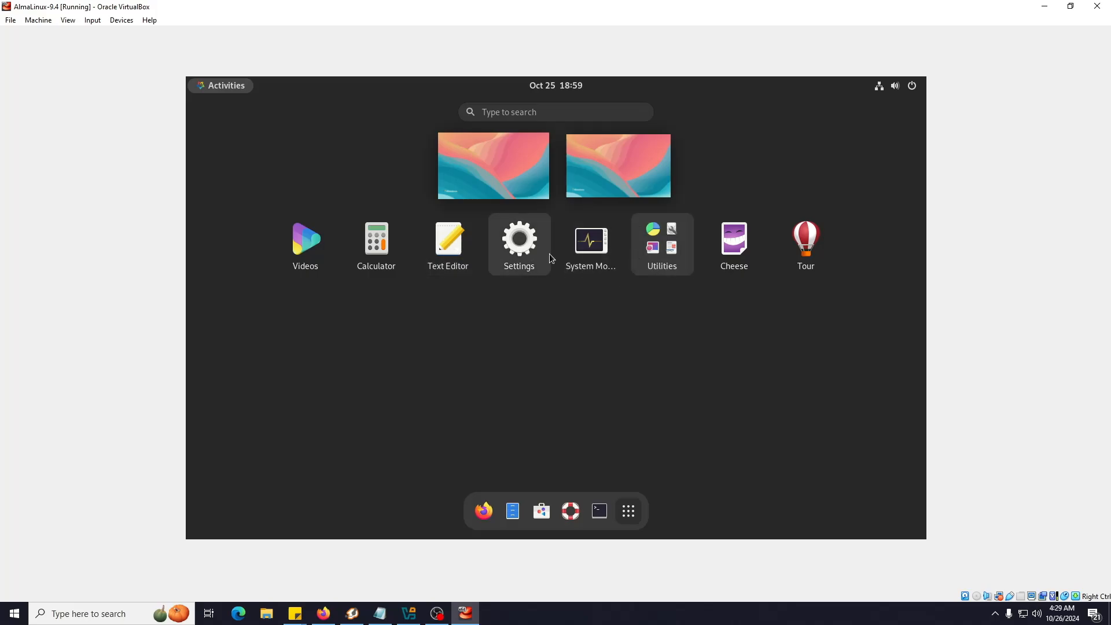
pyautogui.moveTo(733, 243)
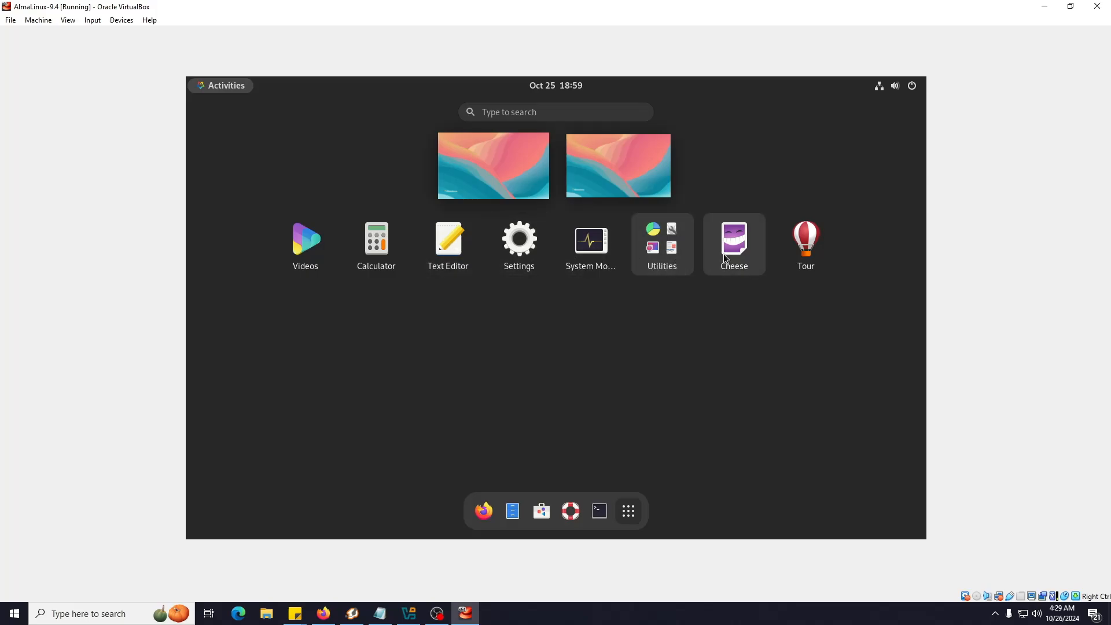
pyautogui.moveTo(757, 212)
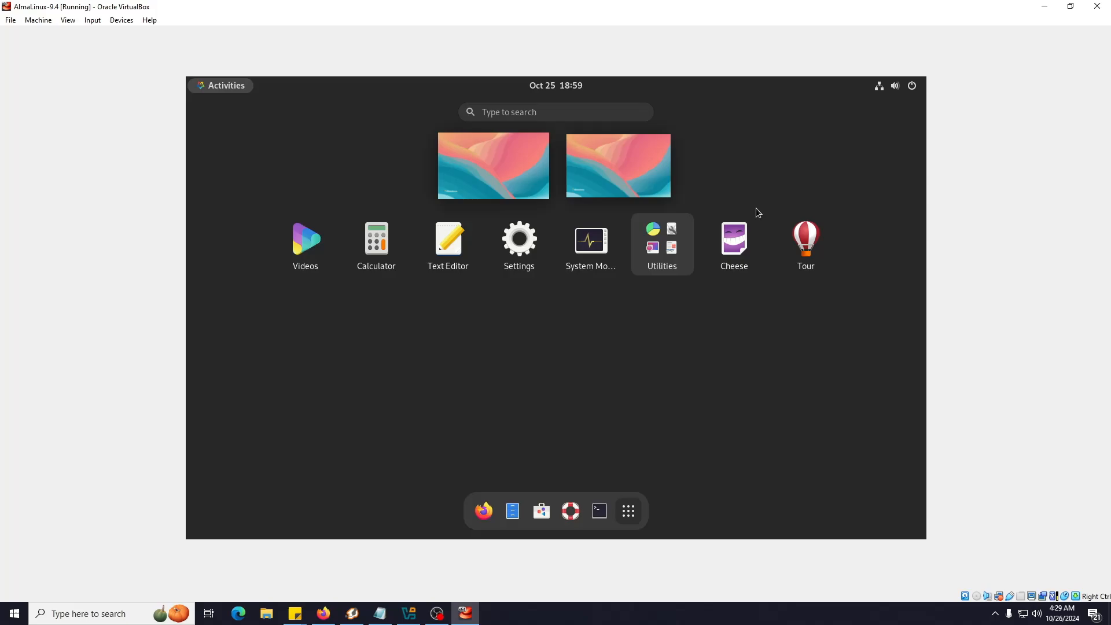
pyautogui.click(660, 243)
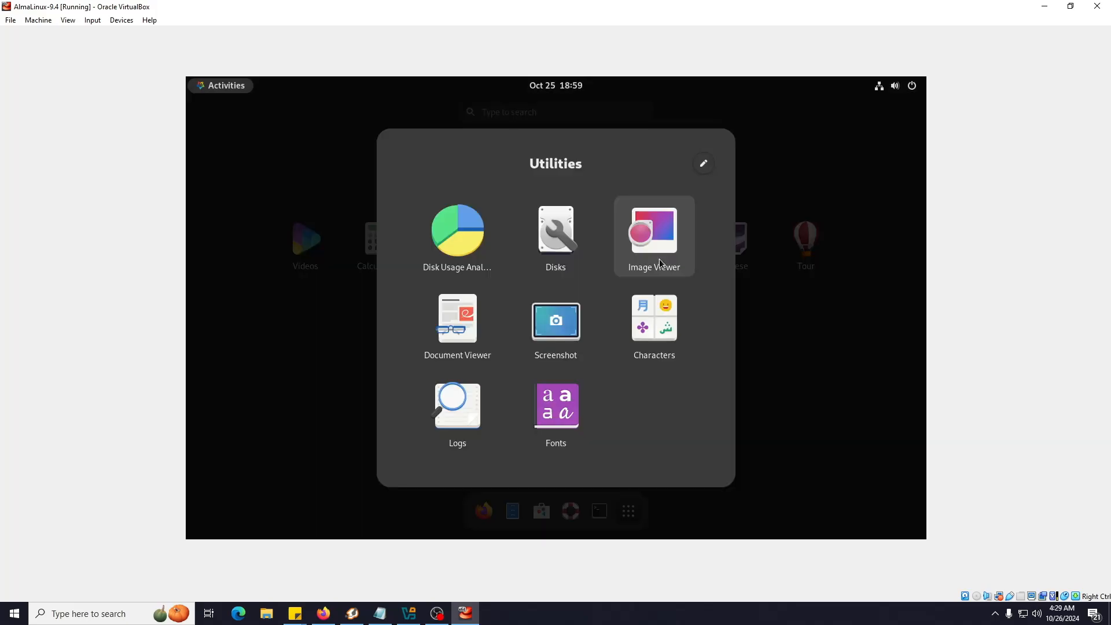
pyautogui.moveTo(457, 231)
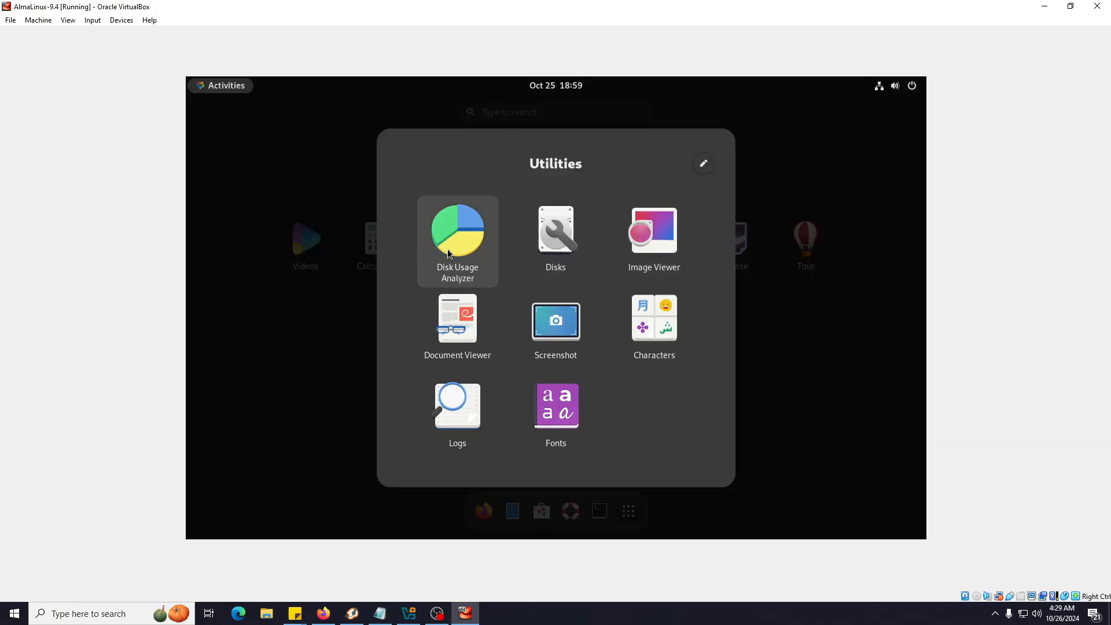
pyautogui.moveTo(678, 241)
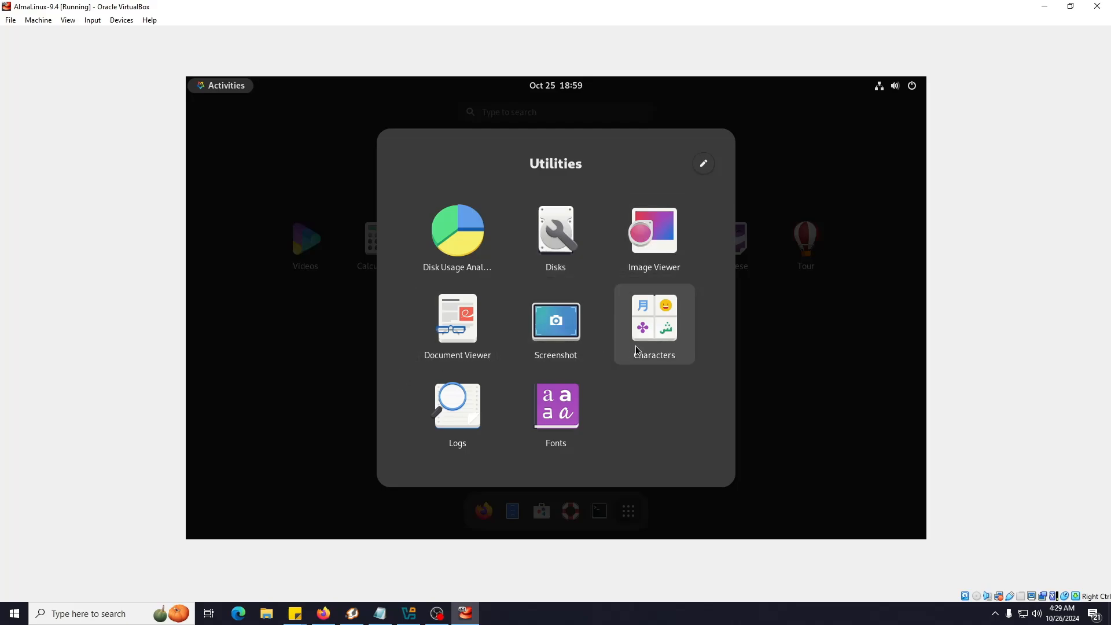
pyautogui.moveTo(809, 412)
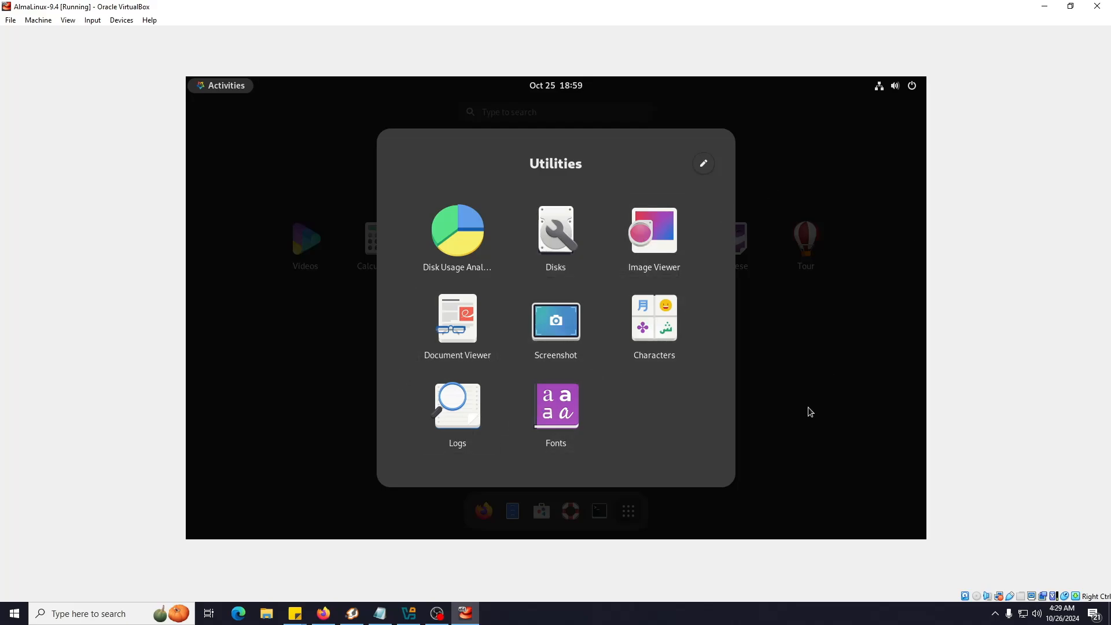
pyautogui.click(810, 412)
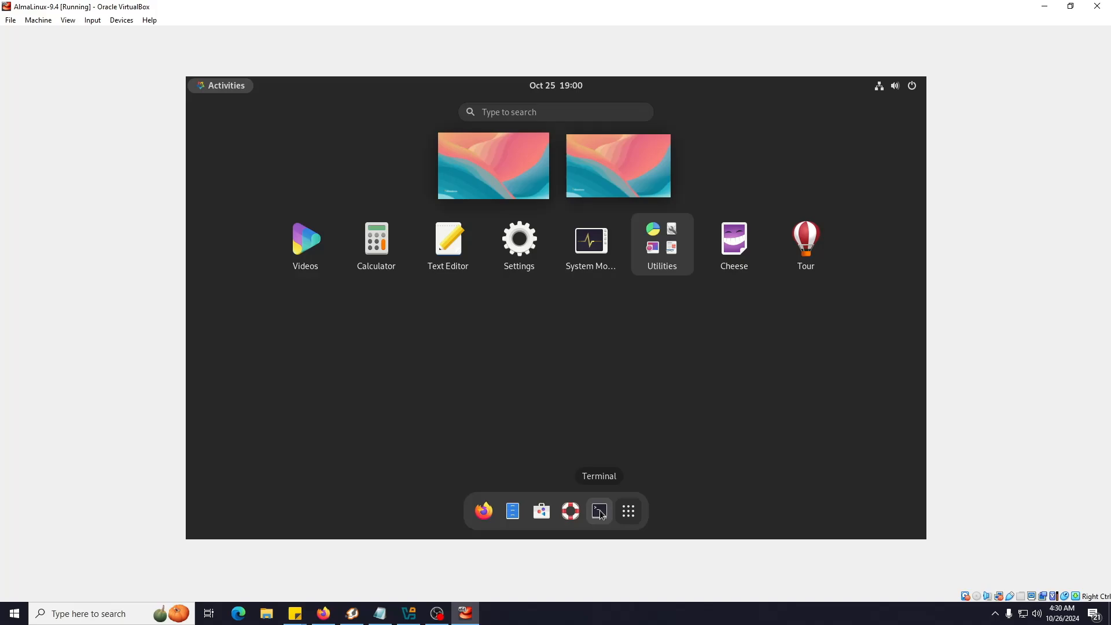
# - Launch GNOME Terminal from the dash
pyautogui.click(598, 510)
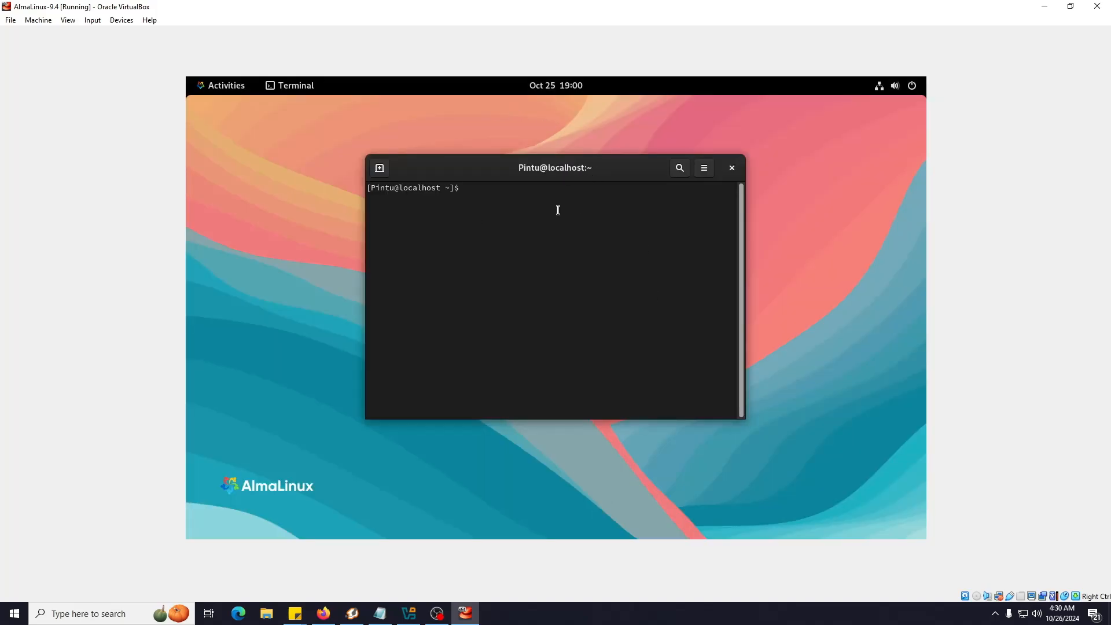
pyautogui.moveTo(571, 220)
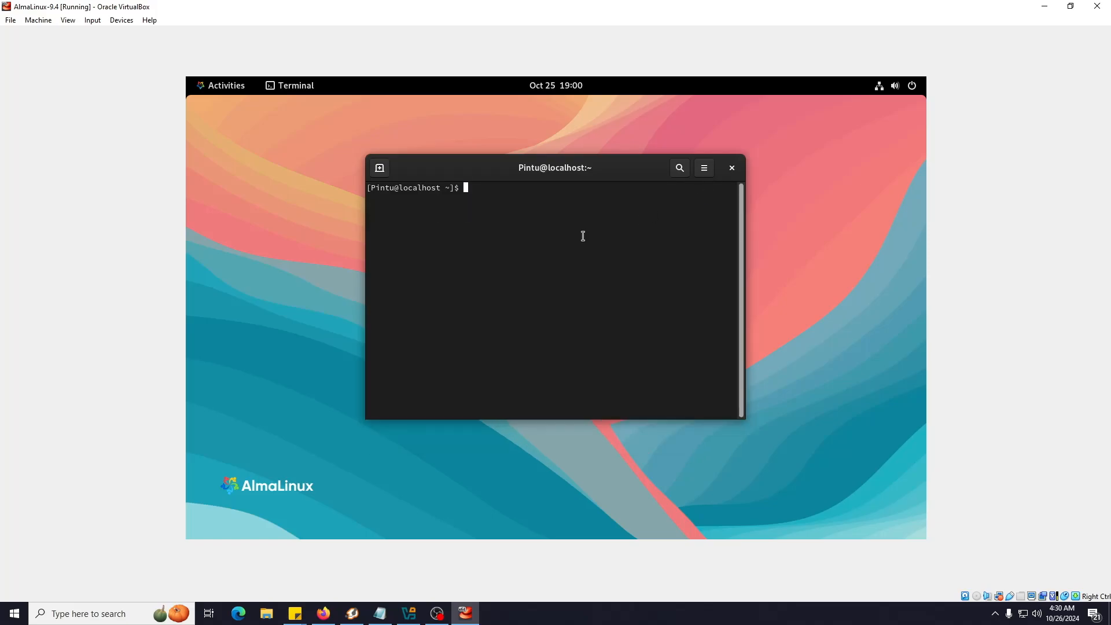
pyautogui.moveTo(703, 168)
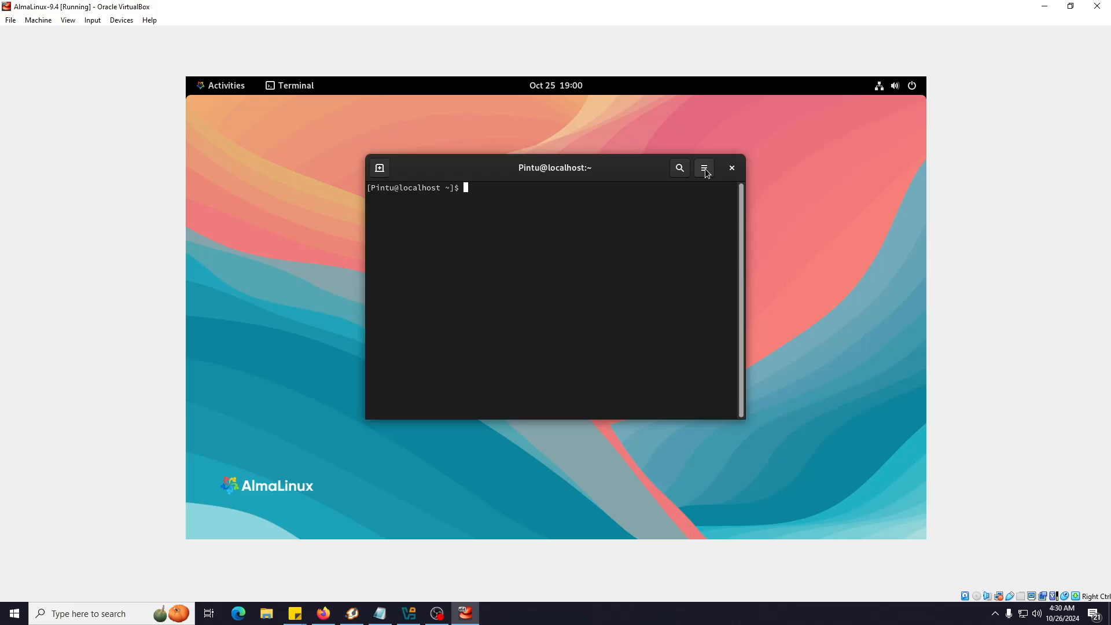
# - View Terminal Preferences' keyboard shortcuts list and select the New Tab entry
pyautogui.click(703, 167)
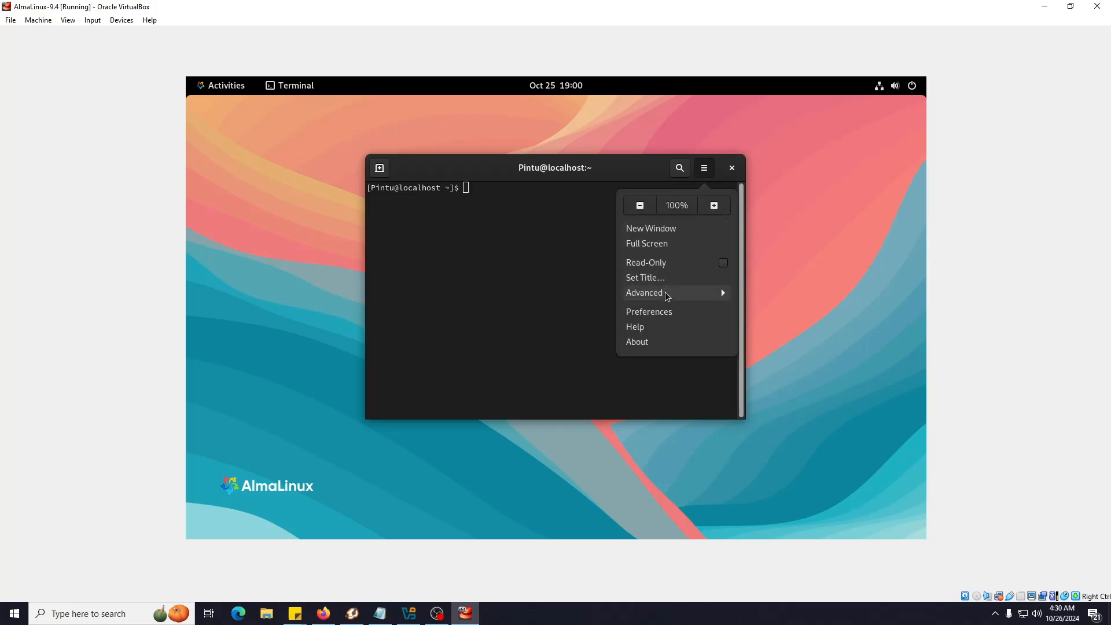
pyautogui.click(648, 311)
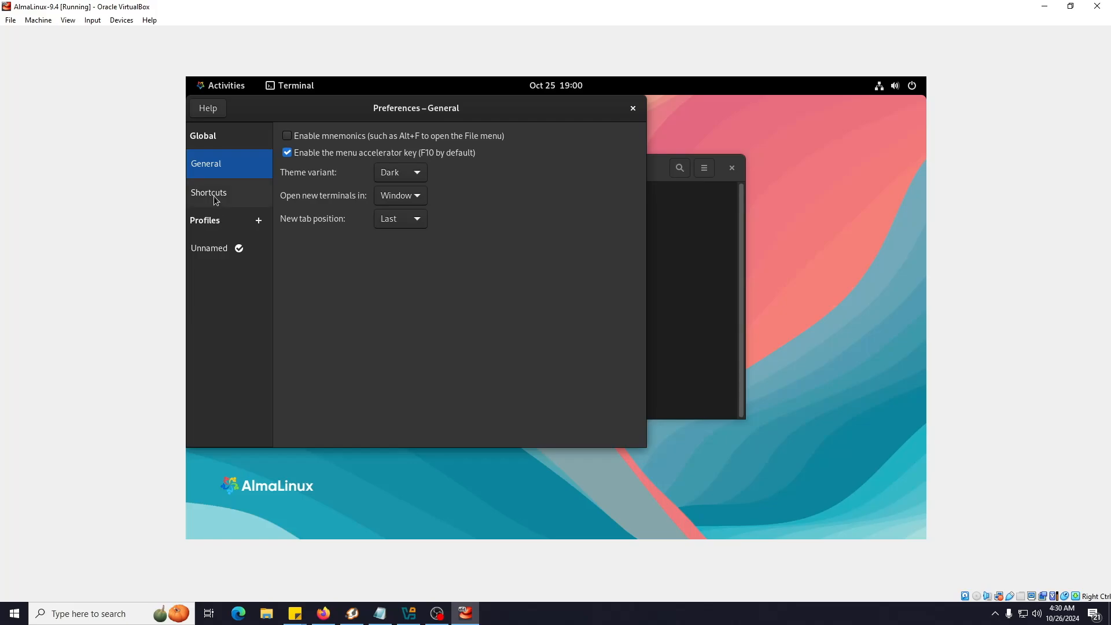
pyautogui.click(208, 192)
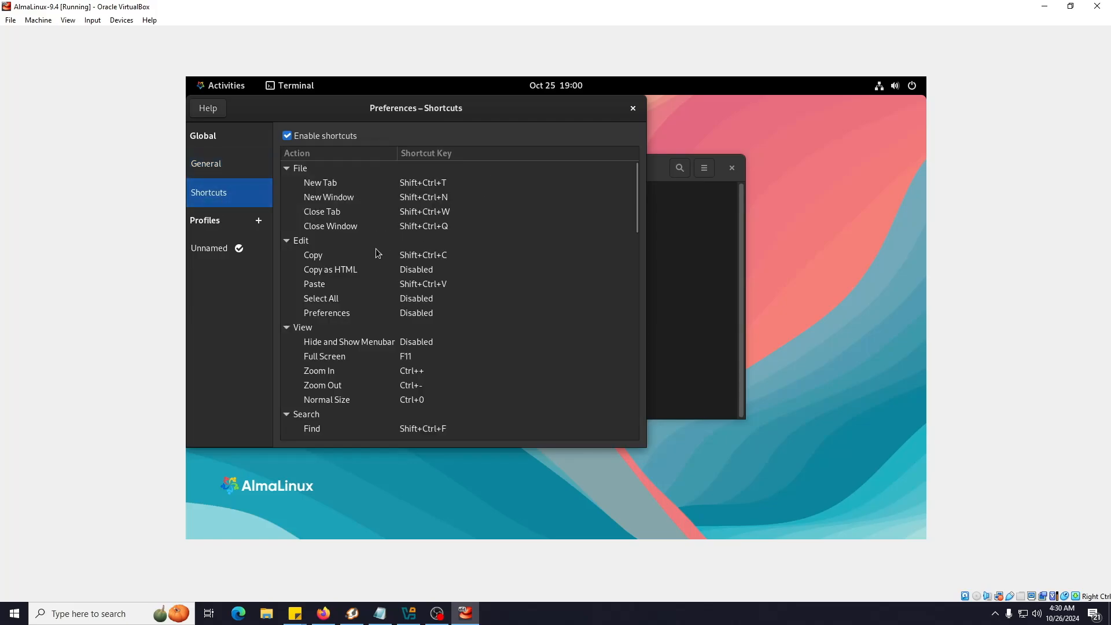
pyautogui.moveTo(406, 189)
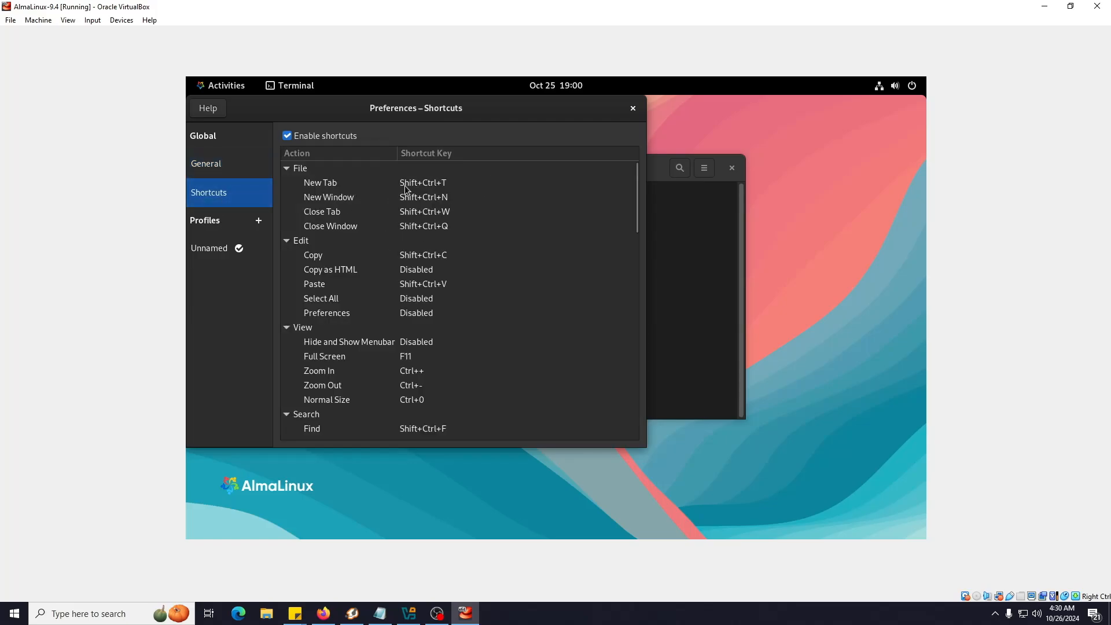
pyautogui.click(319, 182)
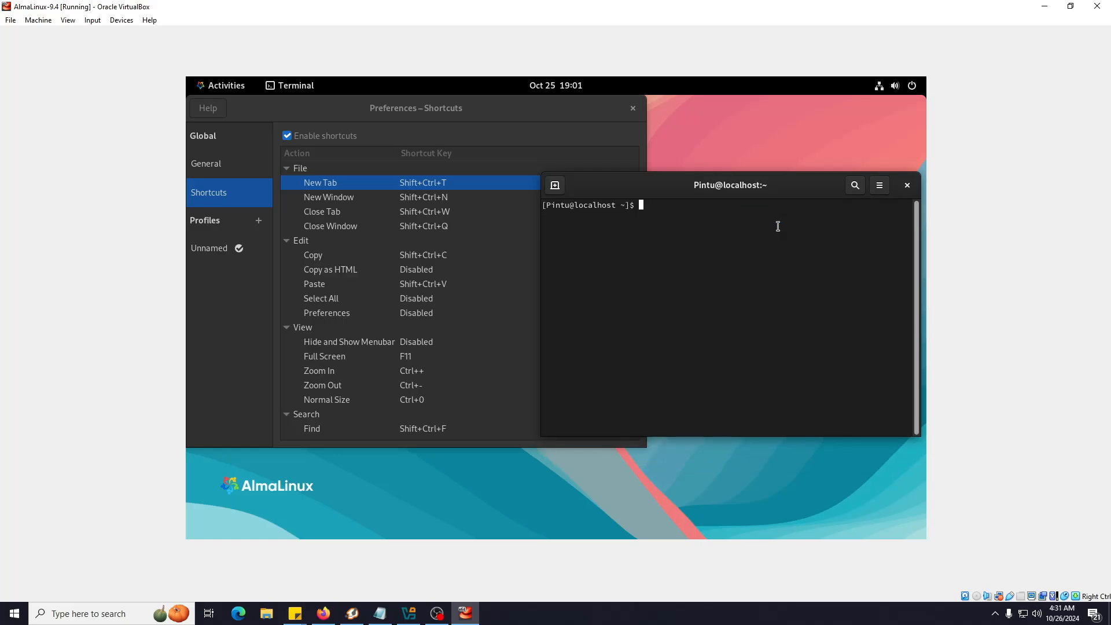
pyautogui.moveTo(406, 216)
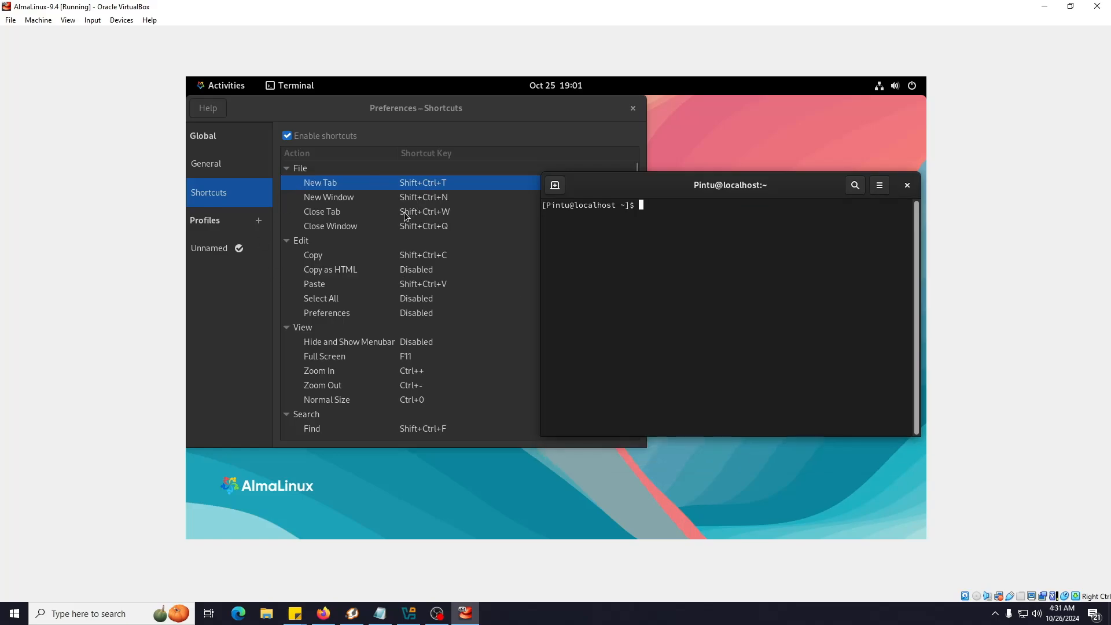
pyautogui.click(321, 211)
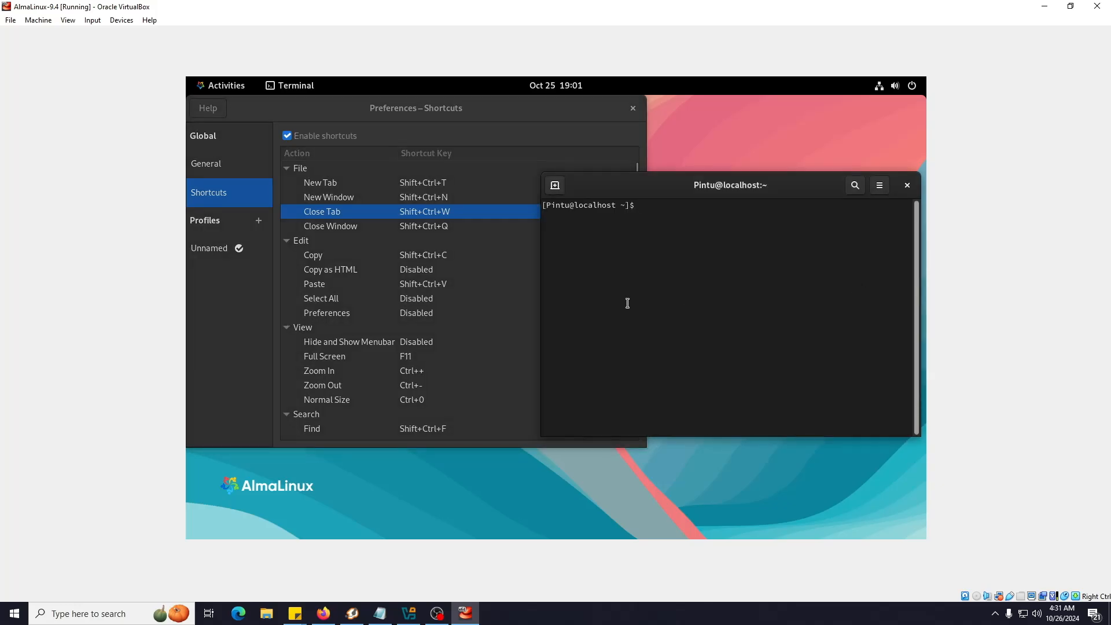
# - Give the Unnamed profile the GNOME dark scheme instead of system theme colours
pyautogui.click(209, 248)
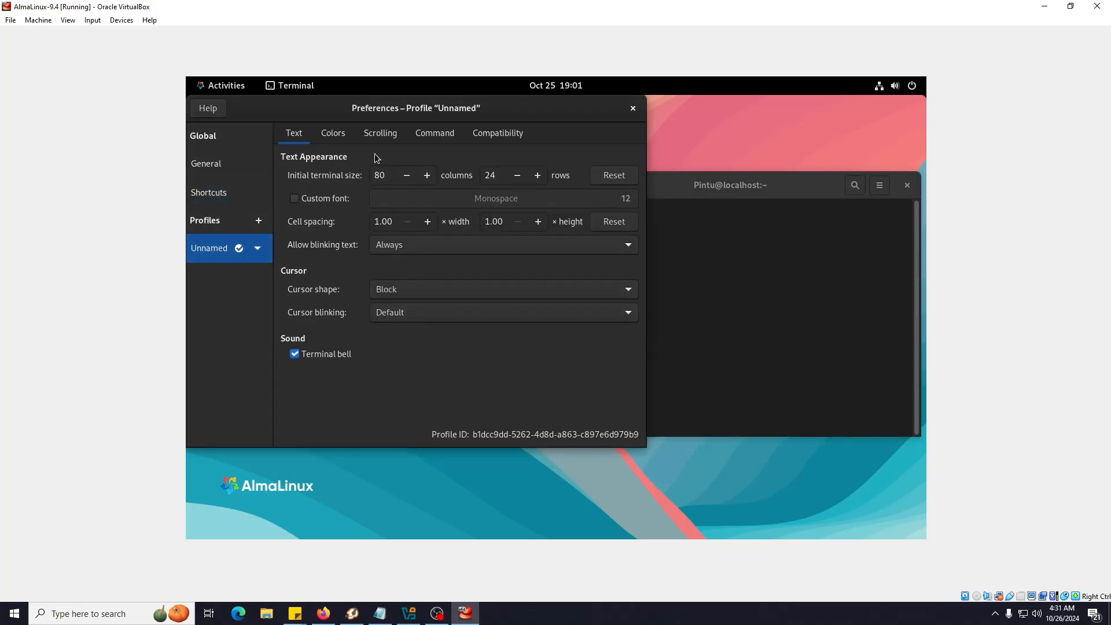
pyautogui.moveTo(337, 146)
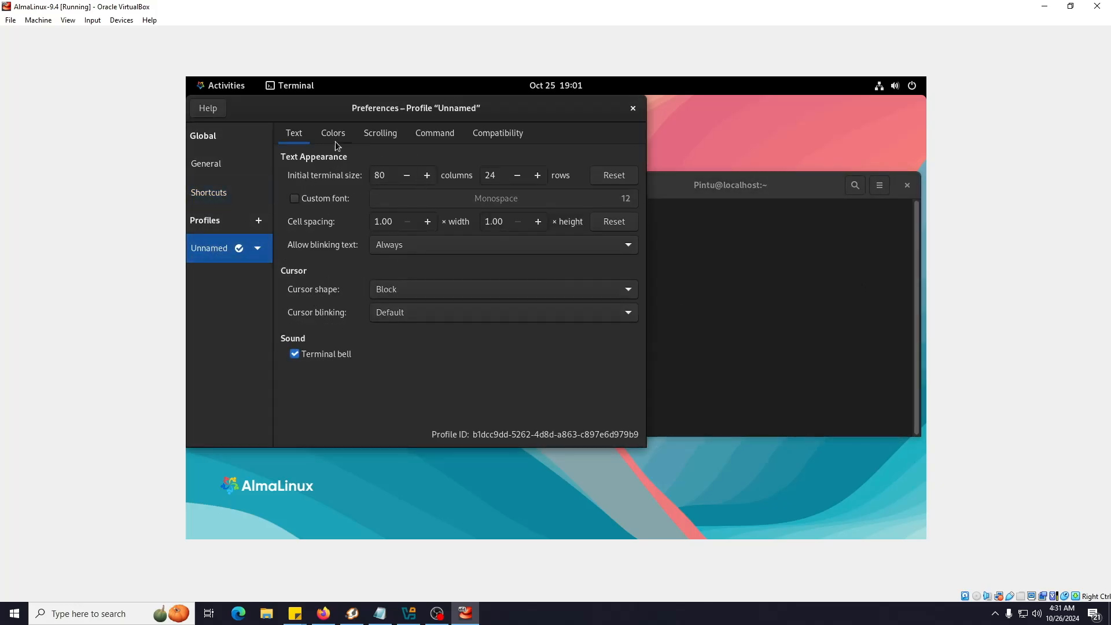
pyautogui.click(332, 132)
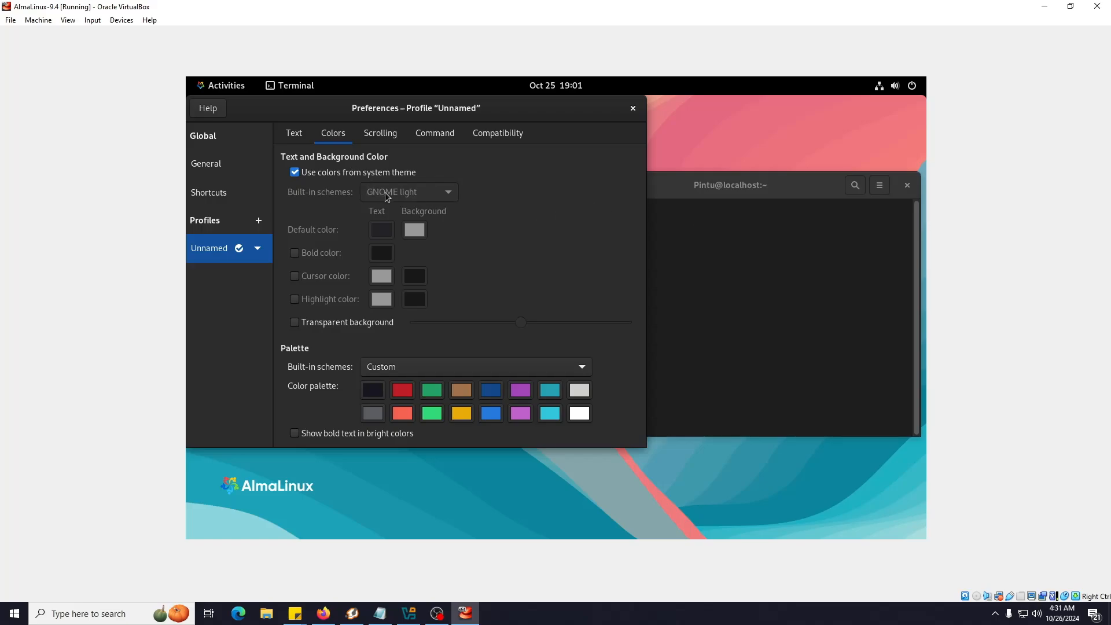
pyautogui.click(294, 172)
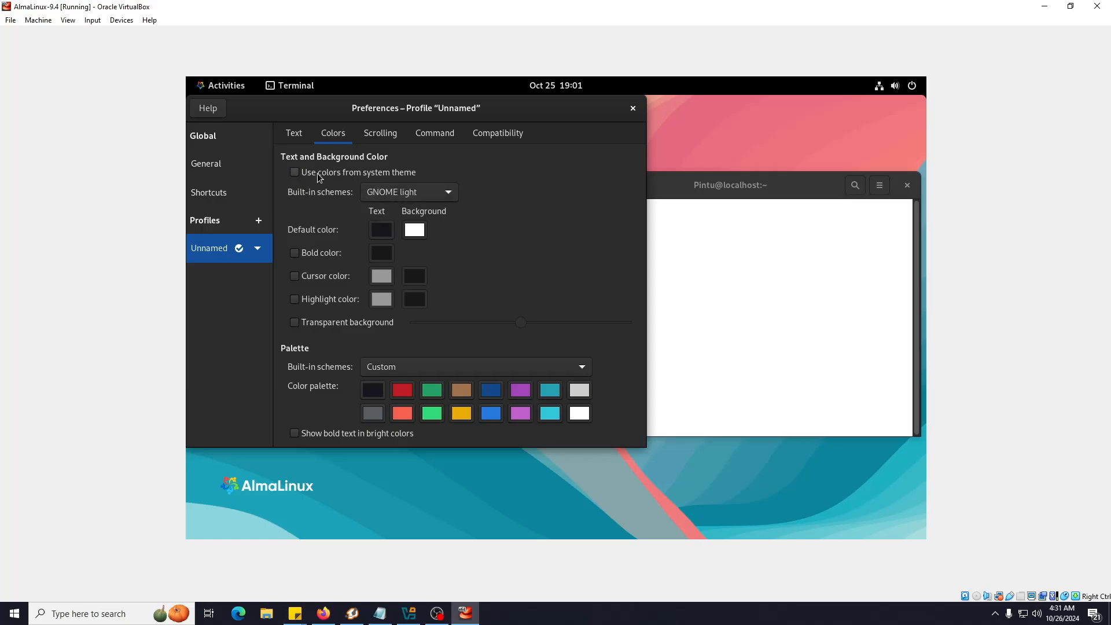
pyautogui.click(408, 192)
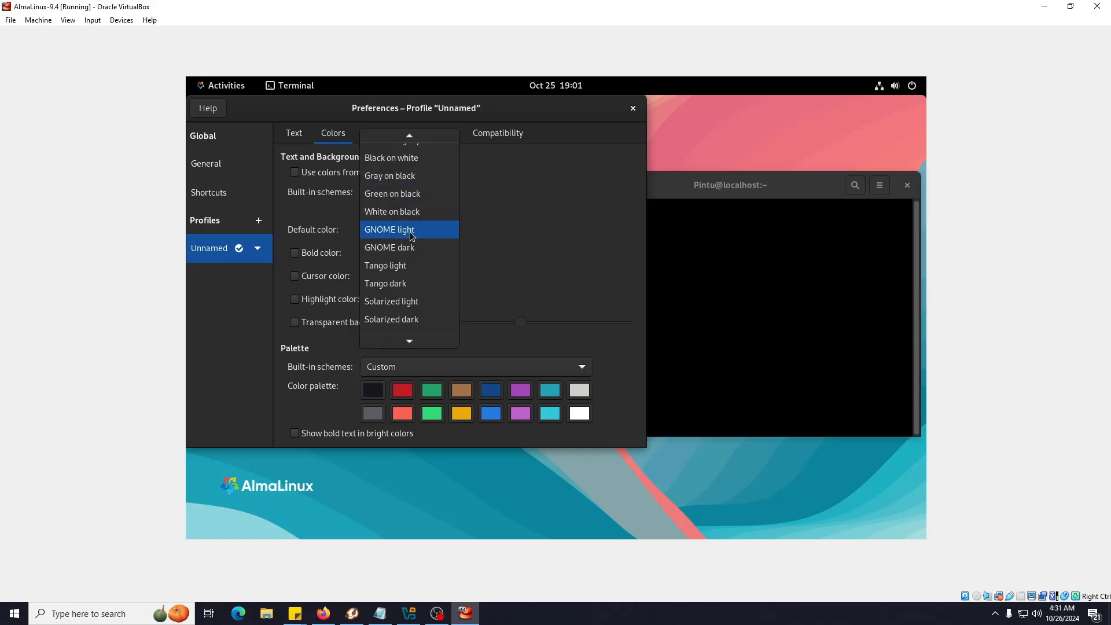
pyautogui.click(389, 247)
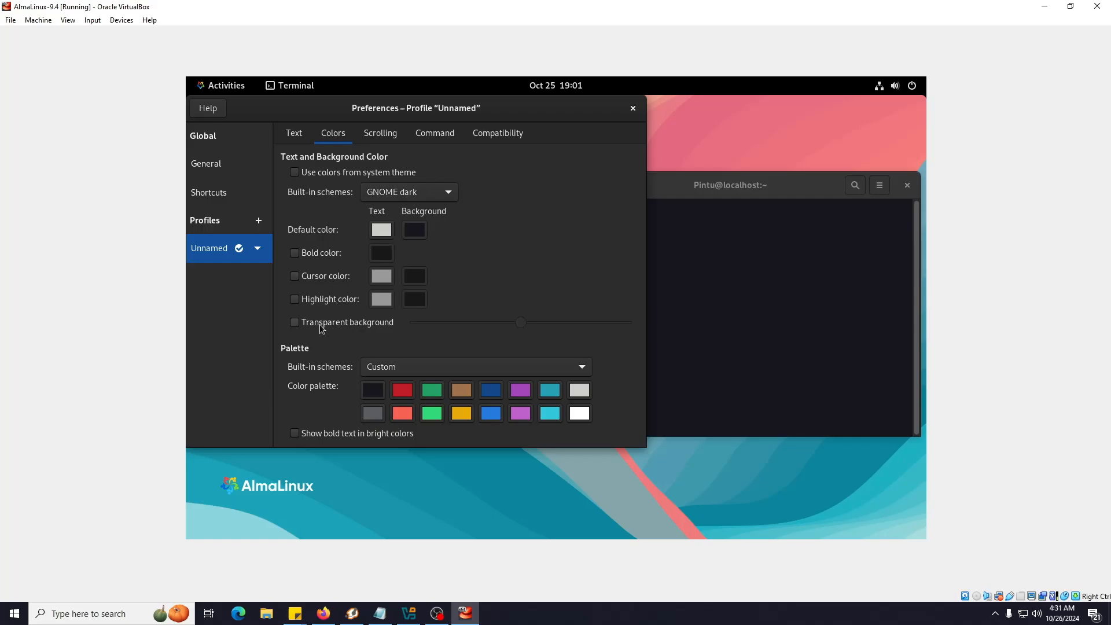
# - Enable a transparent background, adjust its slider, and reposition both windows
pyautogui.click(294, 322)
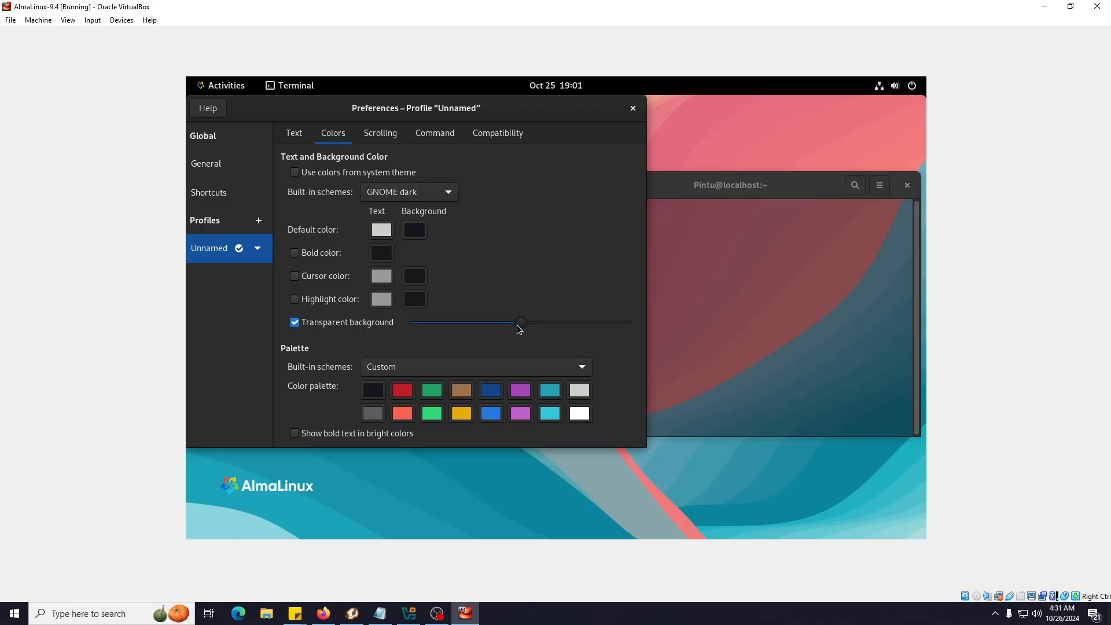
pyautogui.moveTo(521, 322); pyautogui.dragTo(446, 322)
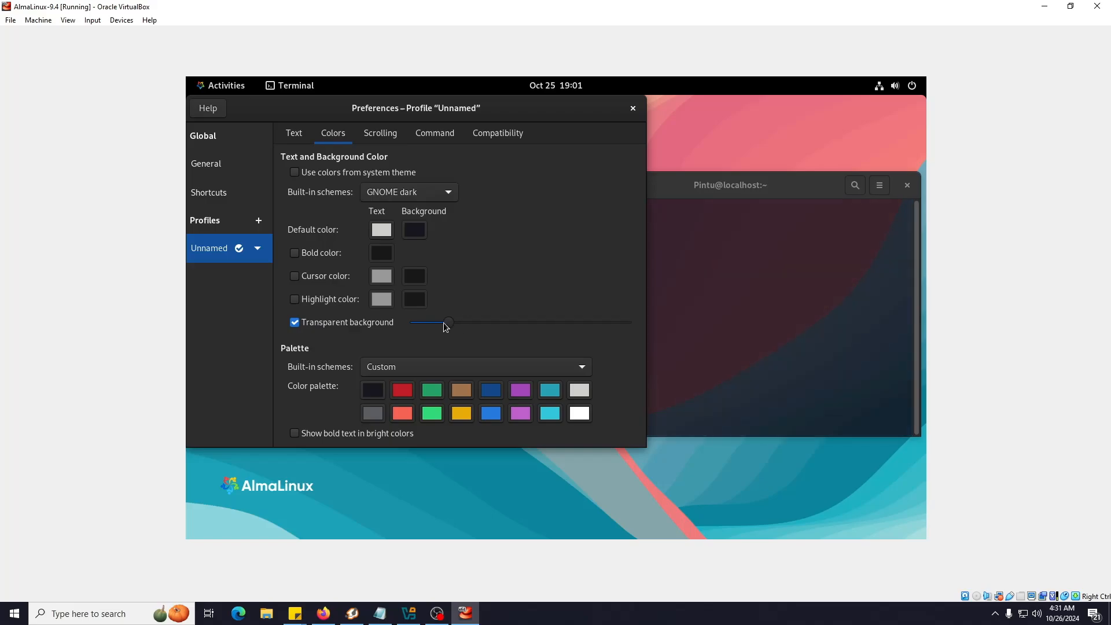
pyautogui.moveTo(446, 323); pyautogui.dragTo(602, 322)
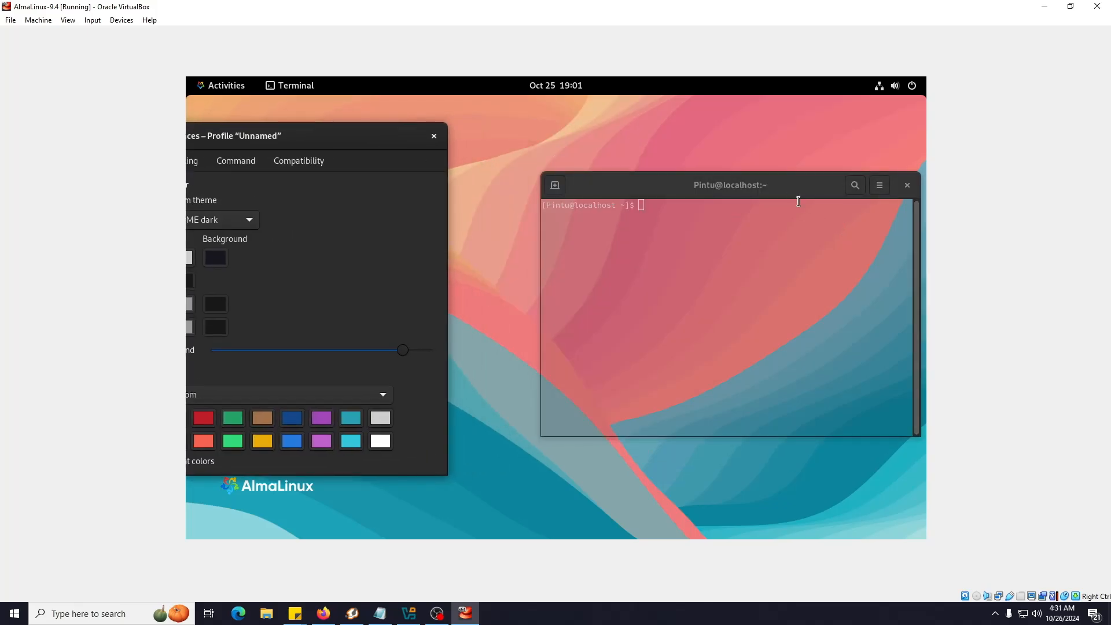
pyautogui.moveTo(729, 185); pyautogui.dragTo(681, 179)
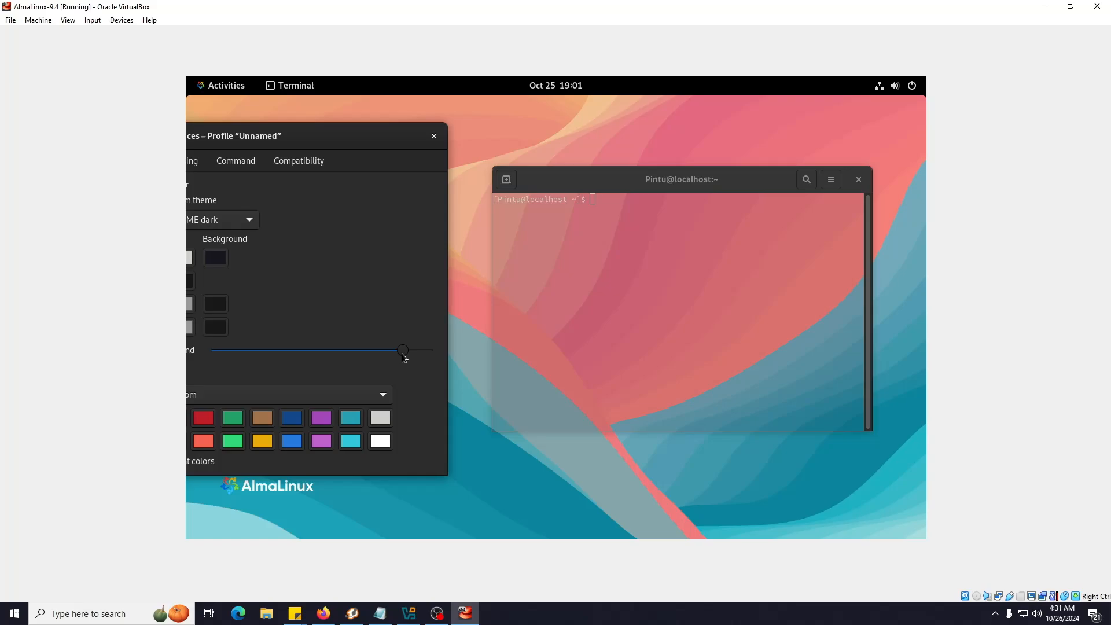
pyautogui.moveTo(403, 350); pyautogui.dragTo(325, 349)
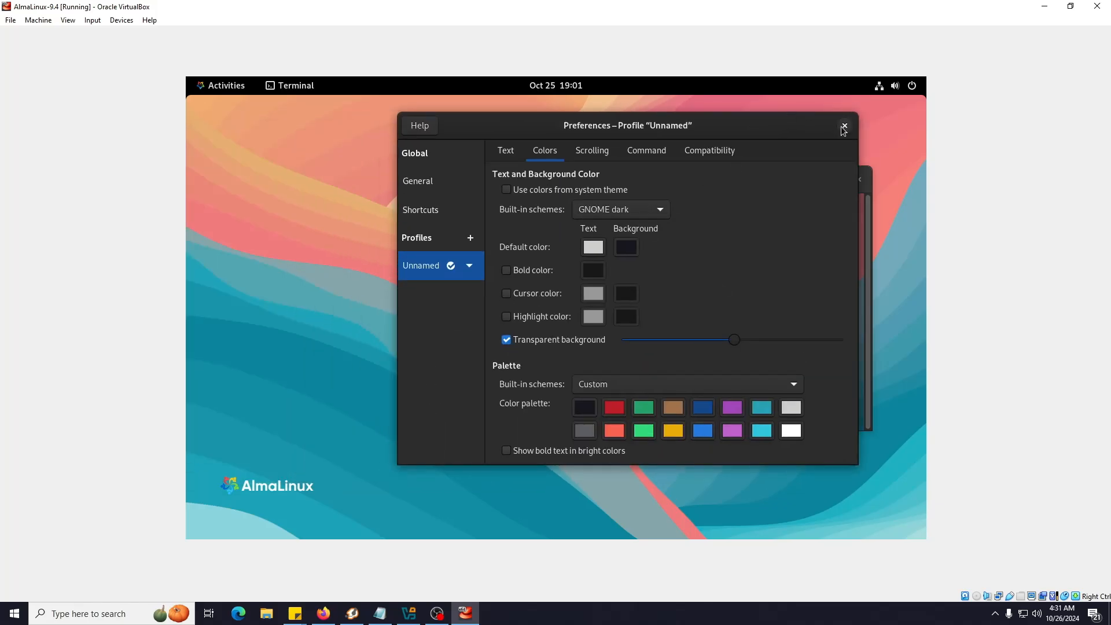
# - Close Preferences, become root with sudo su and the password, then close the terminal
pyautogui.click(843, 126)
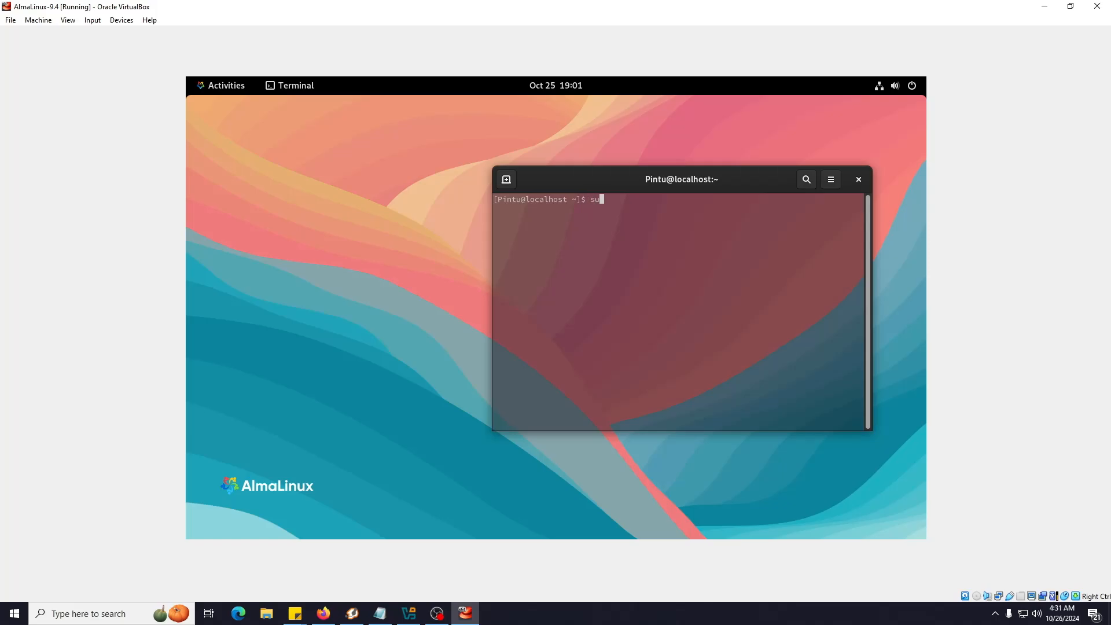
pyautogui.write('du -')
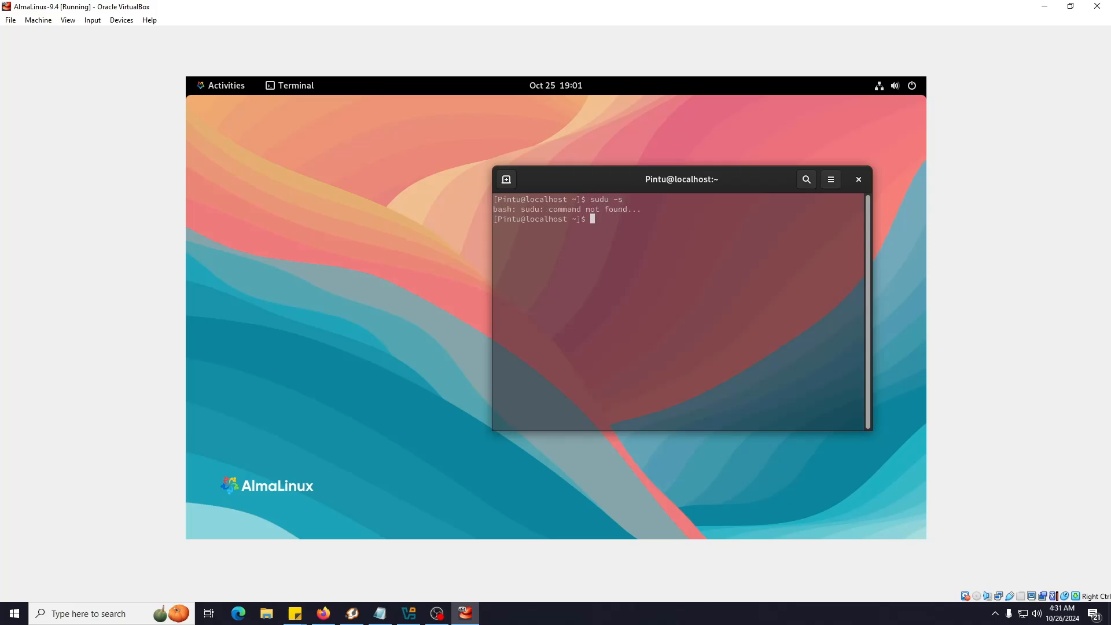
pyautogui.write('sudo')
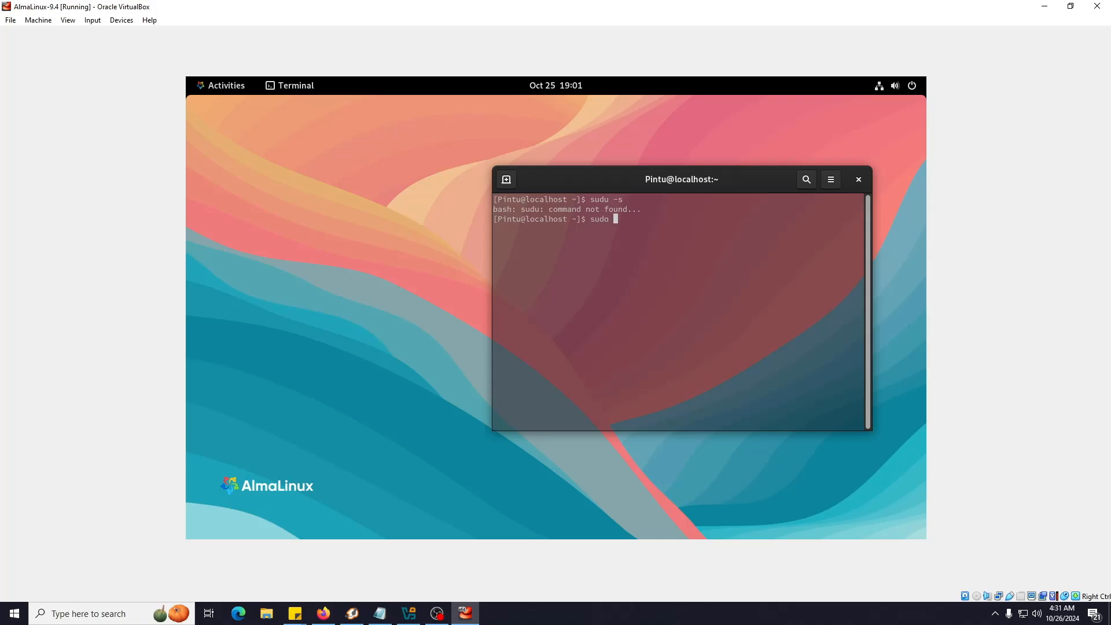
pyautogui.press('Return')
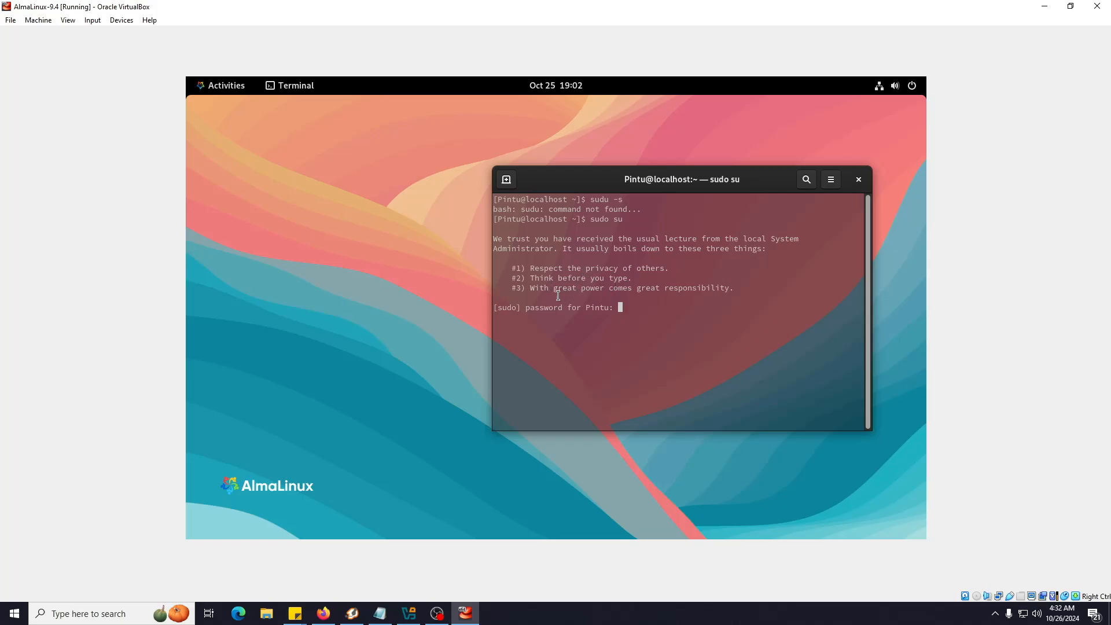
pyautogui.moveTo(708, 292)
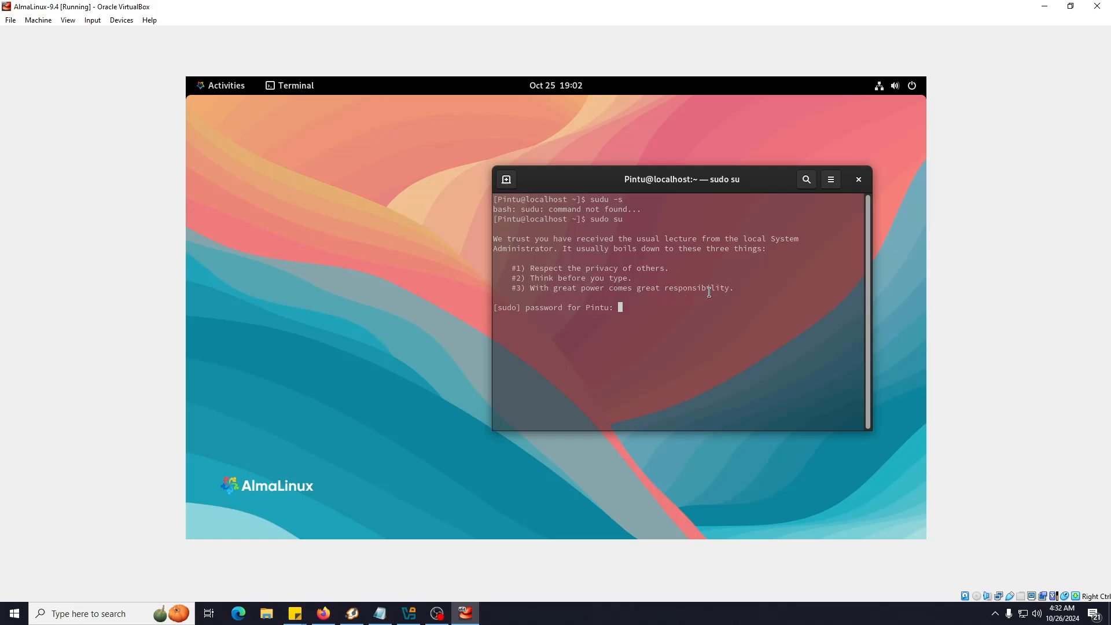
pyautogui.moveTo(513, 299); pyautogui.dragTo(733, 292)
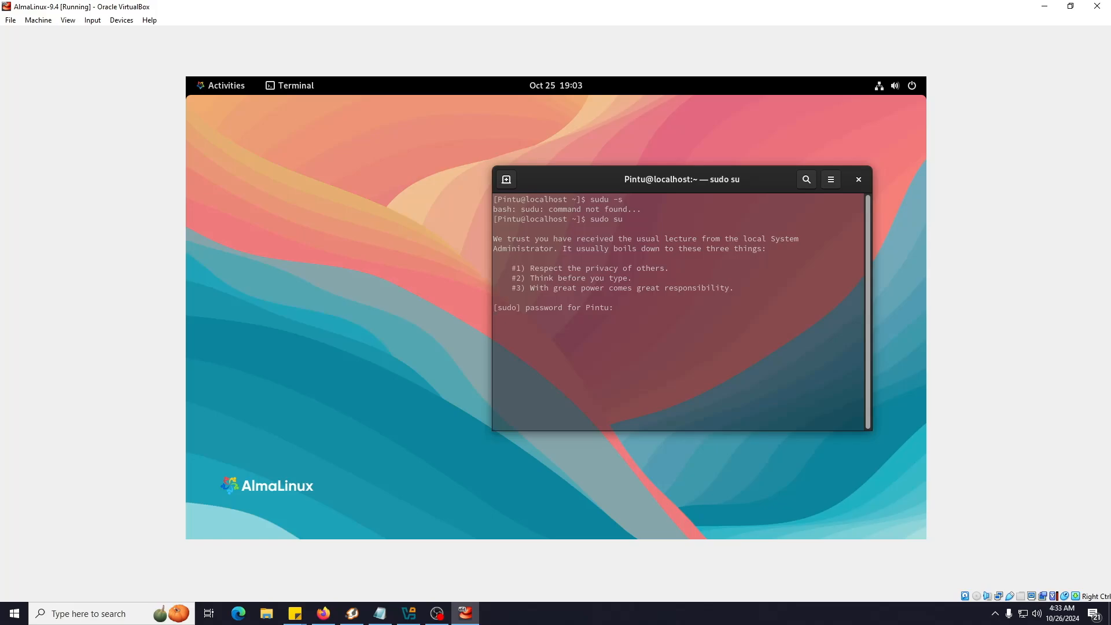
pyautogui.press('Return')
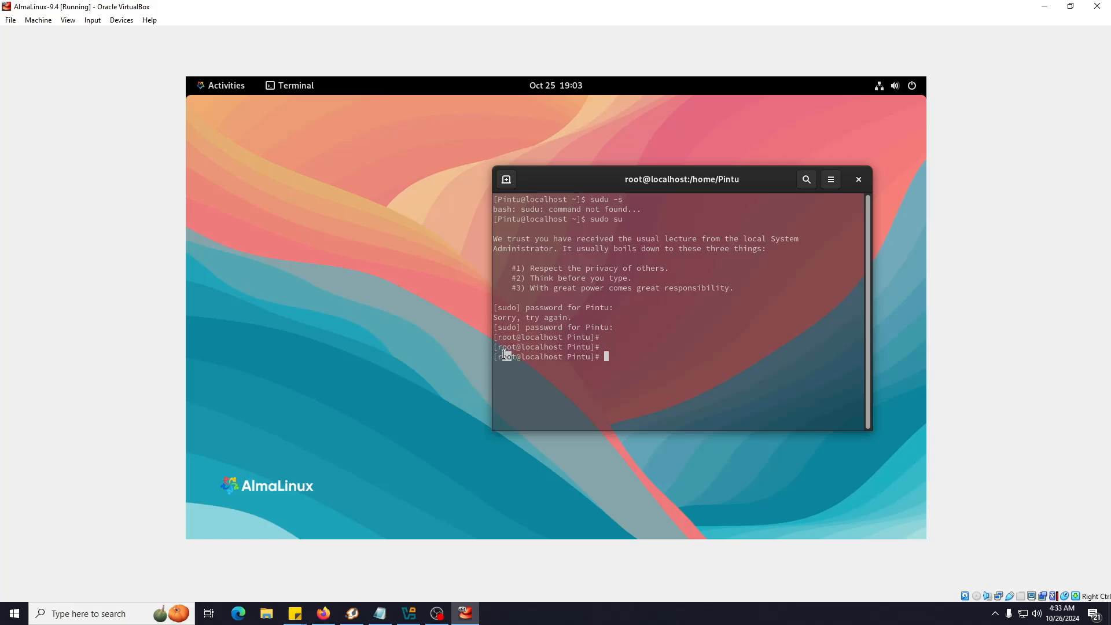
pyautogui.click(858, 180)
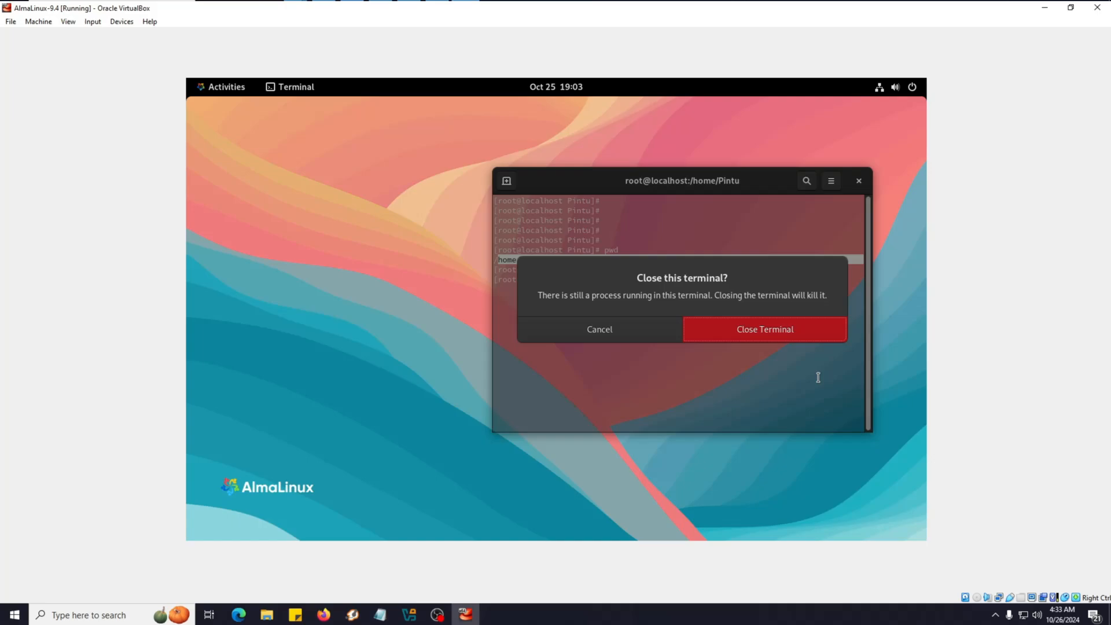
# - Confirm closing the terminal, check the system menu, and open Activities
pyautogui.click(764, 329)
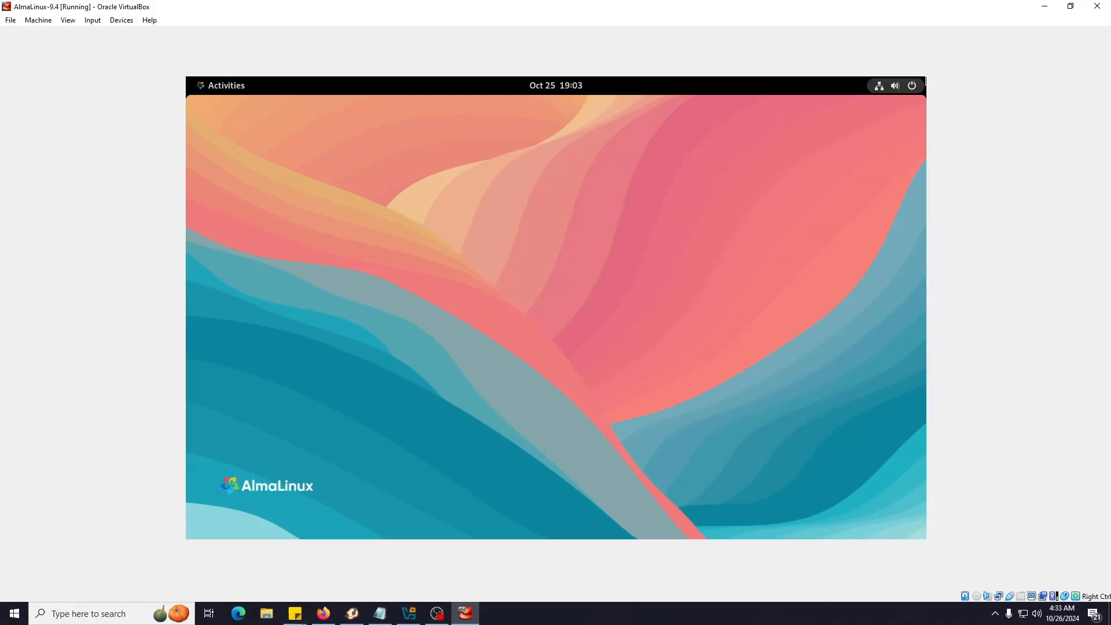
pyautogui.click(912, 85)
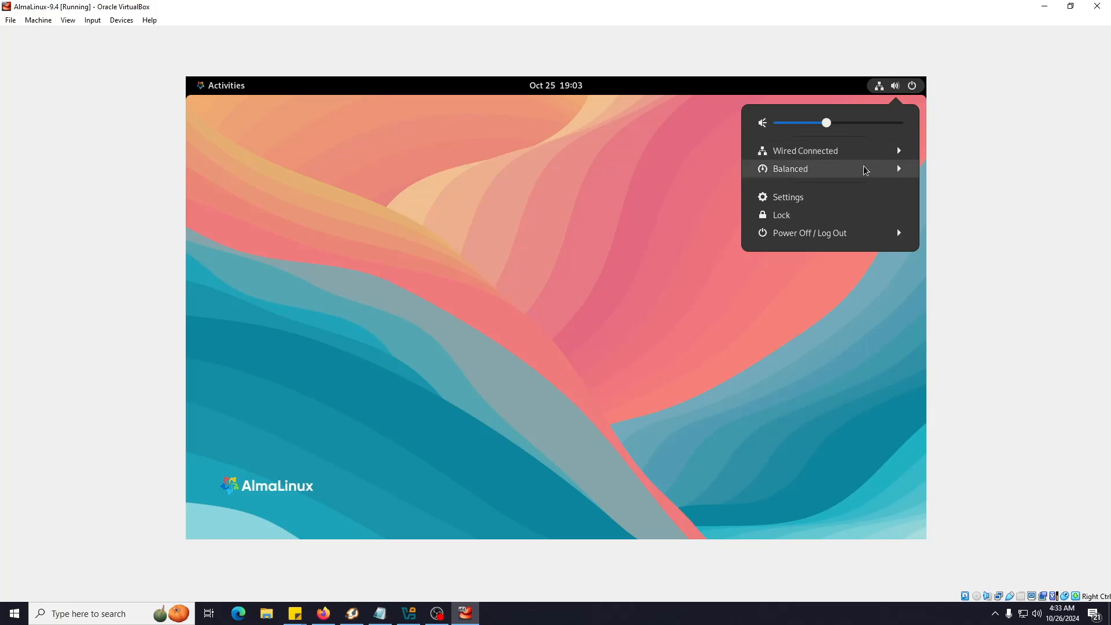
pyautogui.moveTo(802, 215)
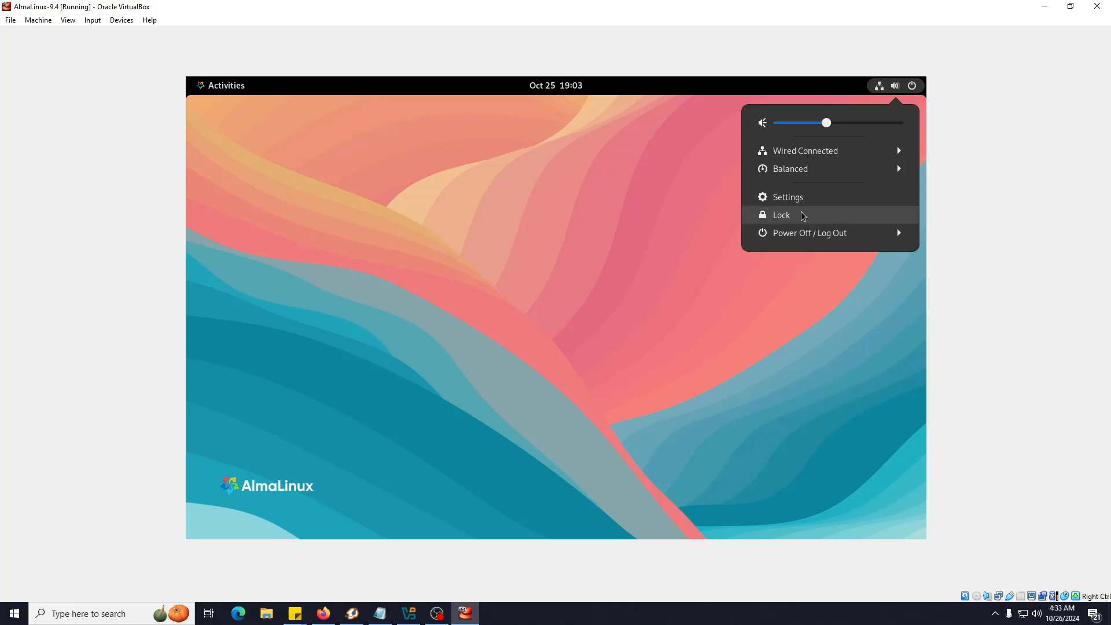
pyautogui.click(226, 85)
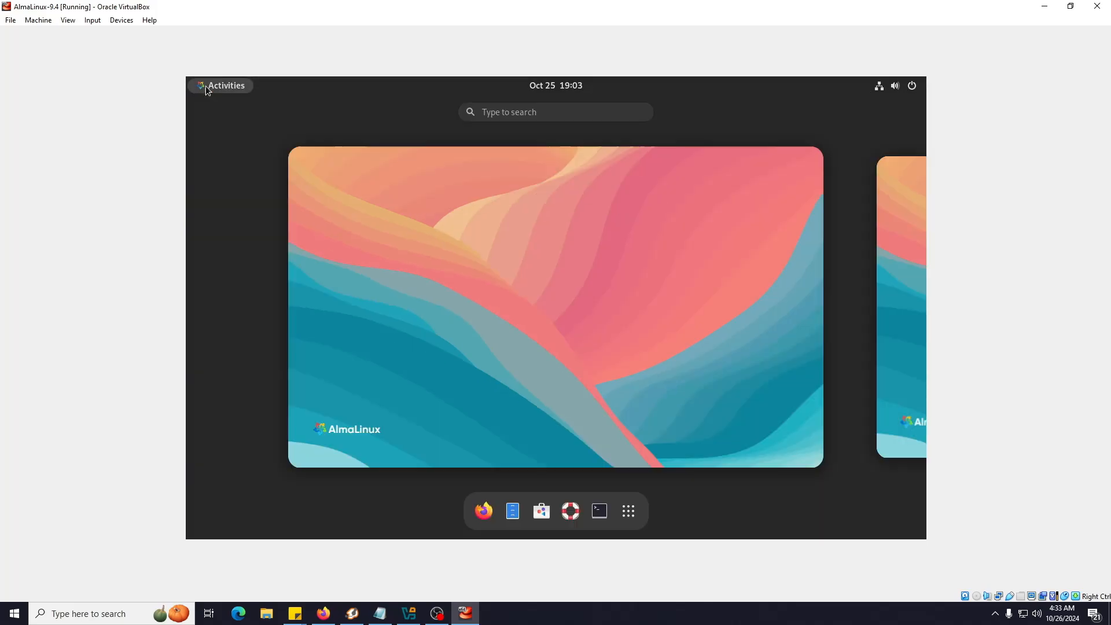
pyautogui.moveTo(228, 110)
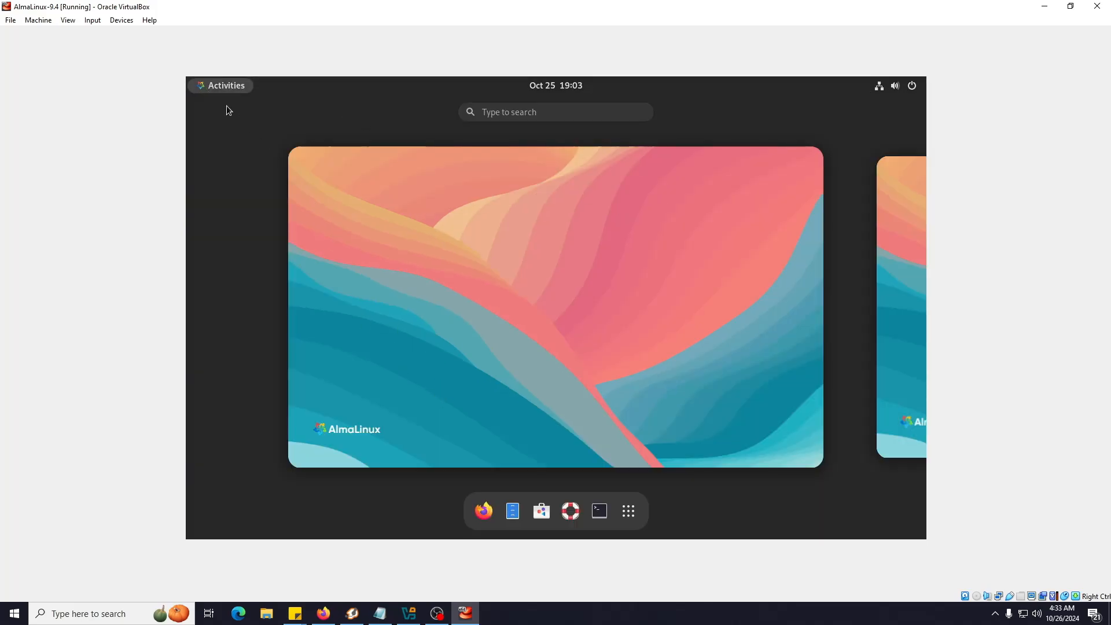
pyautogui.moveTo(228, 107)
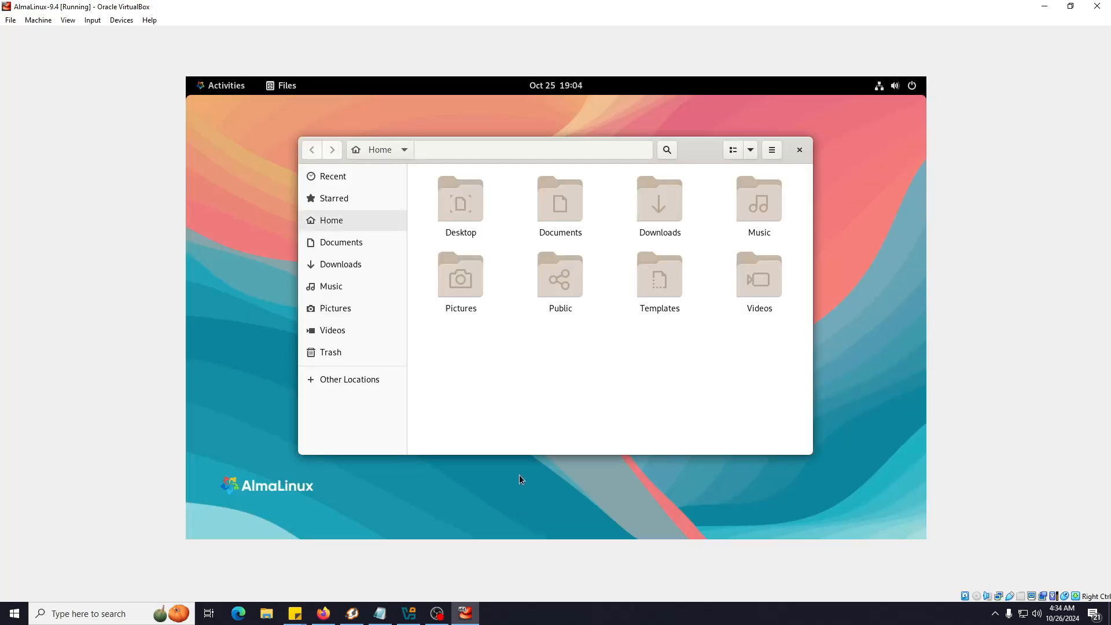
pyautogui.moveTo(423, 286)
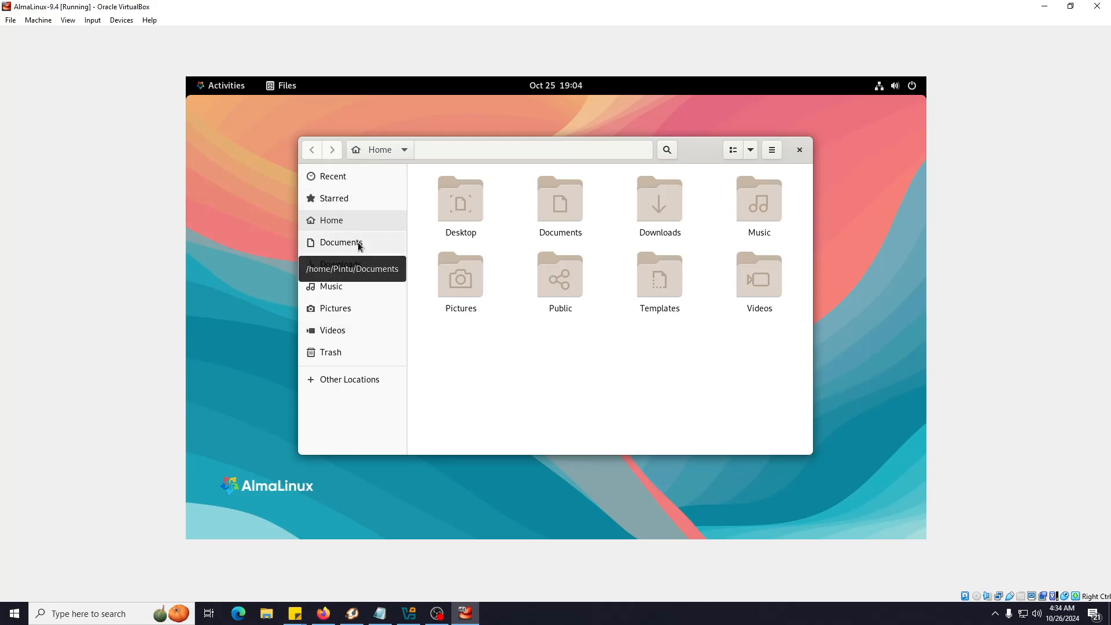
# - Browse Documents, Downloads, Files preferences and Trash, ending on the Computer root folders
pyautogui.click(340, 242)
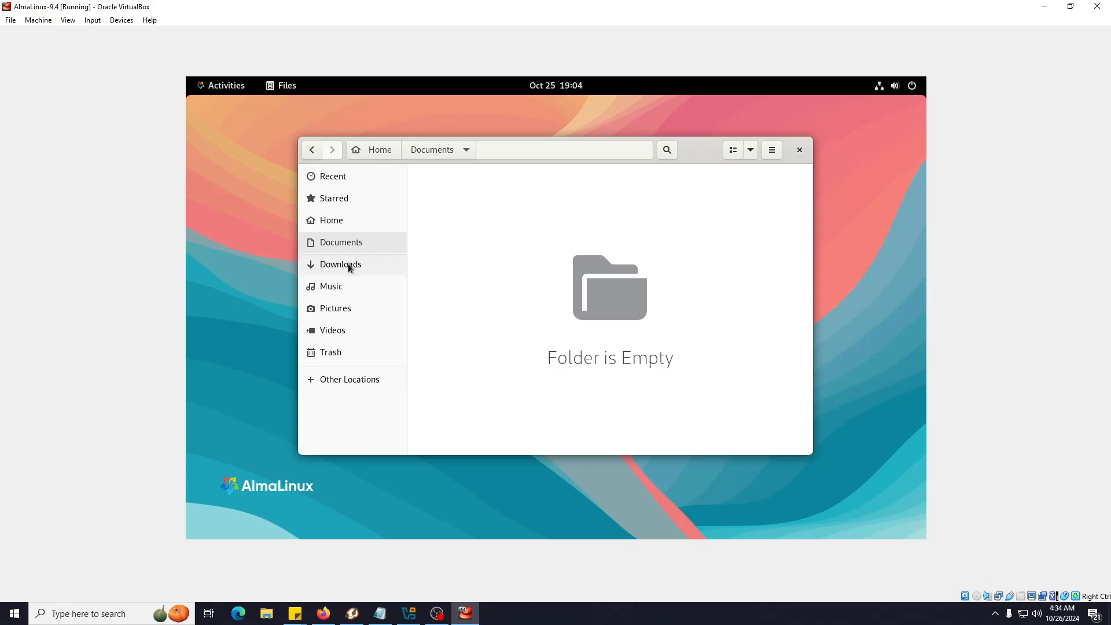
pyautogui.click(331, 352)
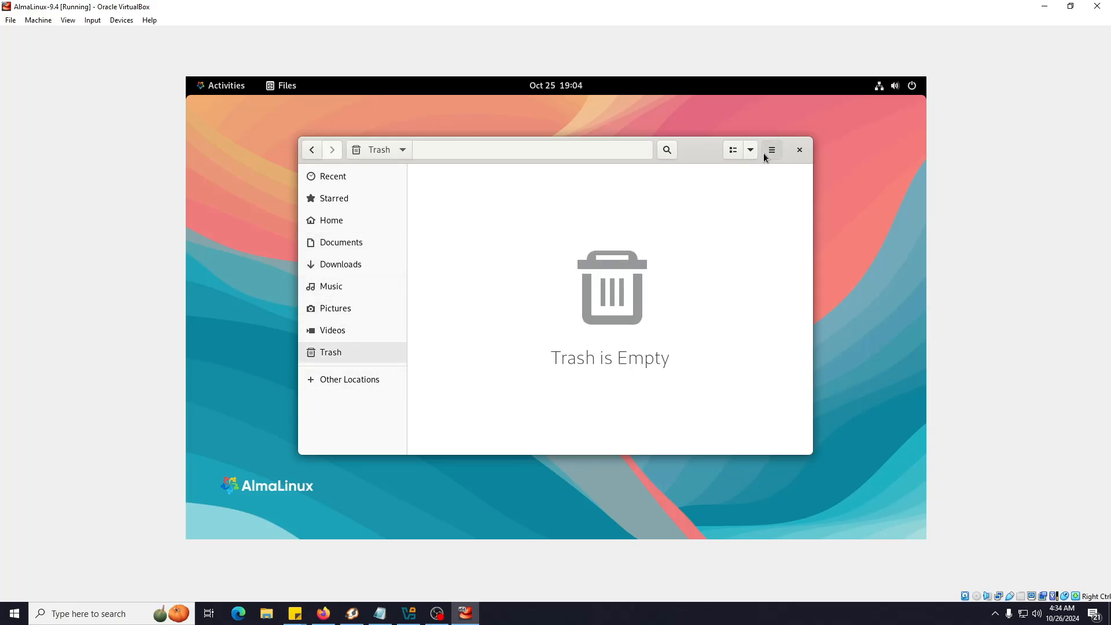
pyautogui.click(771, 149)
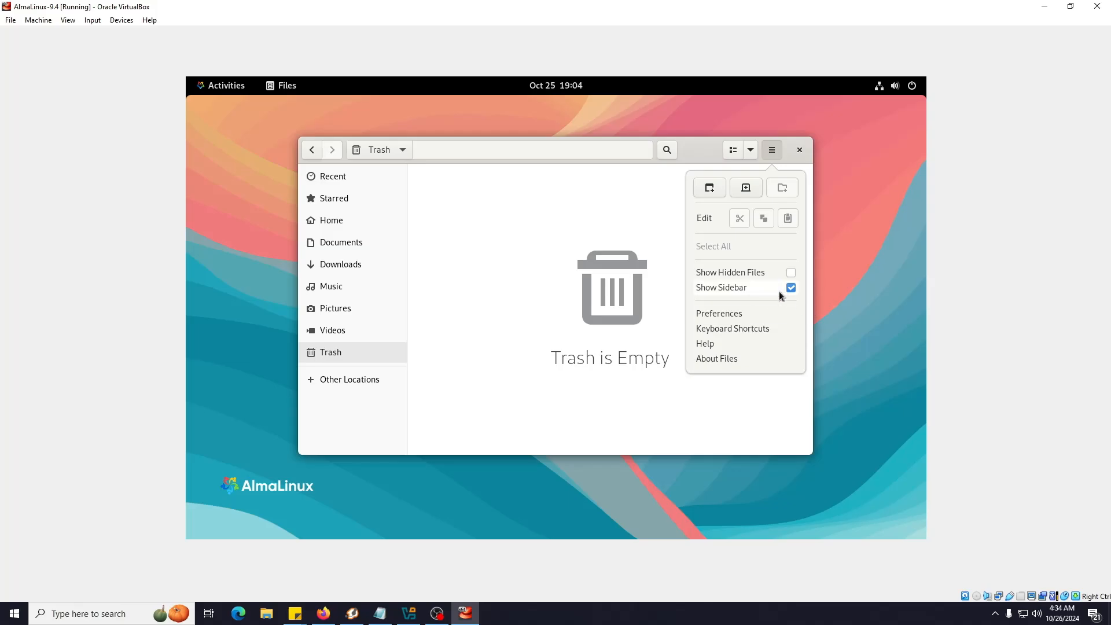
pyautogui.moveTo(744, 313)
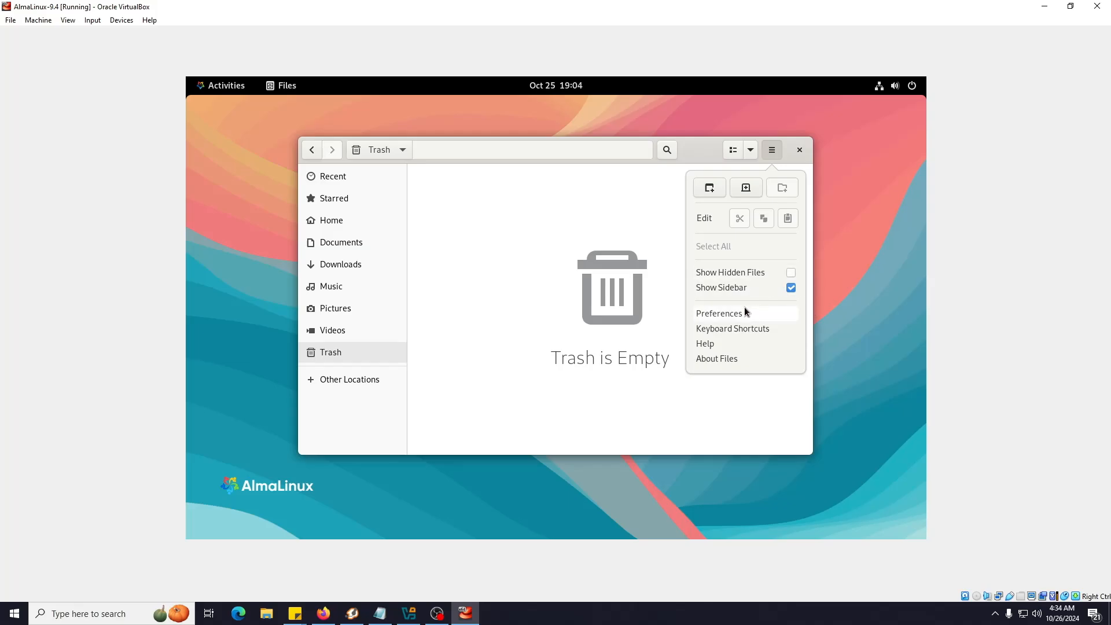
pyautogui.click(717, 313)
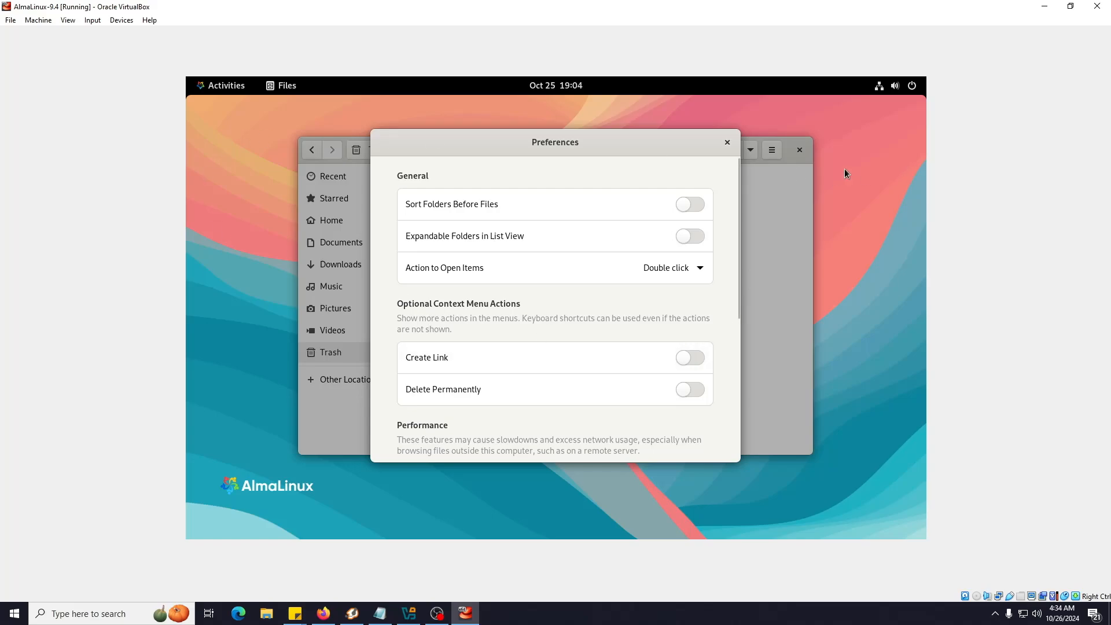
pyautogui.click(726, 142)
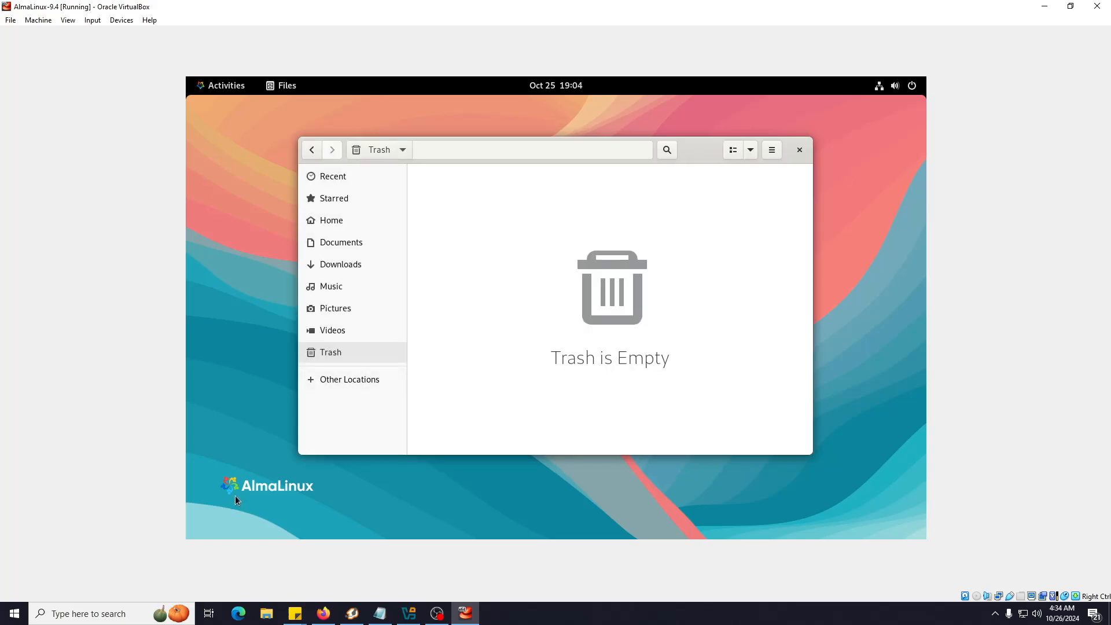
pyautogui.click(348, 378)
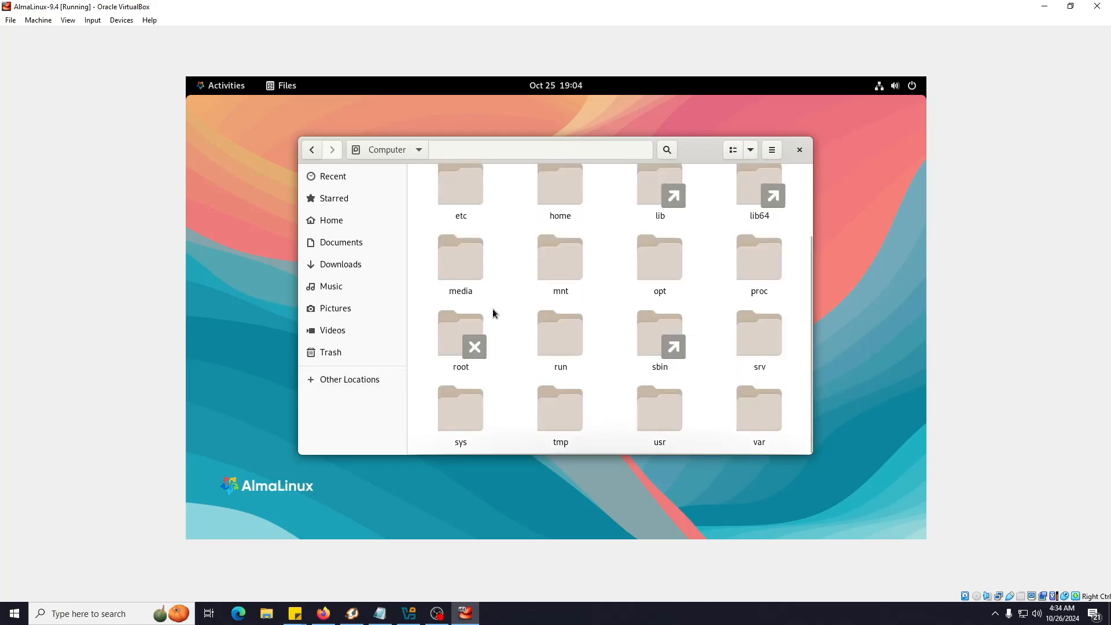
pyautogui.moveTo(498, 316)
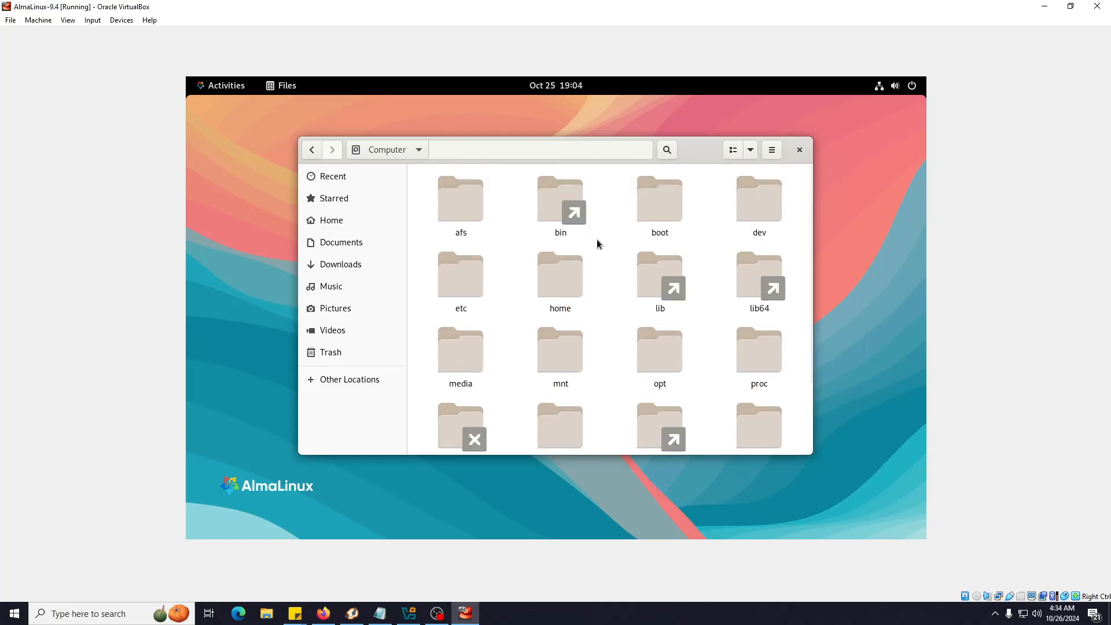
# - View the server address help in Other Locations, dismiss it, and close the Files window
pyautogui.click(347, 379)
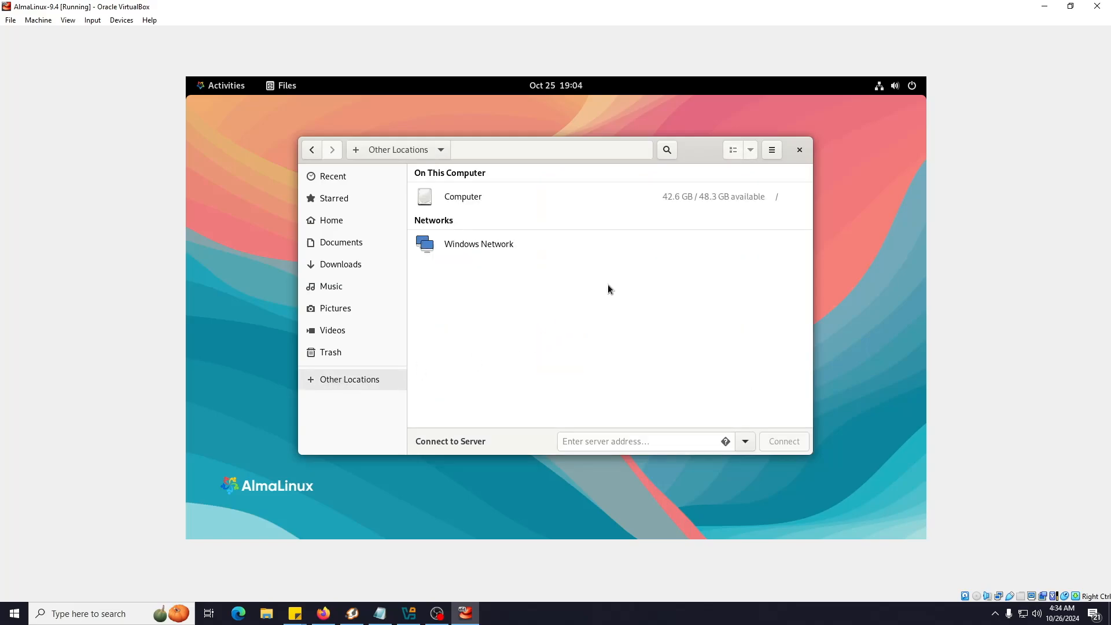
pyautogui.click(641, 441)
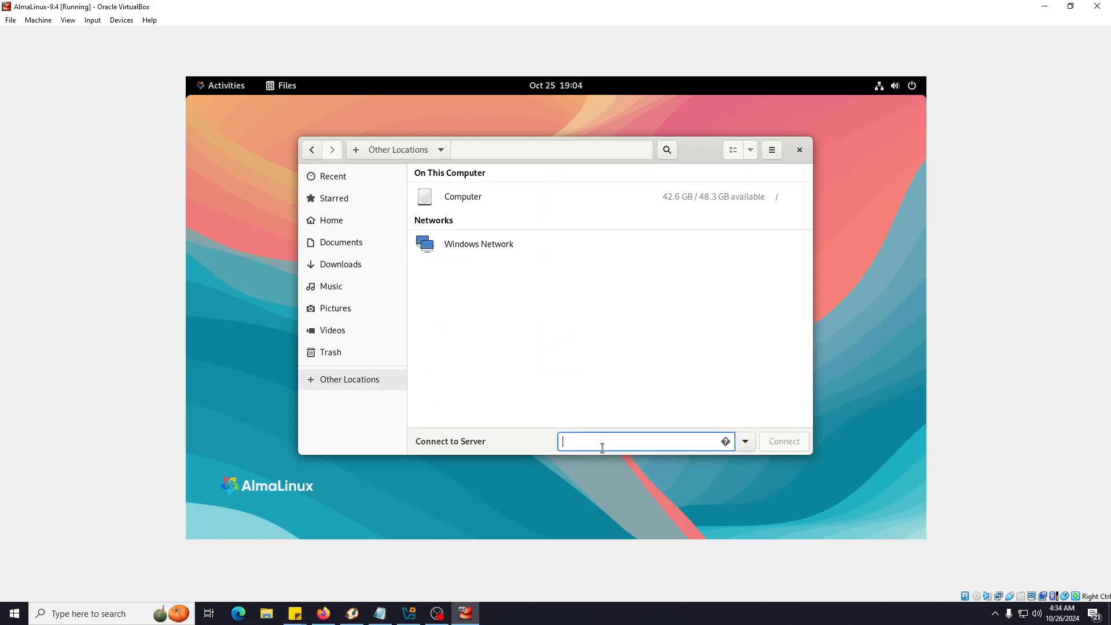
pyautogui.click(724, 441)
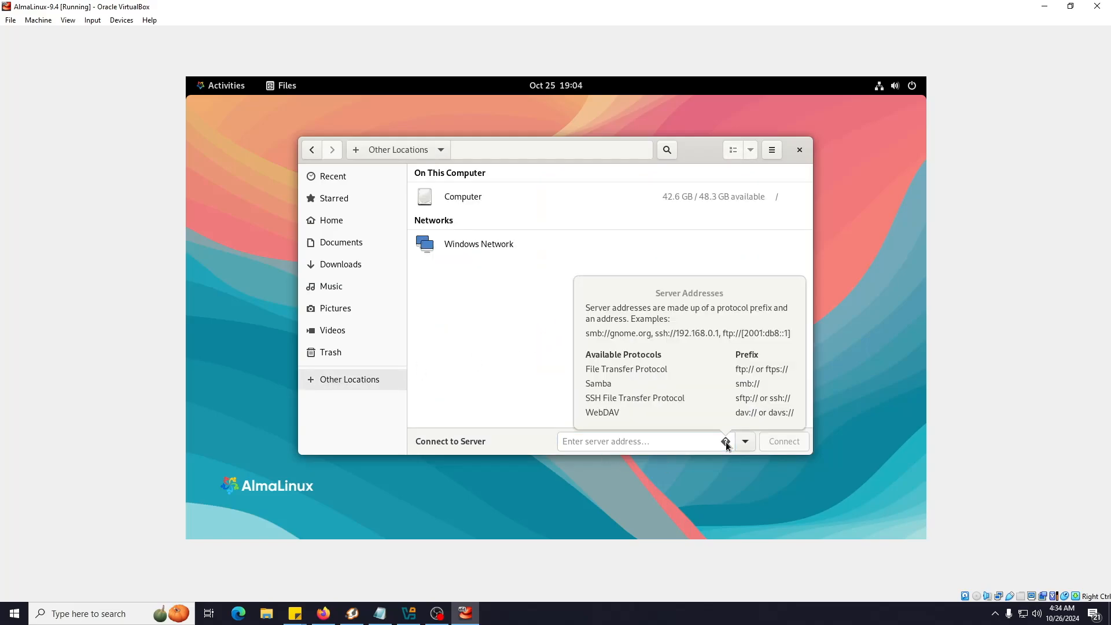
pyautogui.moveTo(619, 377)
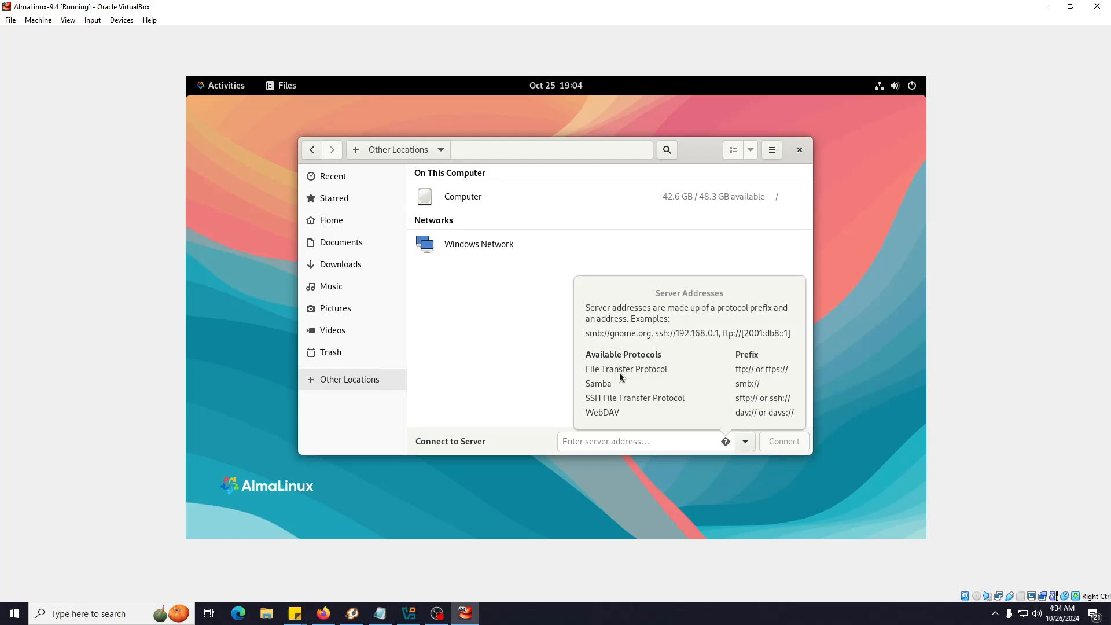
pyautogui.moveTo(750, 375)
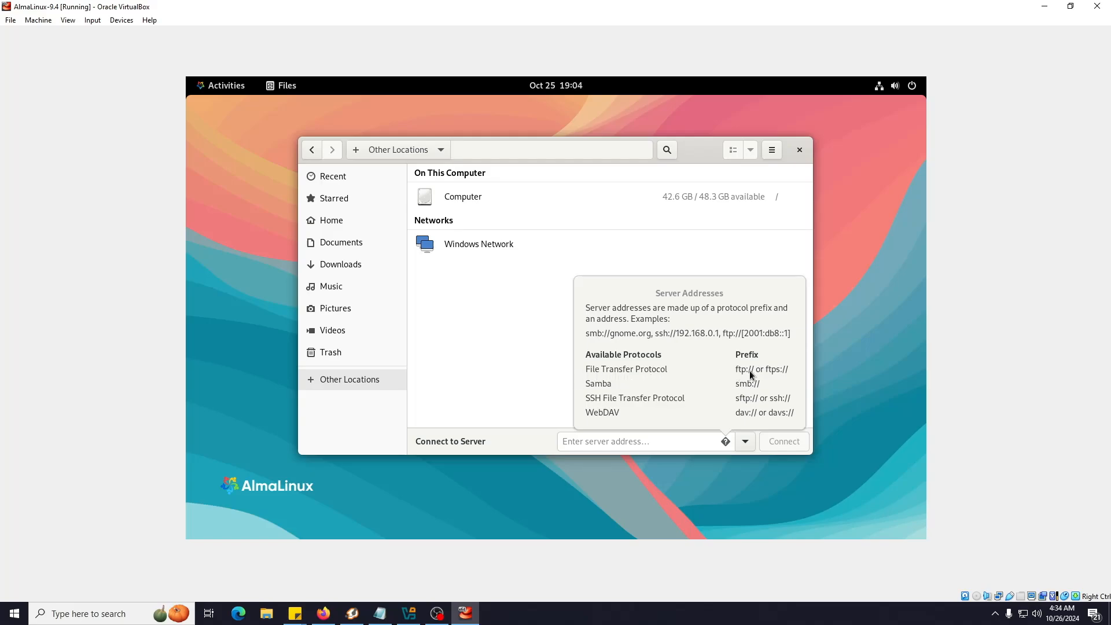
pyautogui.moveTo(596, 401)
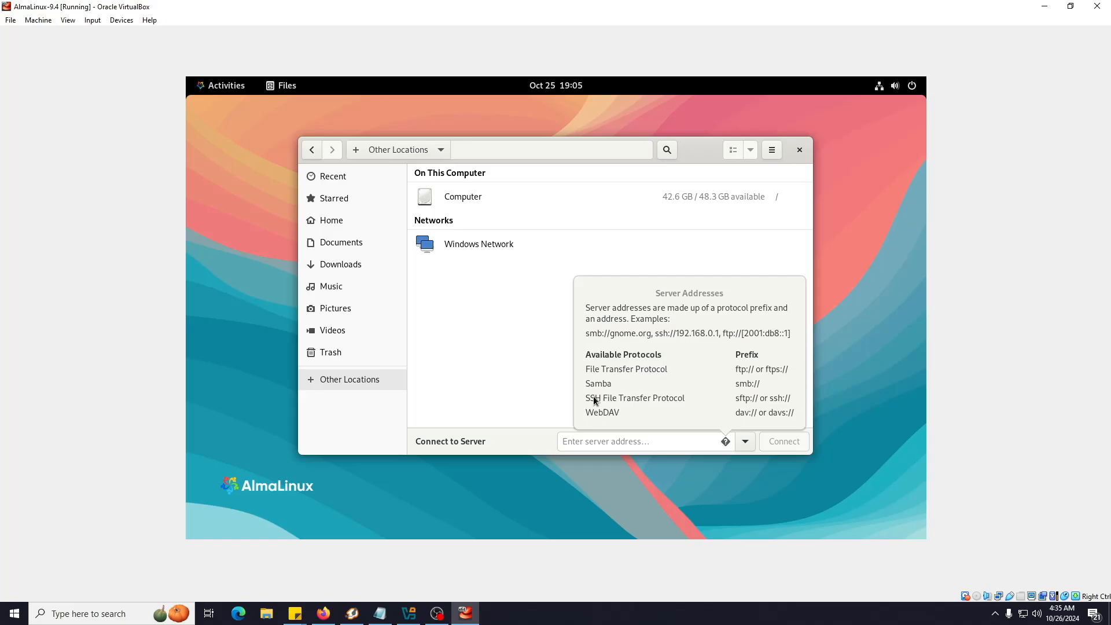
pyautogui.moveTo(632, 410)
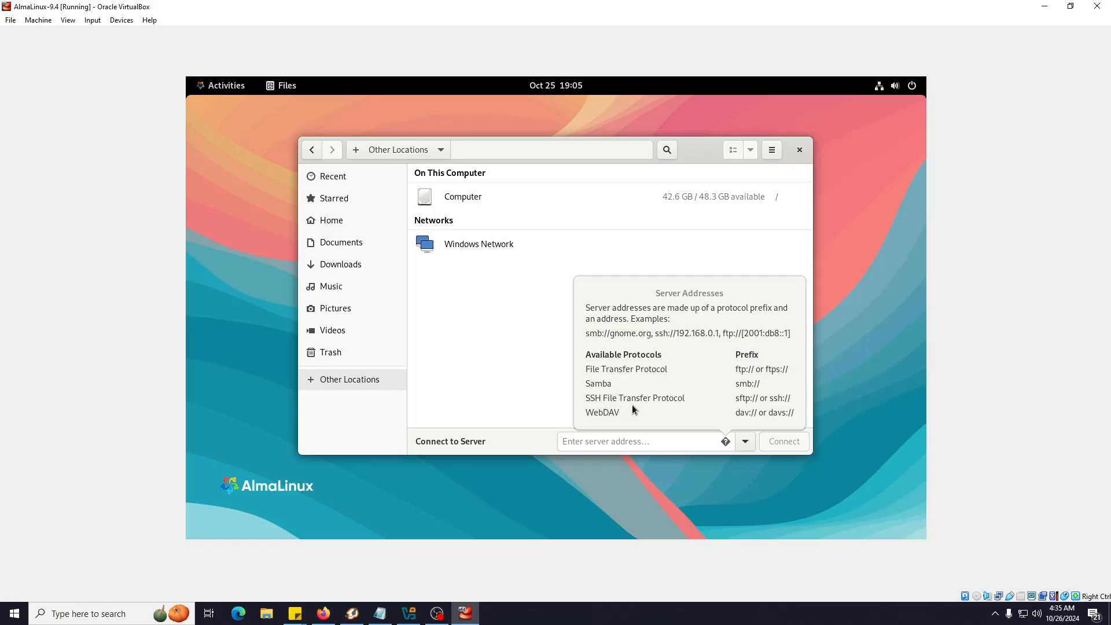
pyautogui.click(645, 441)
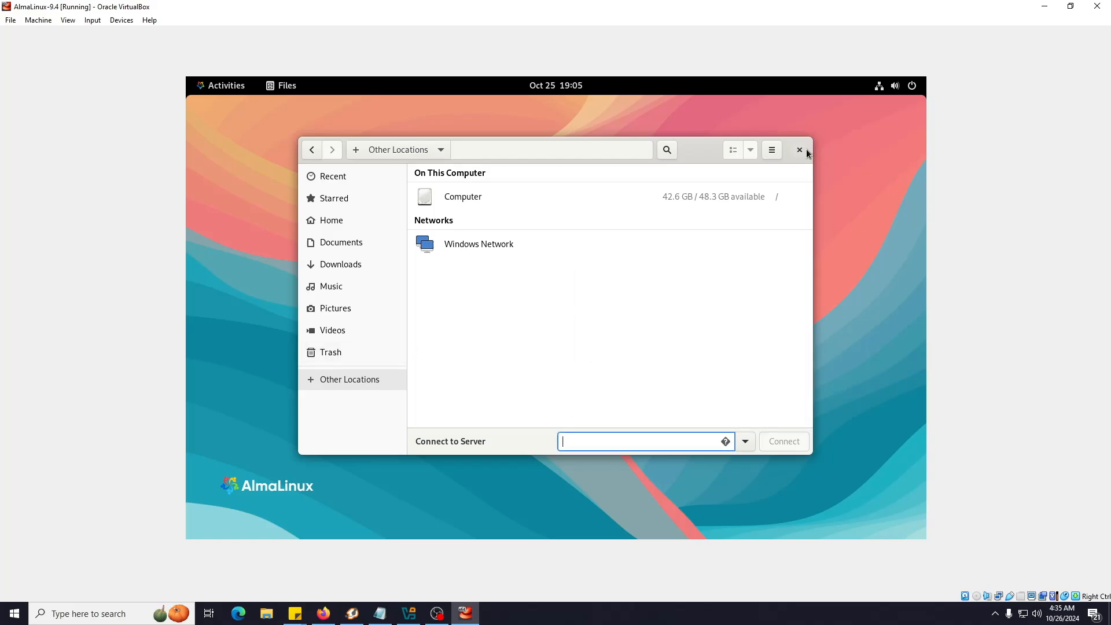
pyautogui.moveTo(706, 203)
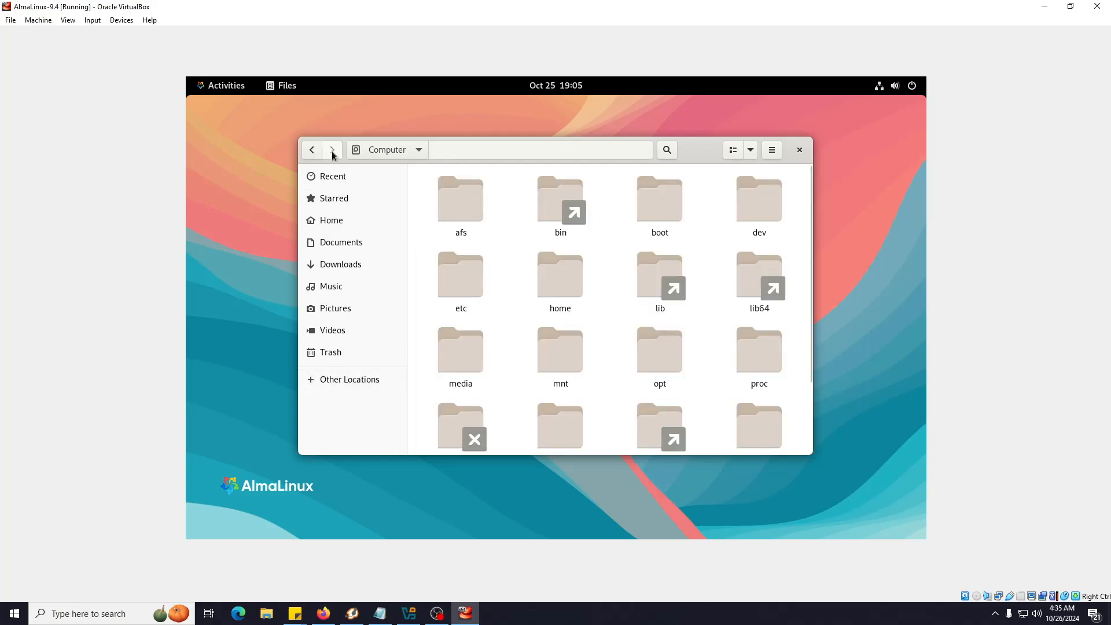
pyautogui.click(348, 379)
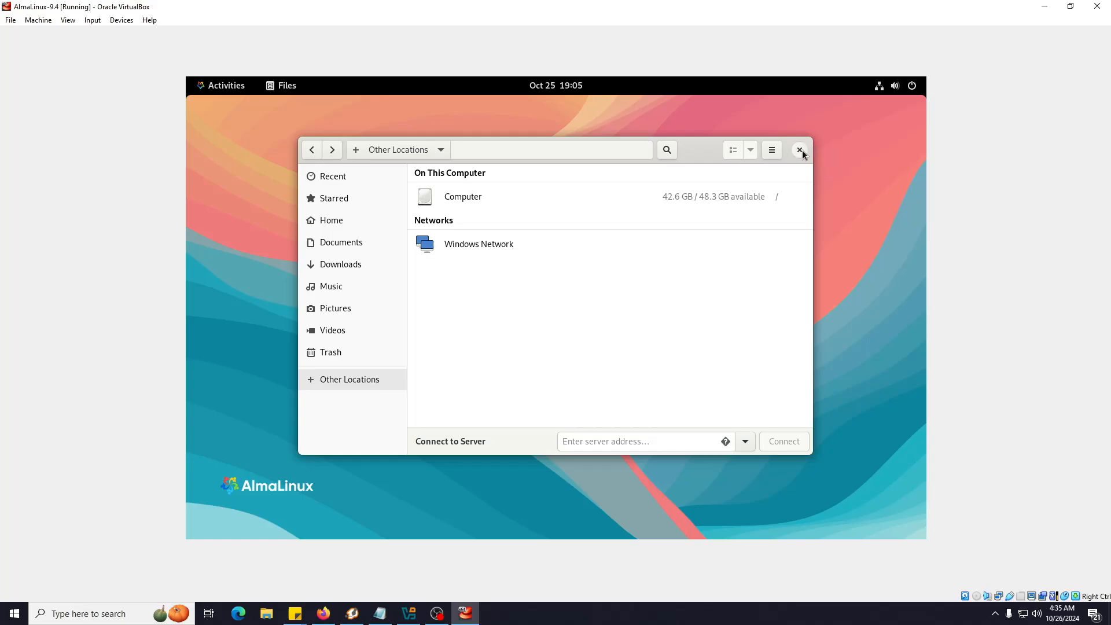
pyautogui.click(801, 150)
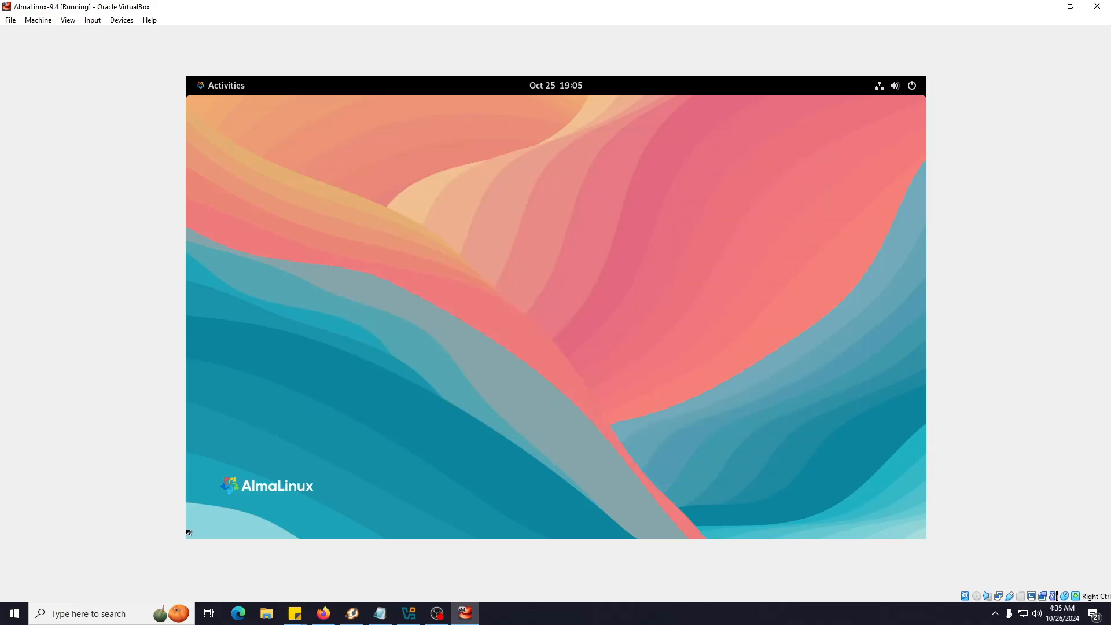
# - Launch the Settings app from the top-right system menu
pyautogui.click(895, 85)
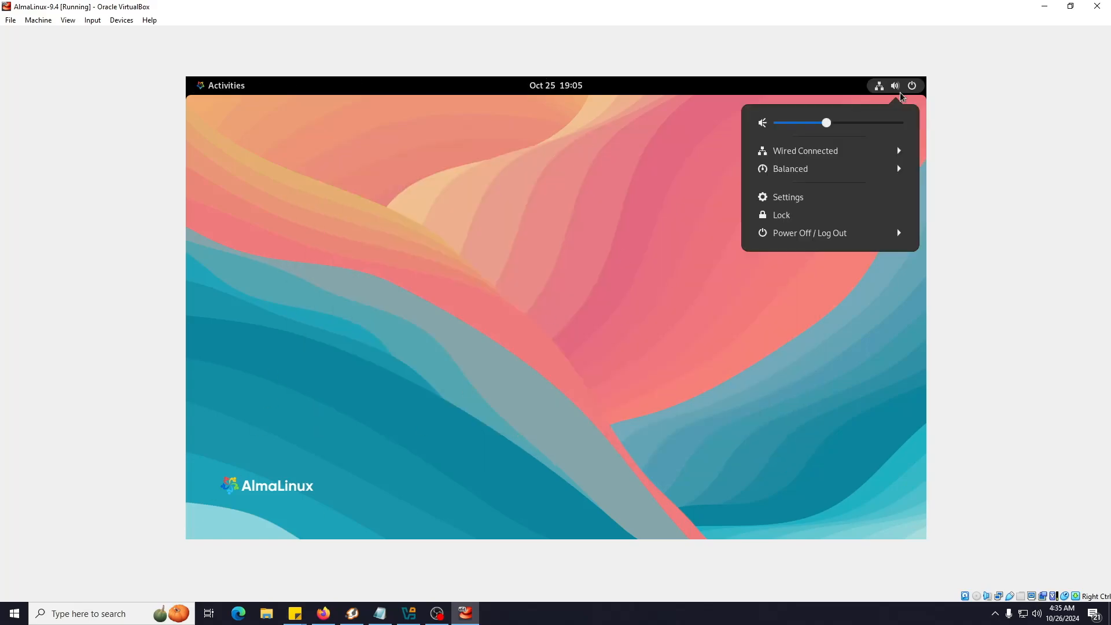
pyautogui.click(787, 197)
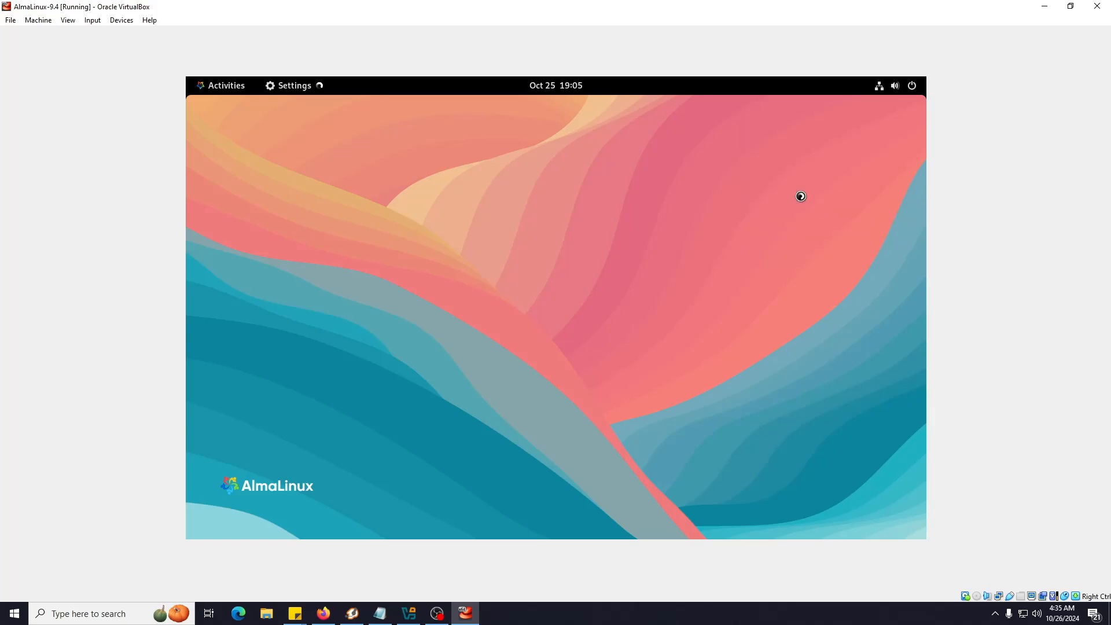
pyautogui.click(293, 85)
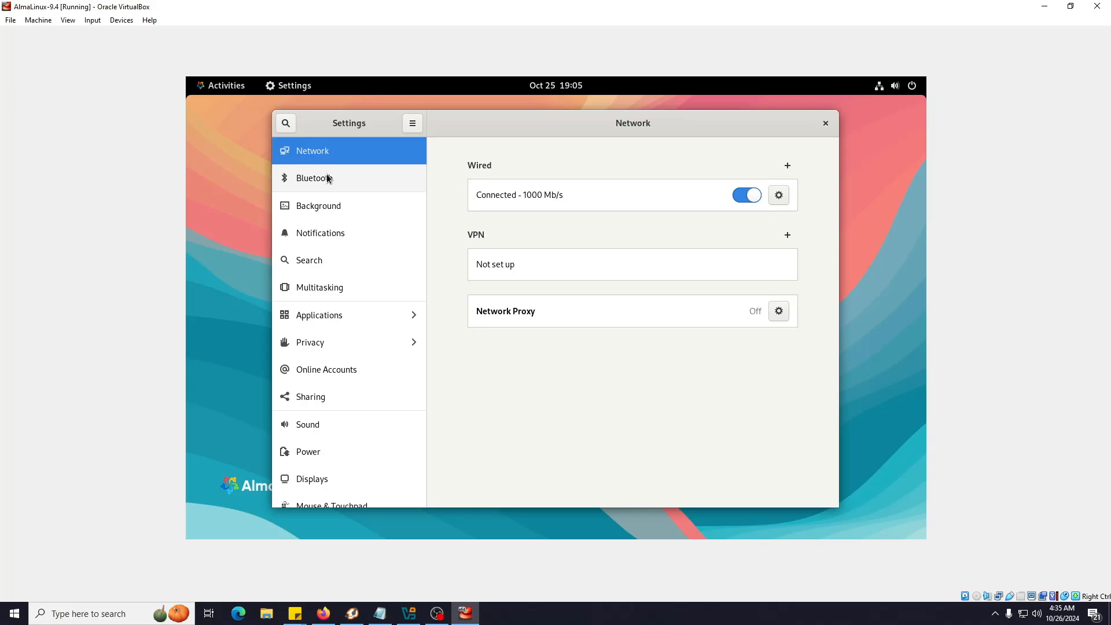
# - Visit Bluetooth, then apply the red and purple dunes wallpaper on the Background page
pyautogui.click(313, 178)
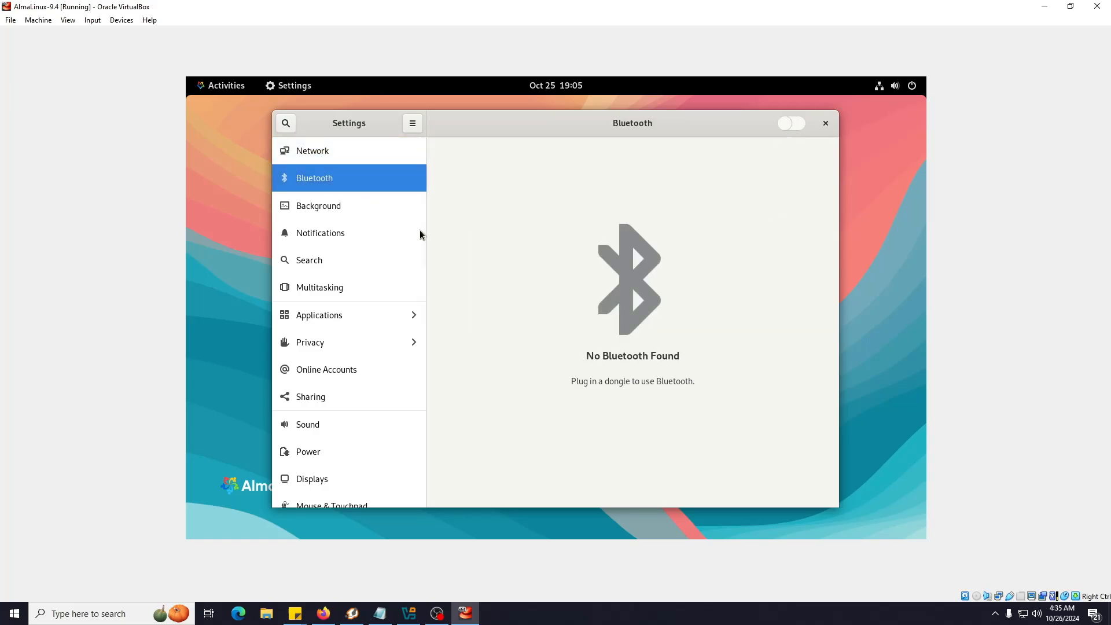
pyautogui.click(318, 206)
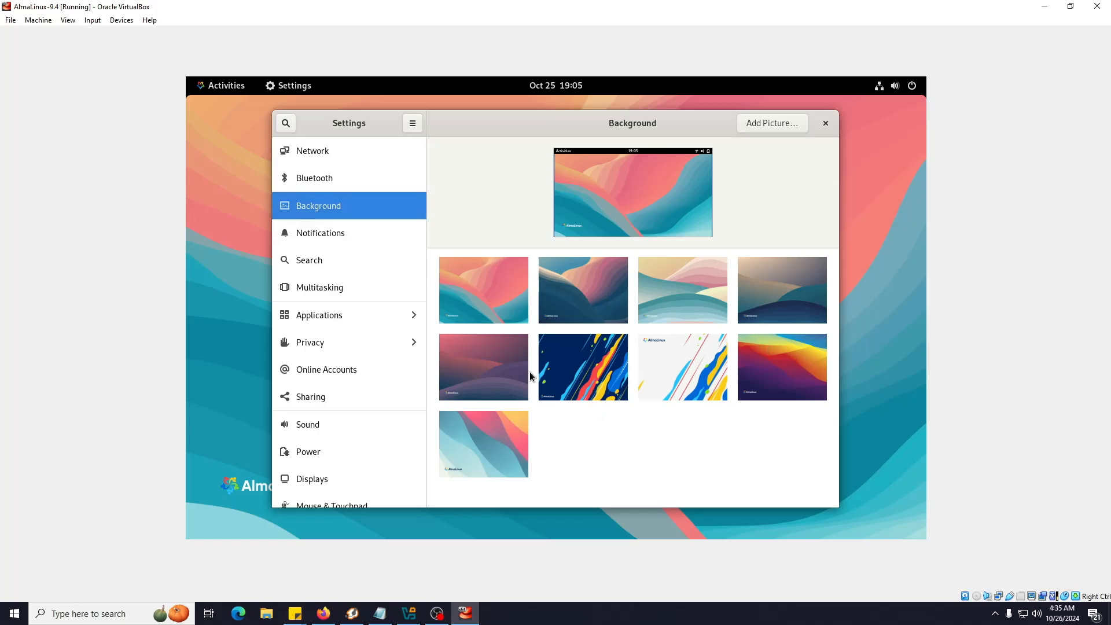
pyautogui.click(583, 366)
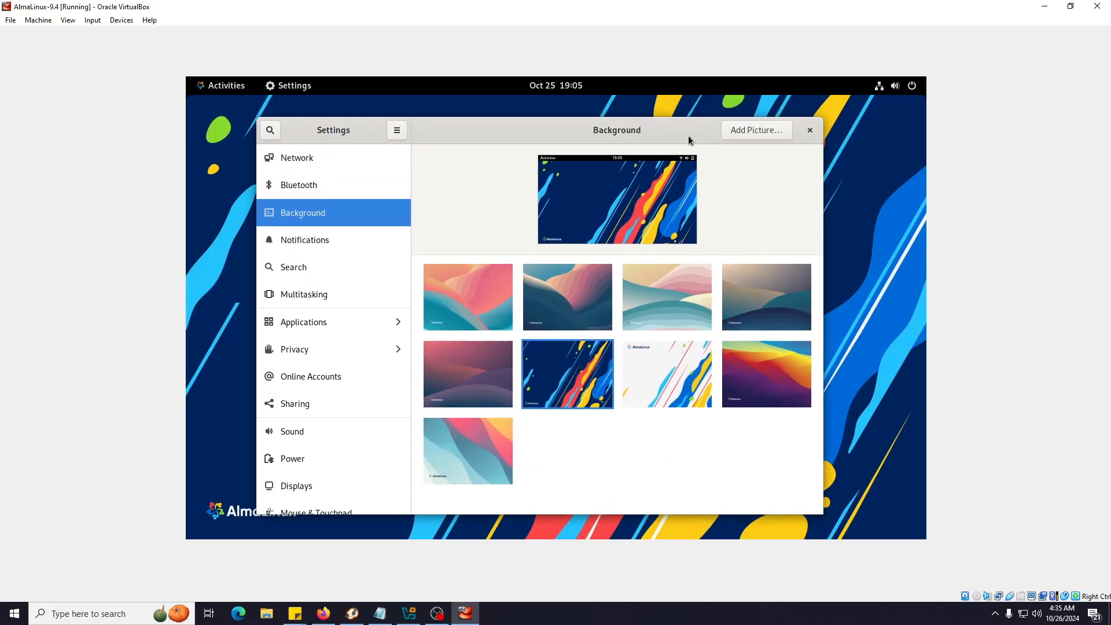
pyautogui.click(766, 374)
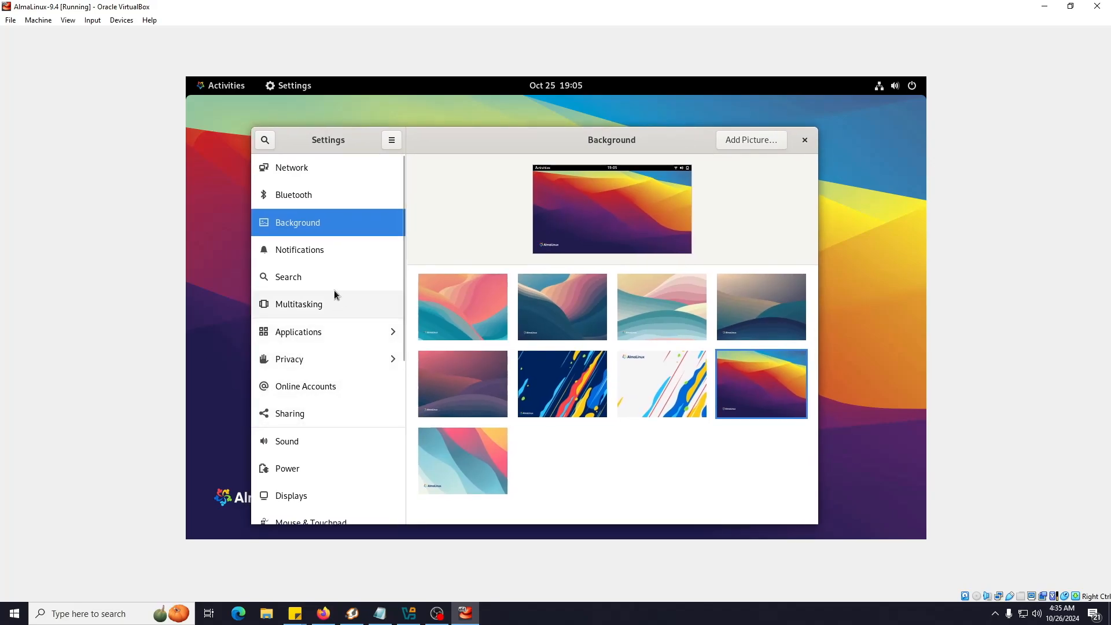
# - Browse the Notifications, Applications and Users settings pages, then close Settings
pyautogui.click(299, 250)
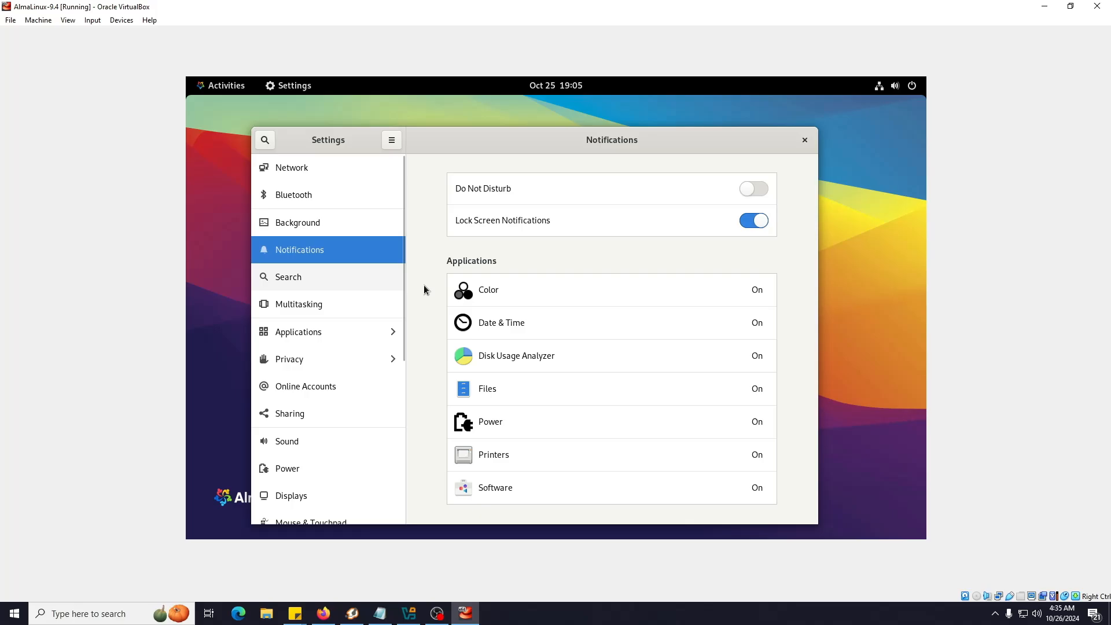
pyautogui.click(297, 332)
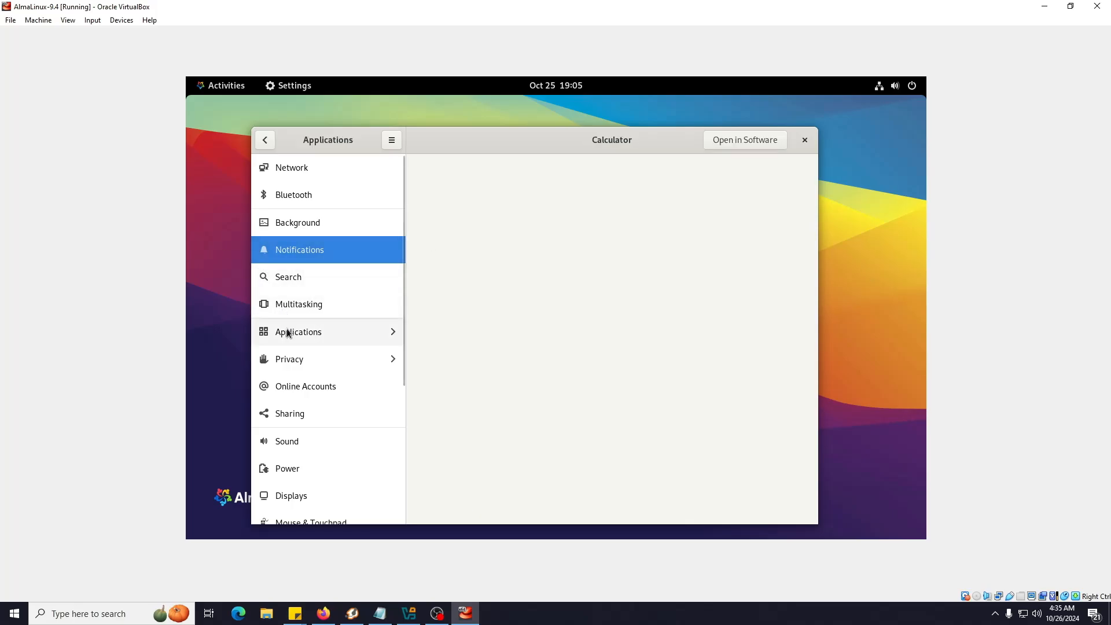
pyautogui.click(298, 332)
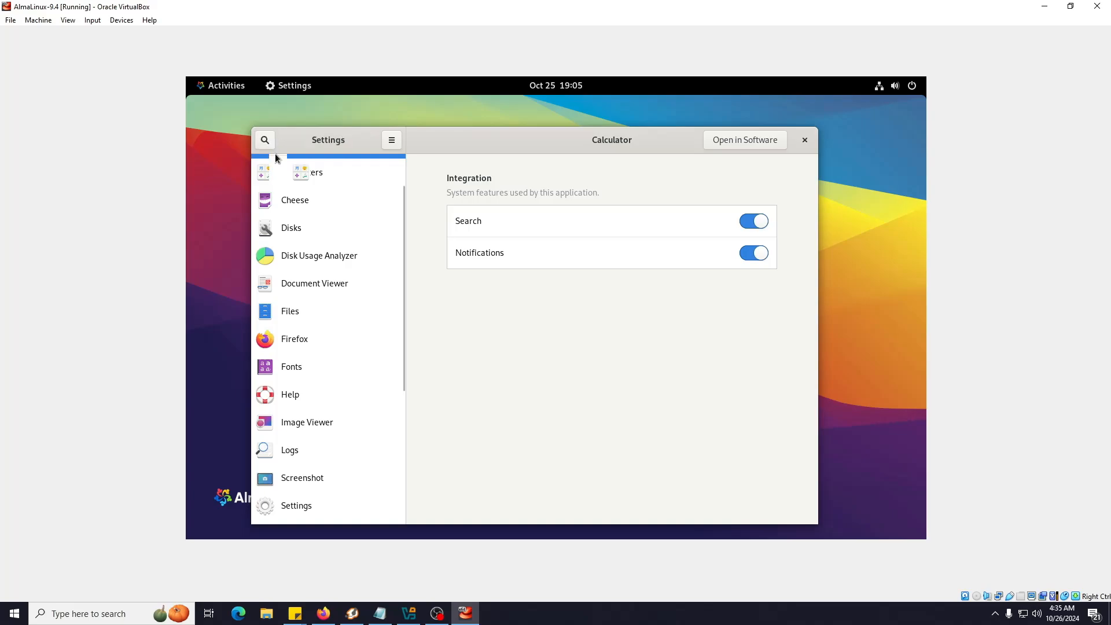
pyautogui.scroll(-3)
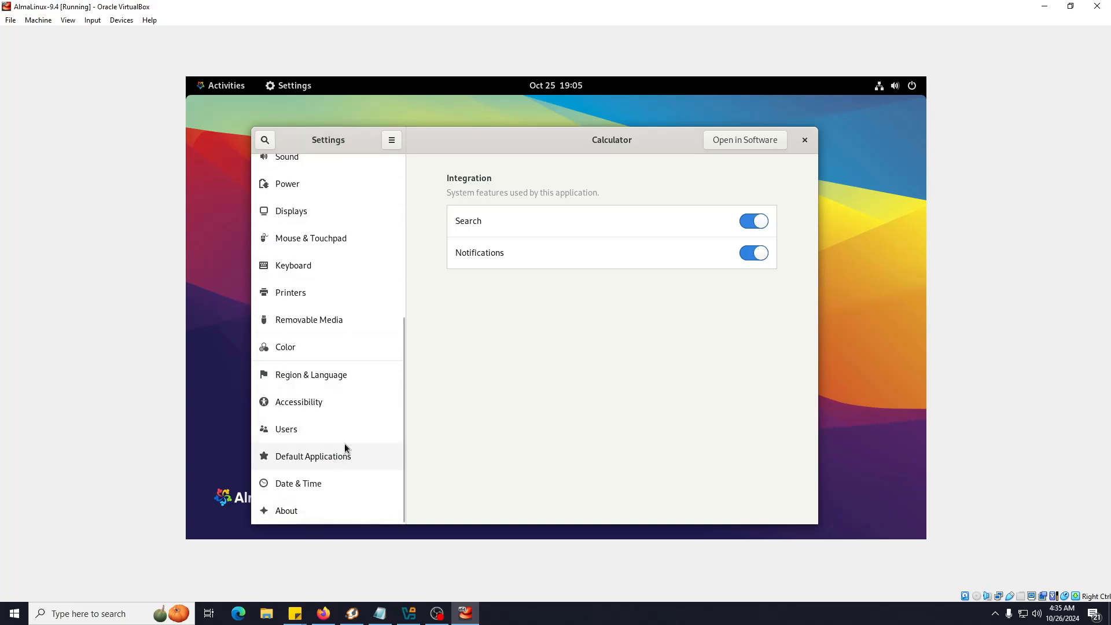
pyautogui.click(286, 429)
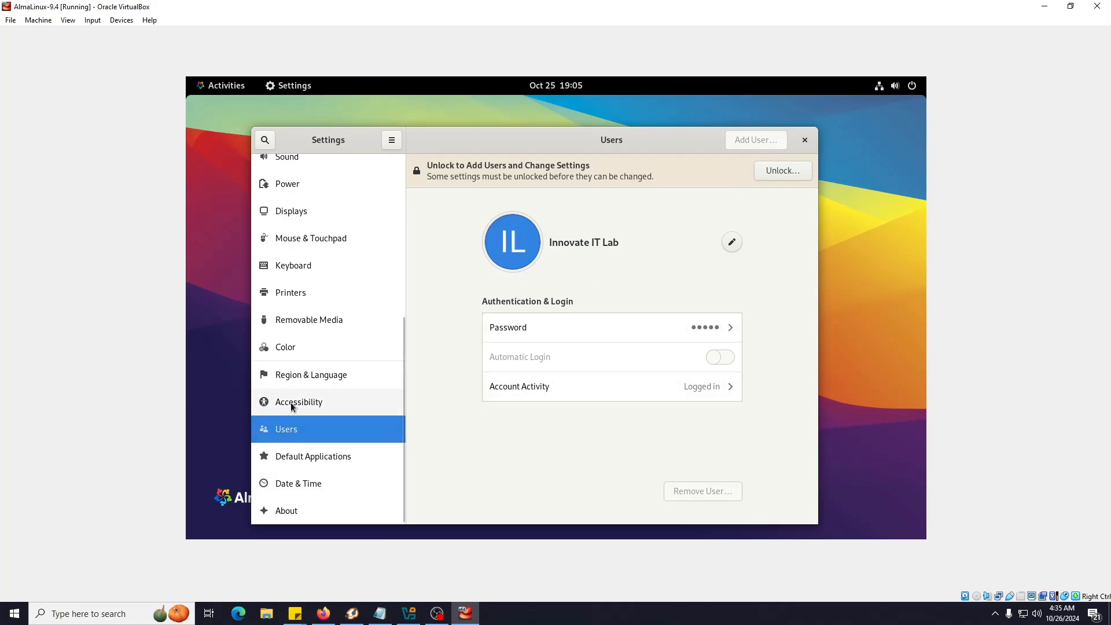
pyautogui.click(309, 320)
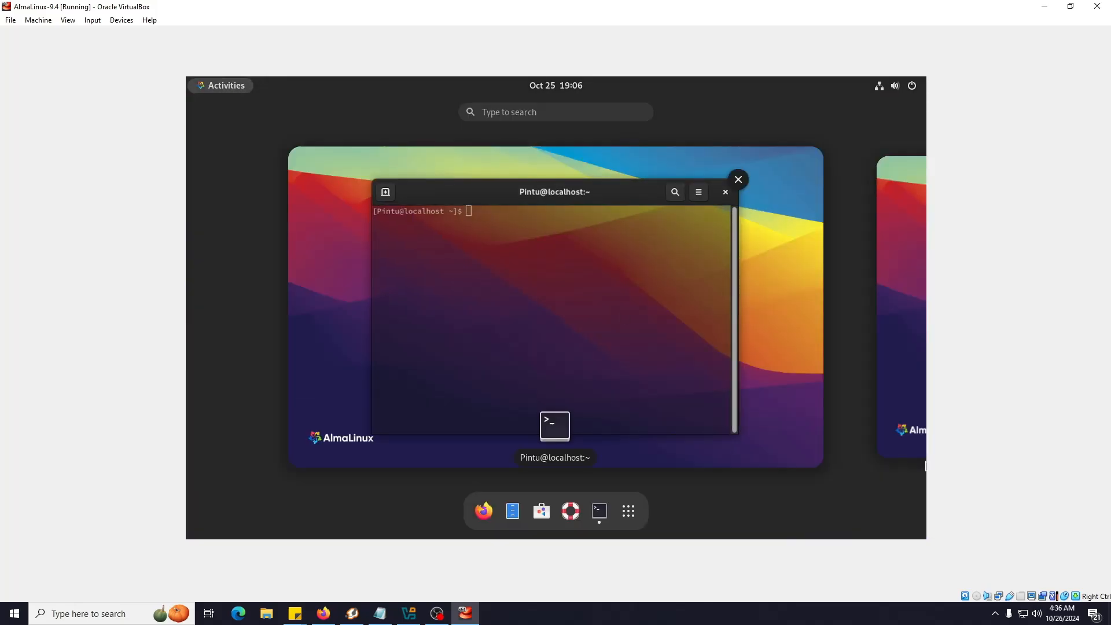
# - Run top -c in the terminal, then close the terminal and confirm killing the process
pyautogui.click(738, 179)
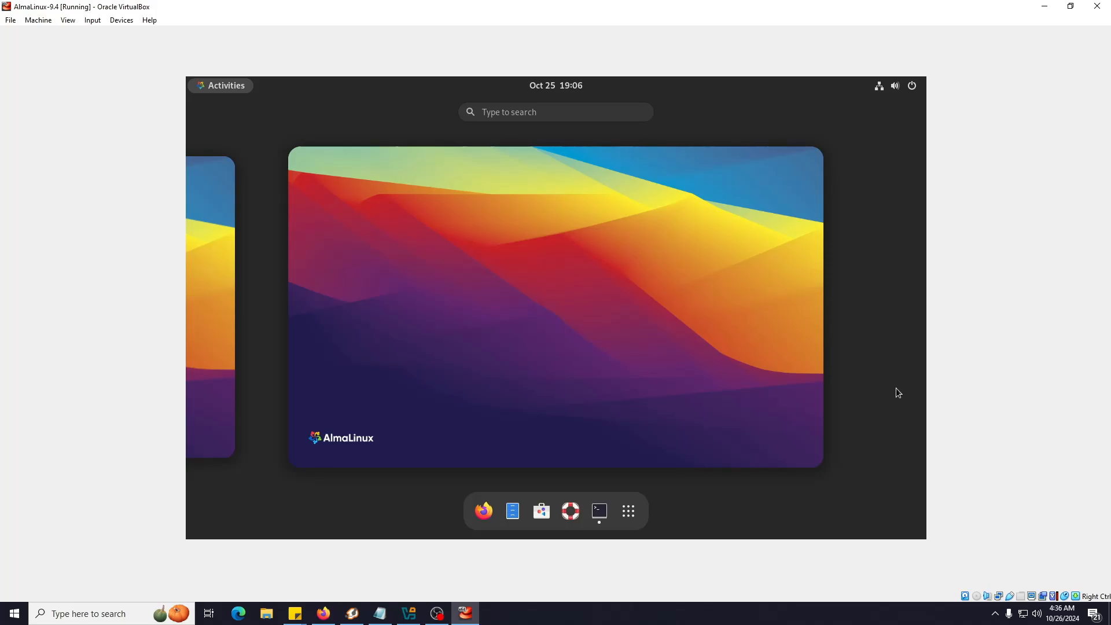
pyautogui.click(598, 510)
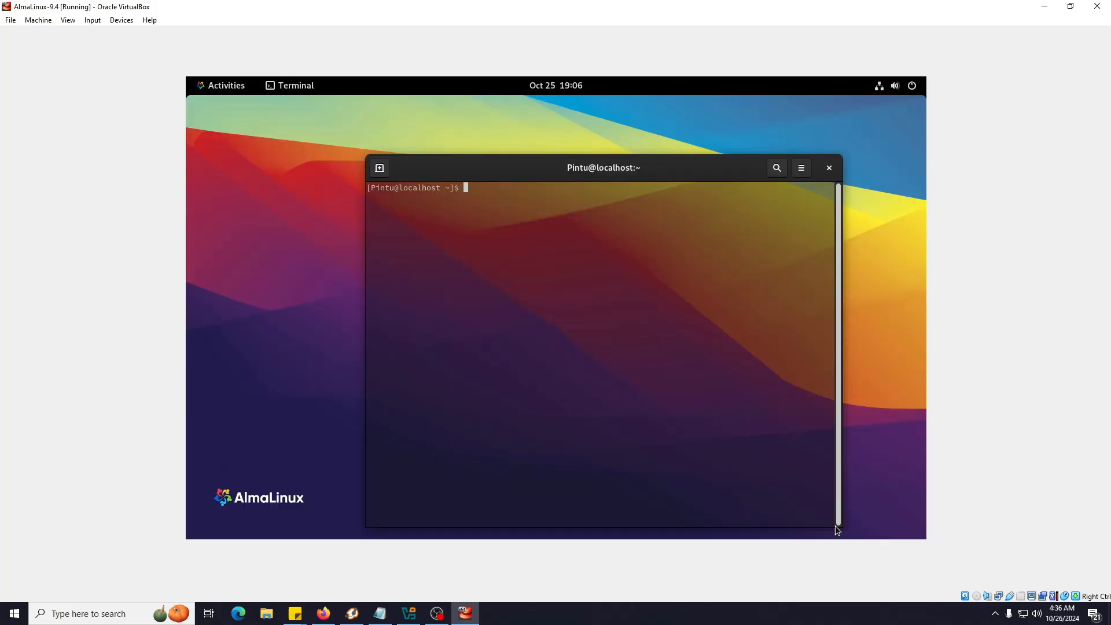
pyautogui.write('top')
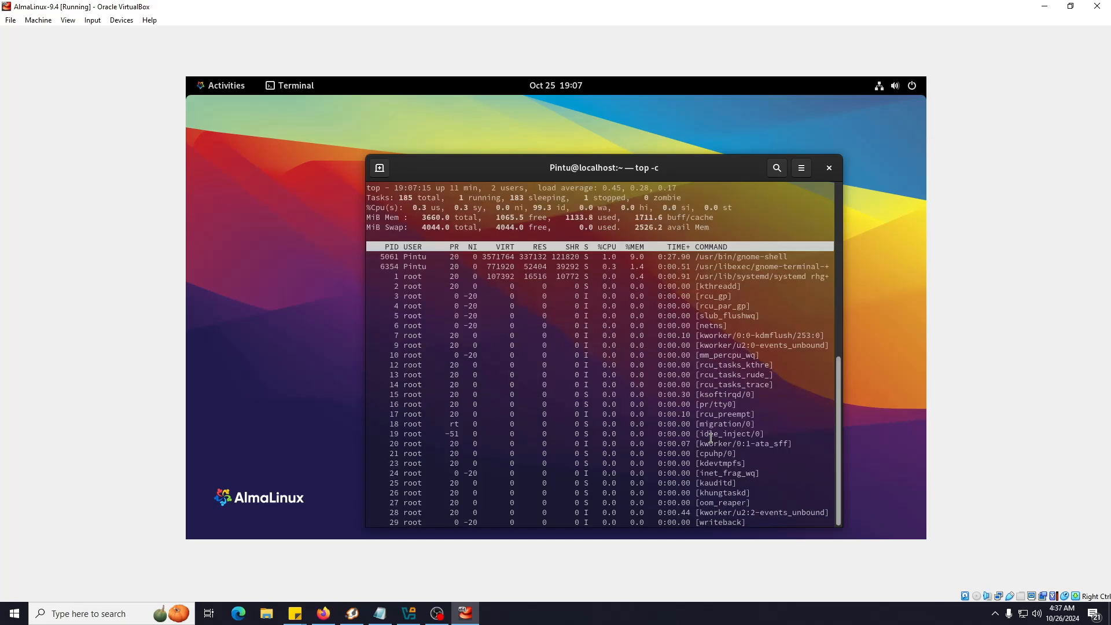
pyautogui.click(828, 168)
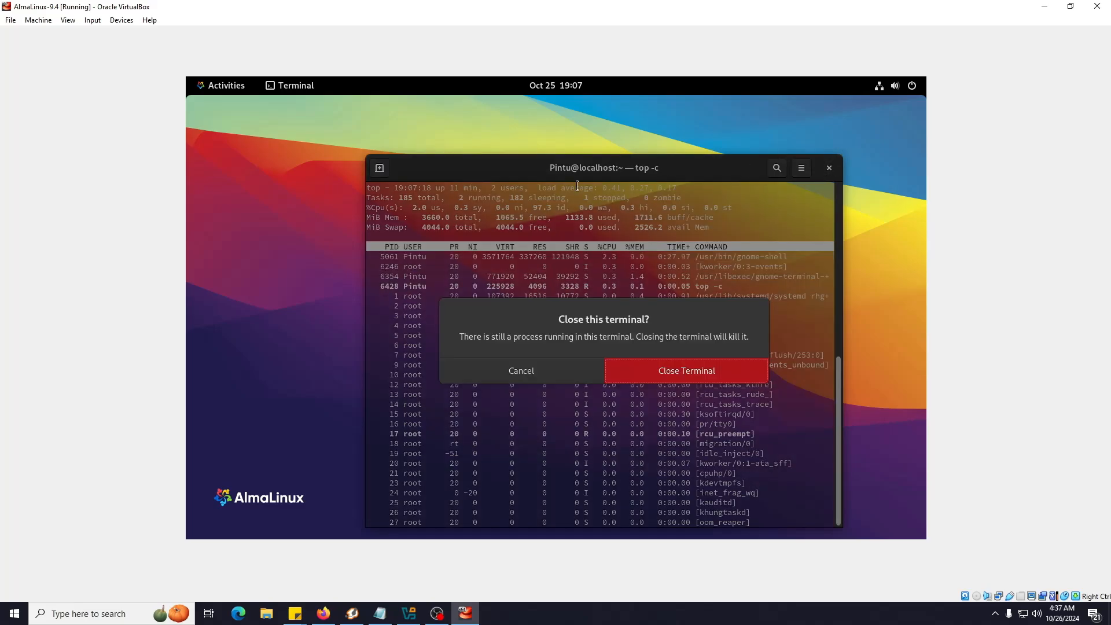
pyautogui.click(684, 370)
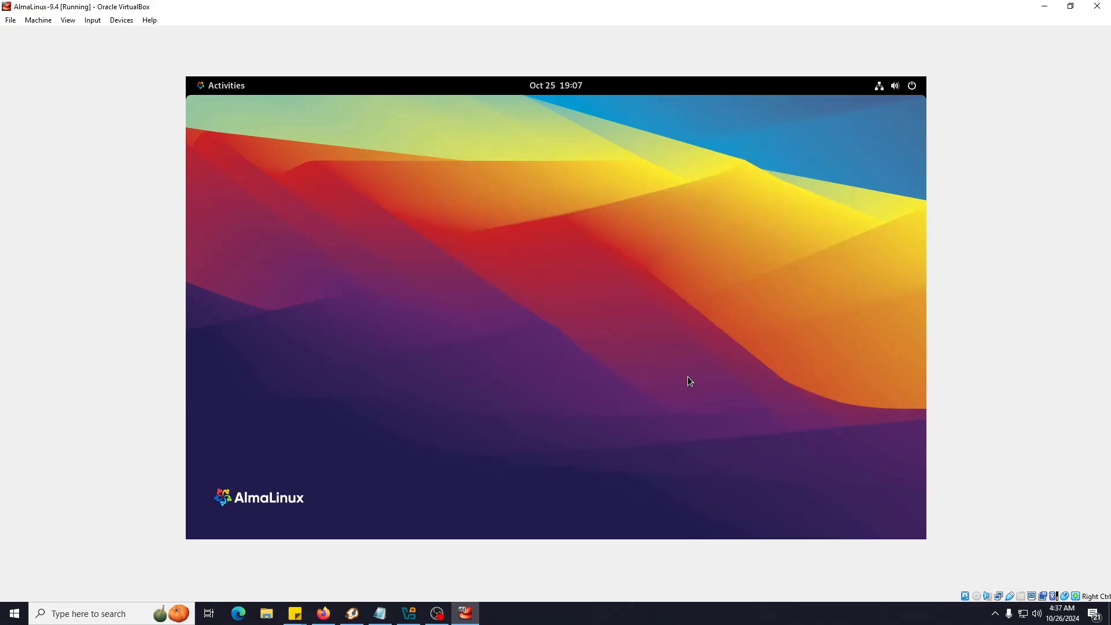